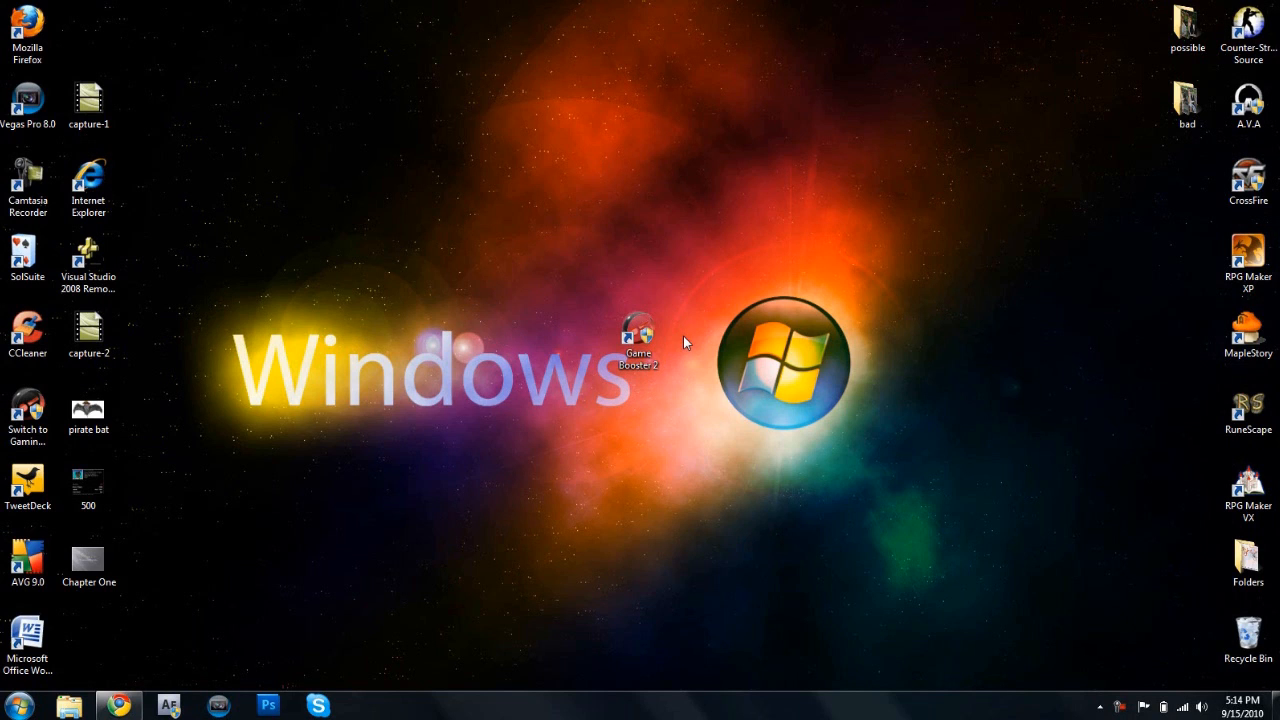
- Play and pause the Game Booster preview video on iobit.com, then minimize Chrome
{"action": "left_click", "coordinate": [642, 338]}
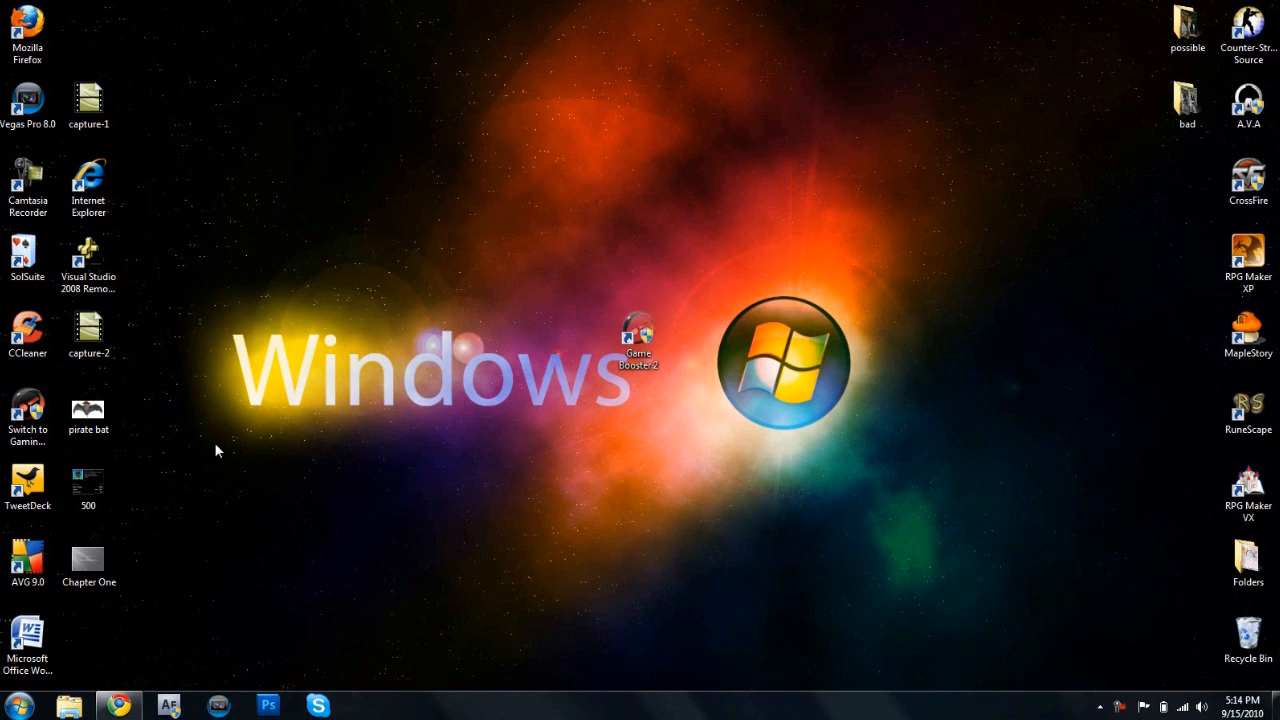
{"action": "mouse_move", "coordinate": [482, 440]}
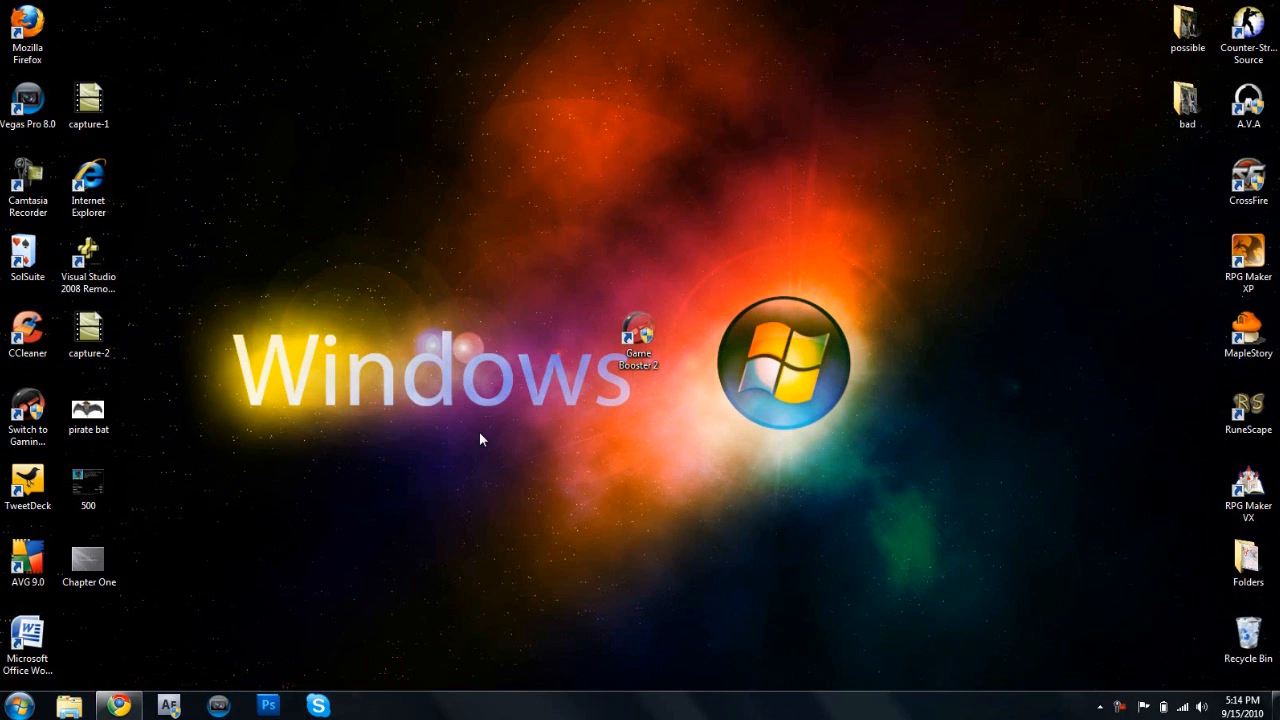
{"action": "mouse_move", "coordinate": [497, 424]}
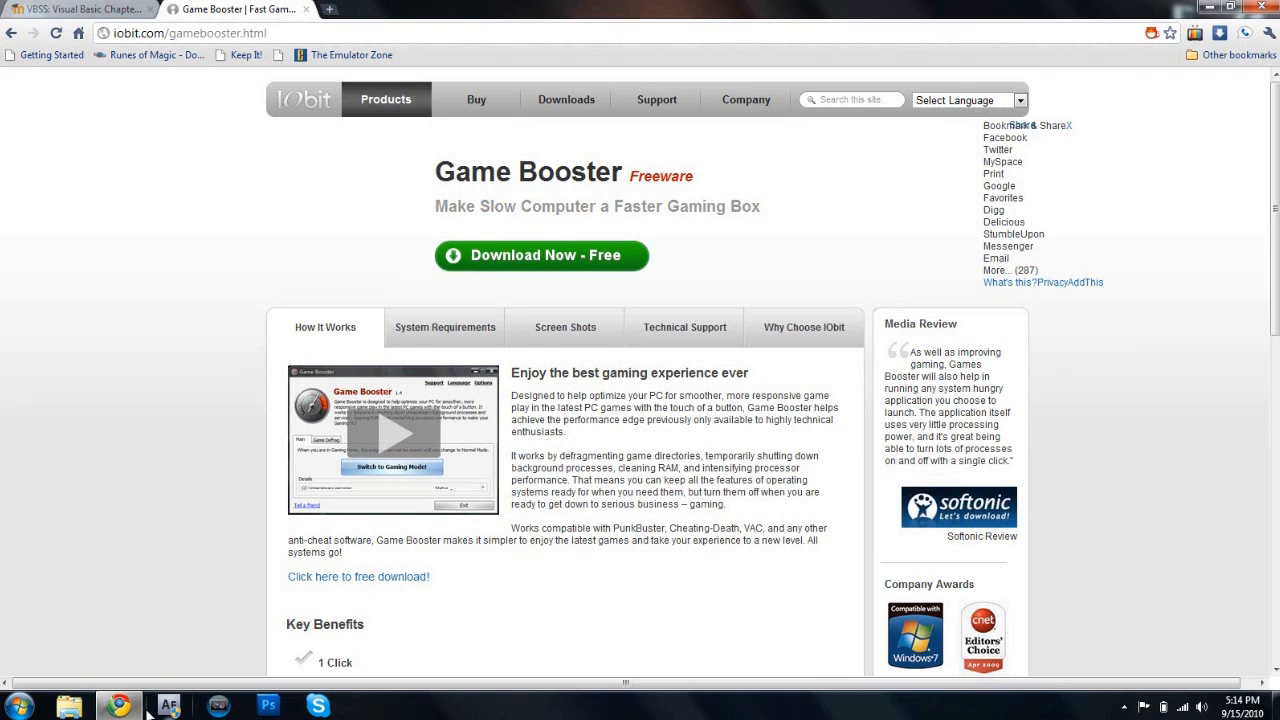
{"action": "scroll", "scroll_direction": "down", "scroll_amount": 3}
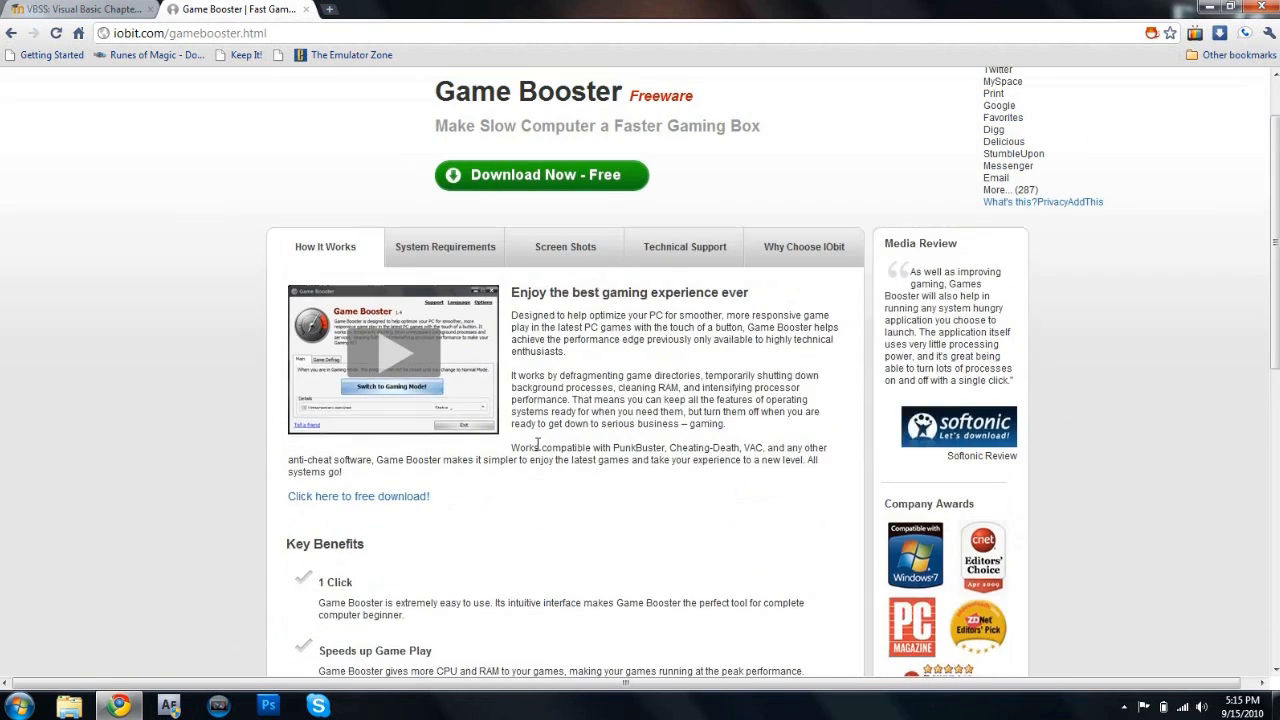
{"action": "left_click", "coordinate": [404, 354]}
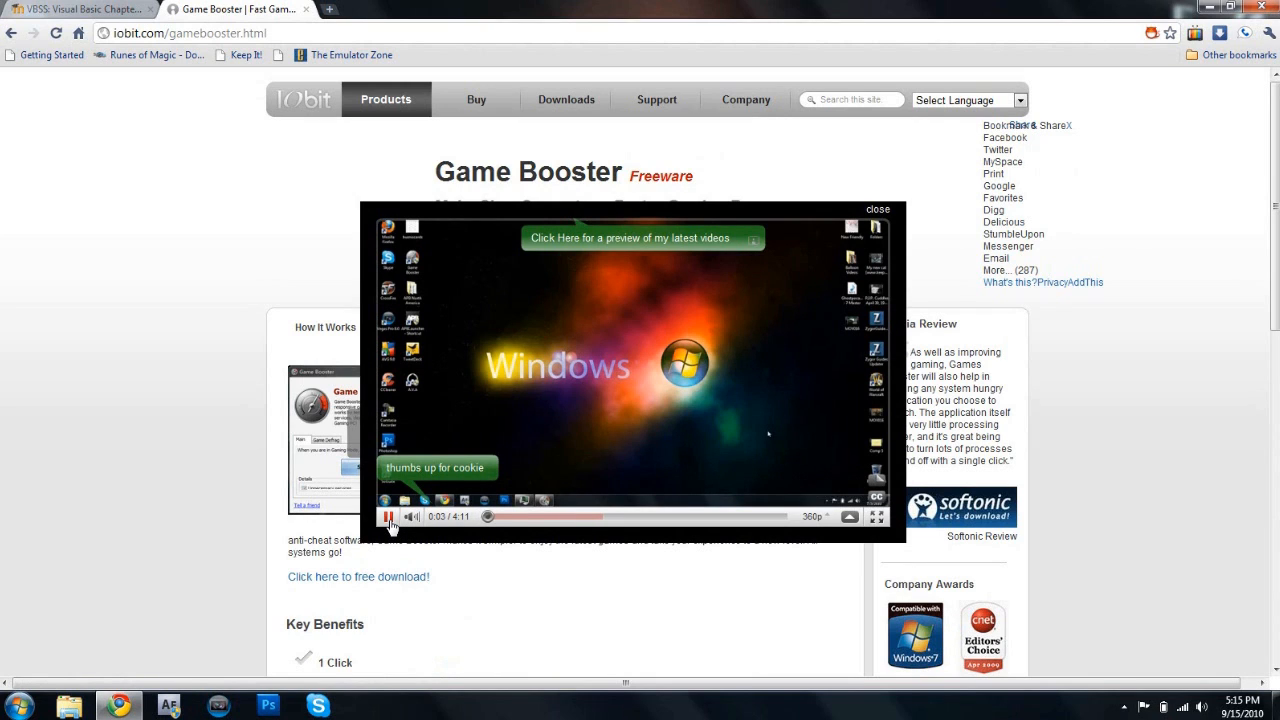
{"action": "left_click", "coordinate": [389, 517]}
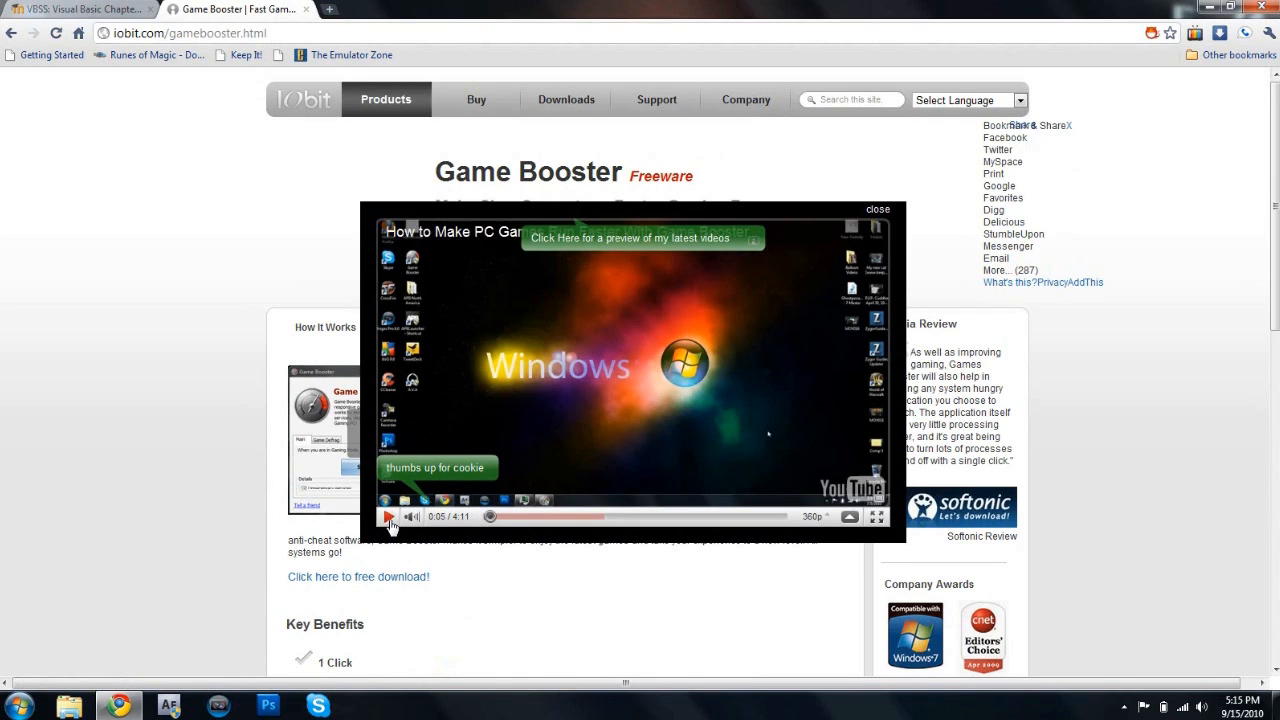
{"action": "left_click", "coordinate": [878, 209]}
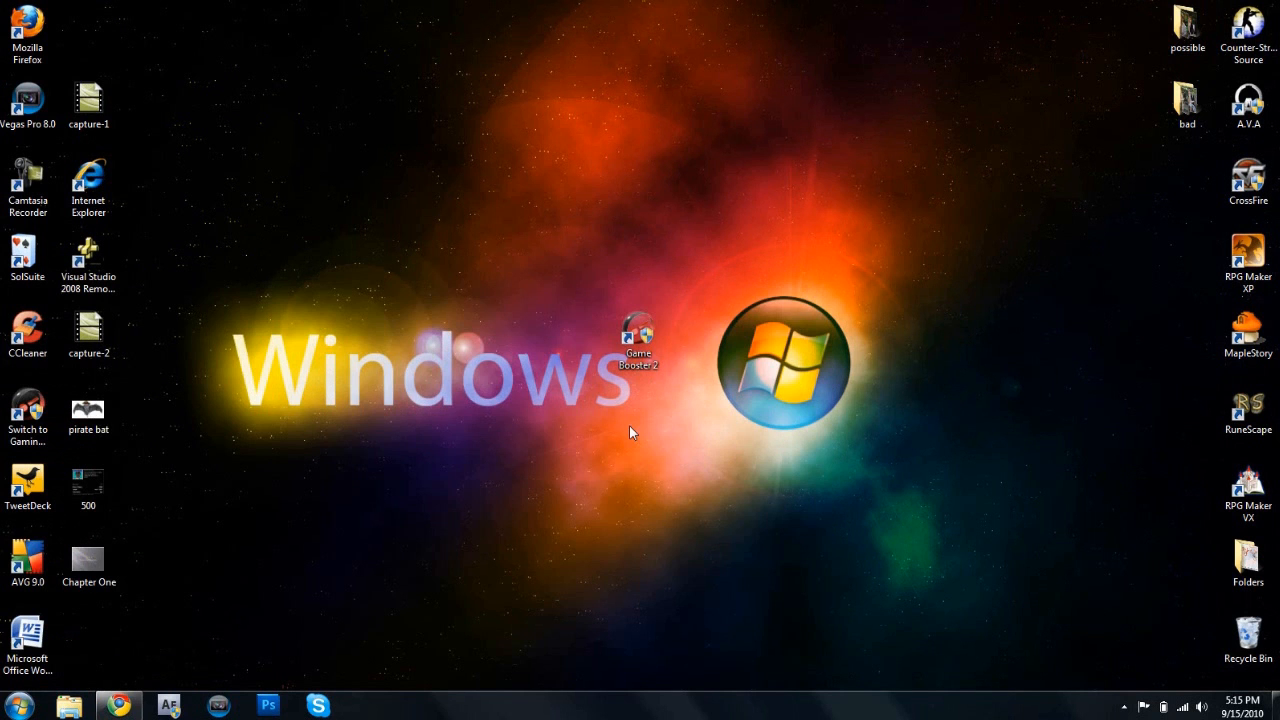
{"action": "left_click", "coordinate": [640, 345]}
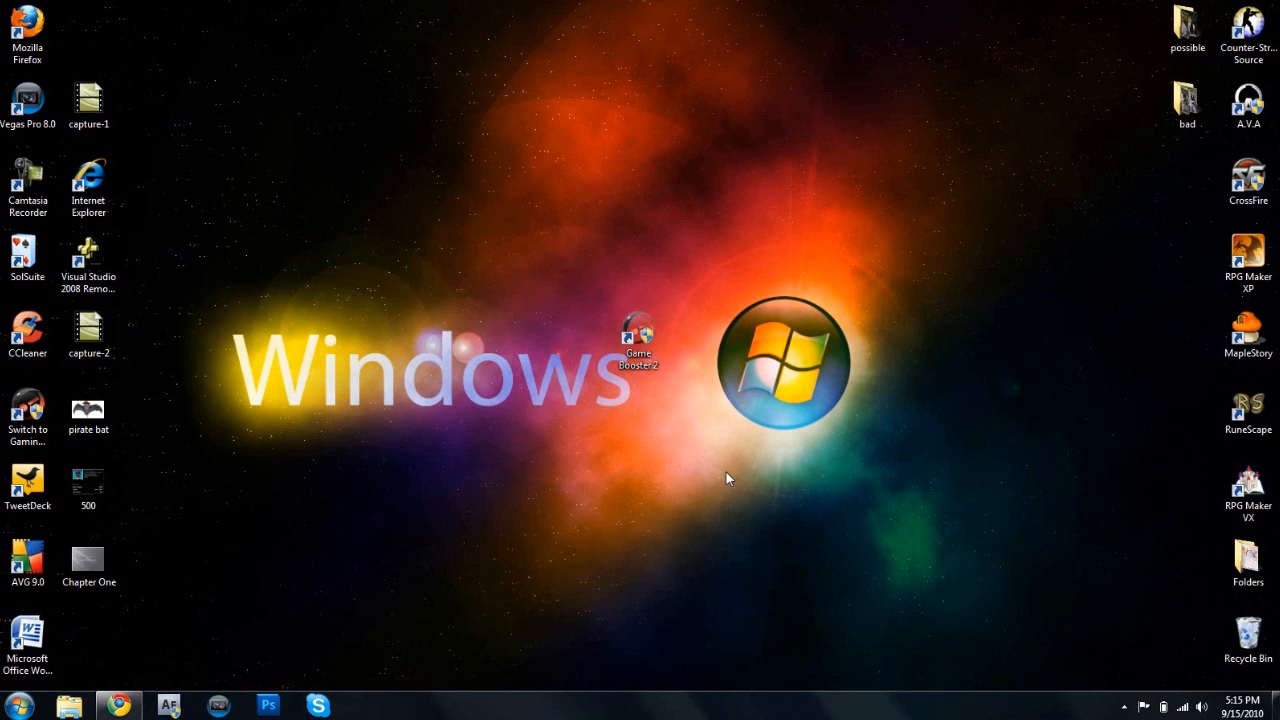
{"action": "mouse_move", "coordinate": [683, 345]}
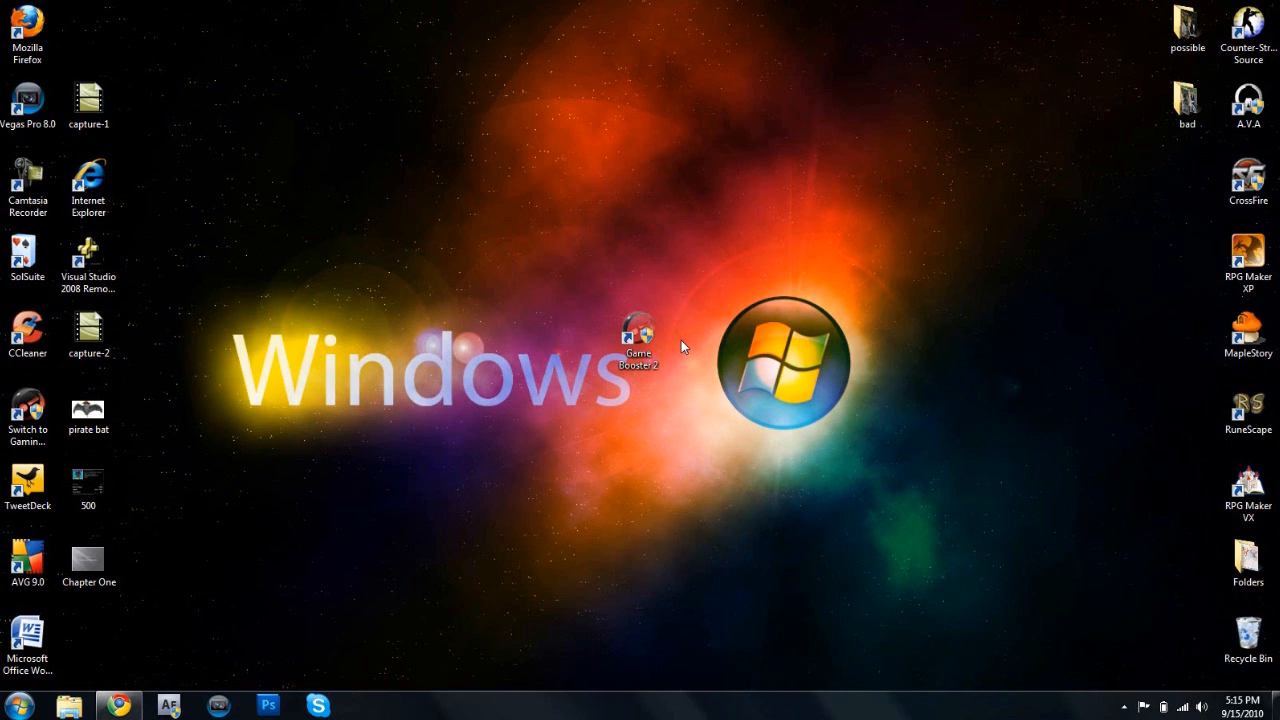
{"action": "left_click", "coordinate": [641, 335]}
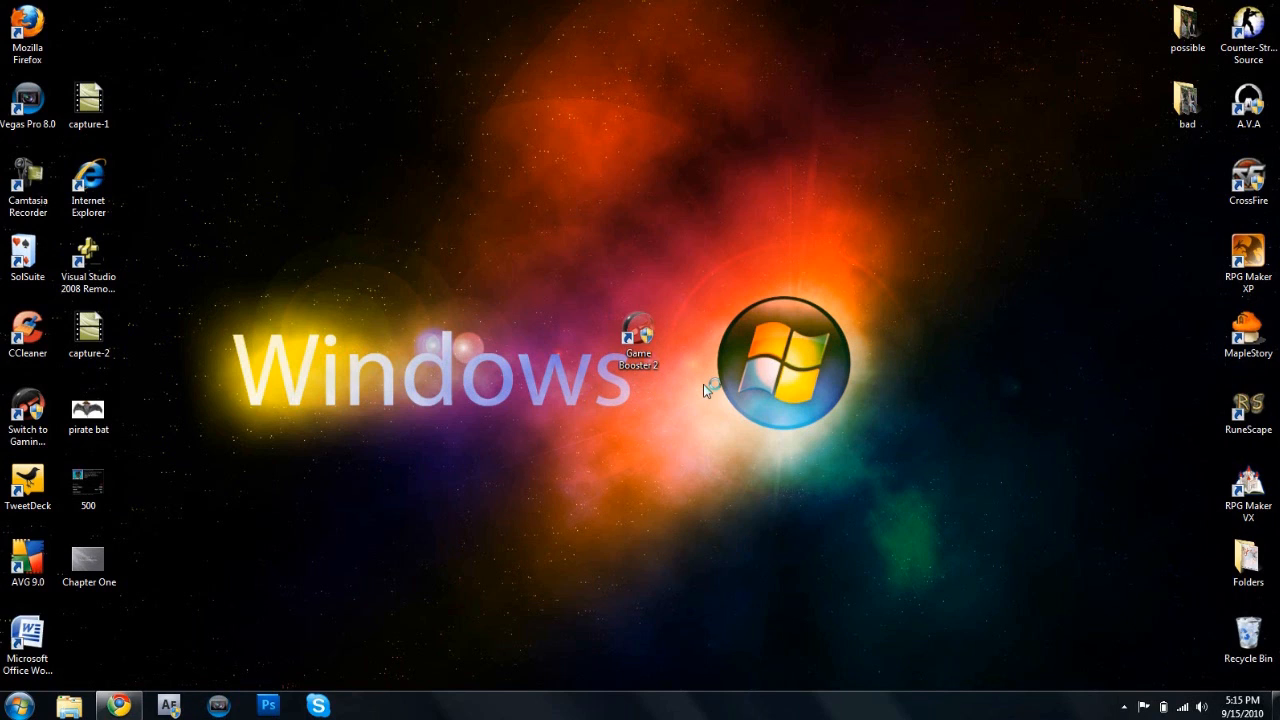
{"action": "mouse_move", "coordinate": [705, 385]}
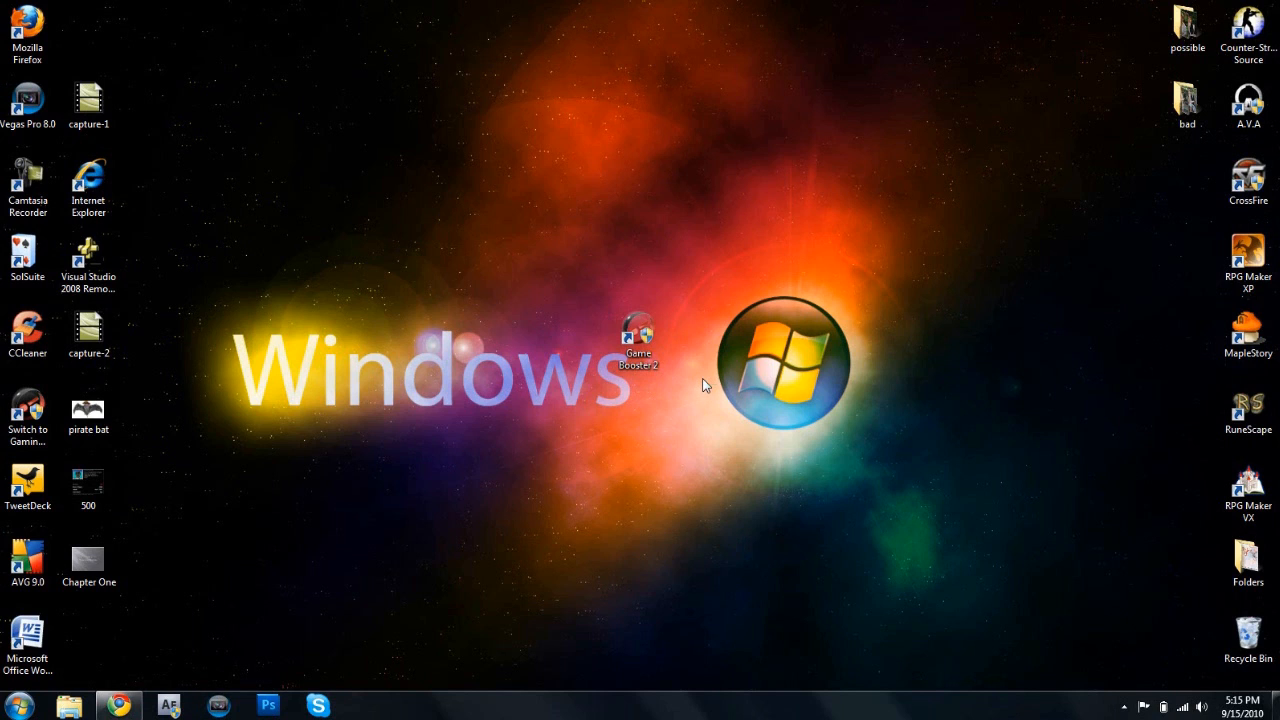
- Launch Game Booster 2 from its desktop shortcut and let the Main tab load
{"action": "double_click", "coordinate": [645, 335]}
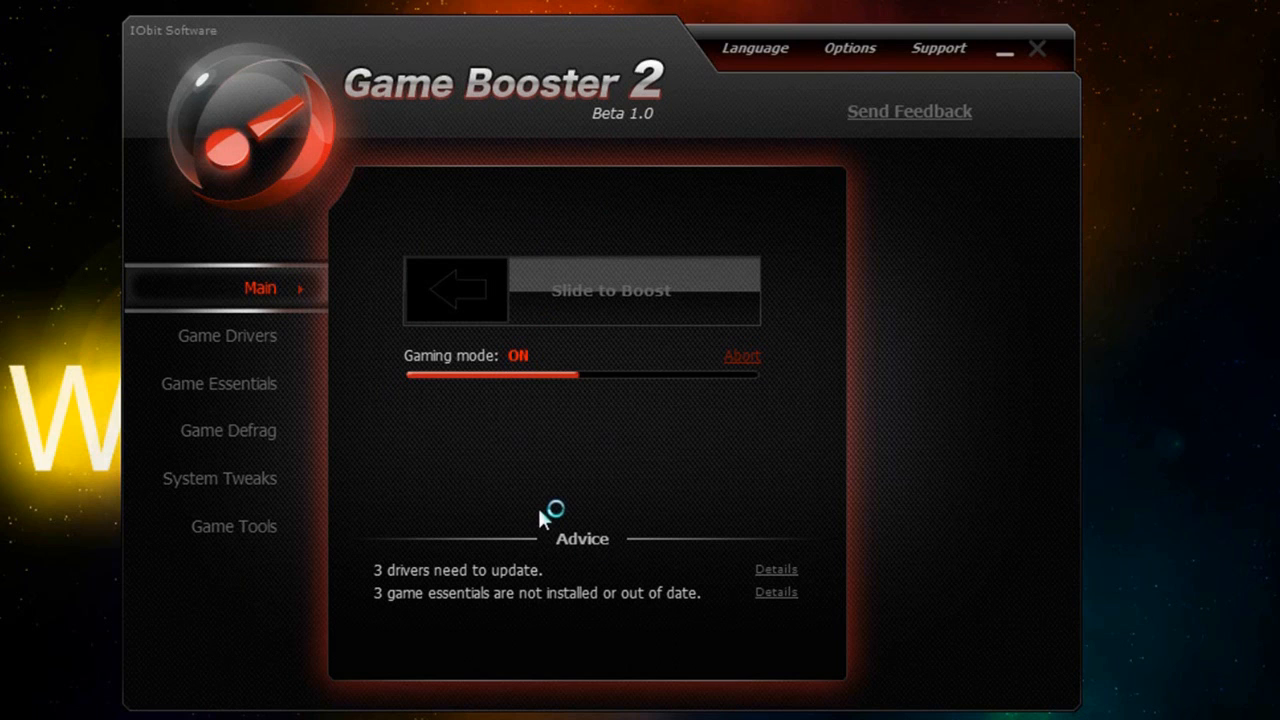
{"action": "mouse_move", "coordinate": [970, 515]}
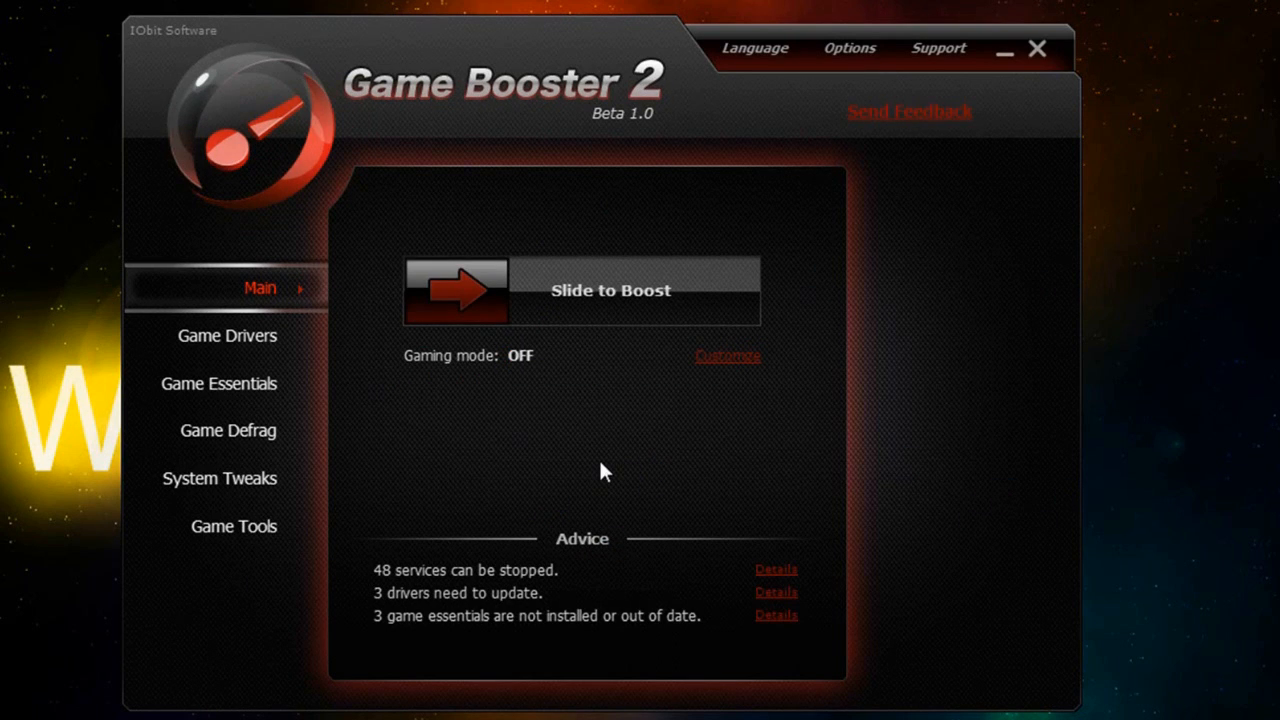
{"action": "mouse_move", "coordinate": [285, 190]}
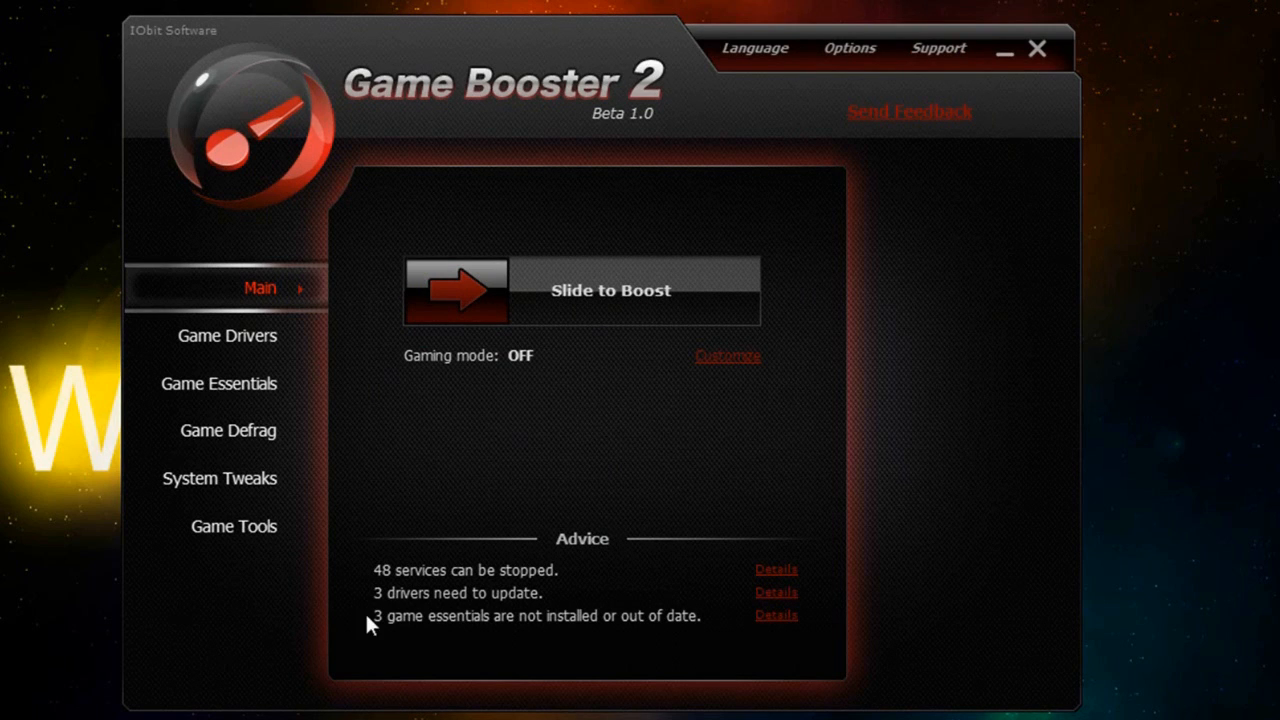
{"action": "mouse_move", "coordinate": [920, 485]}
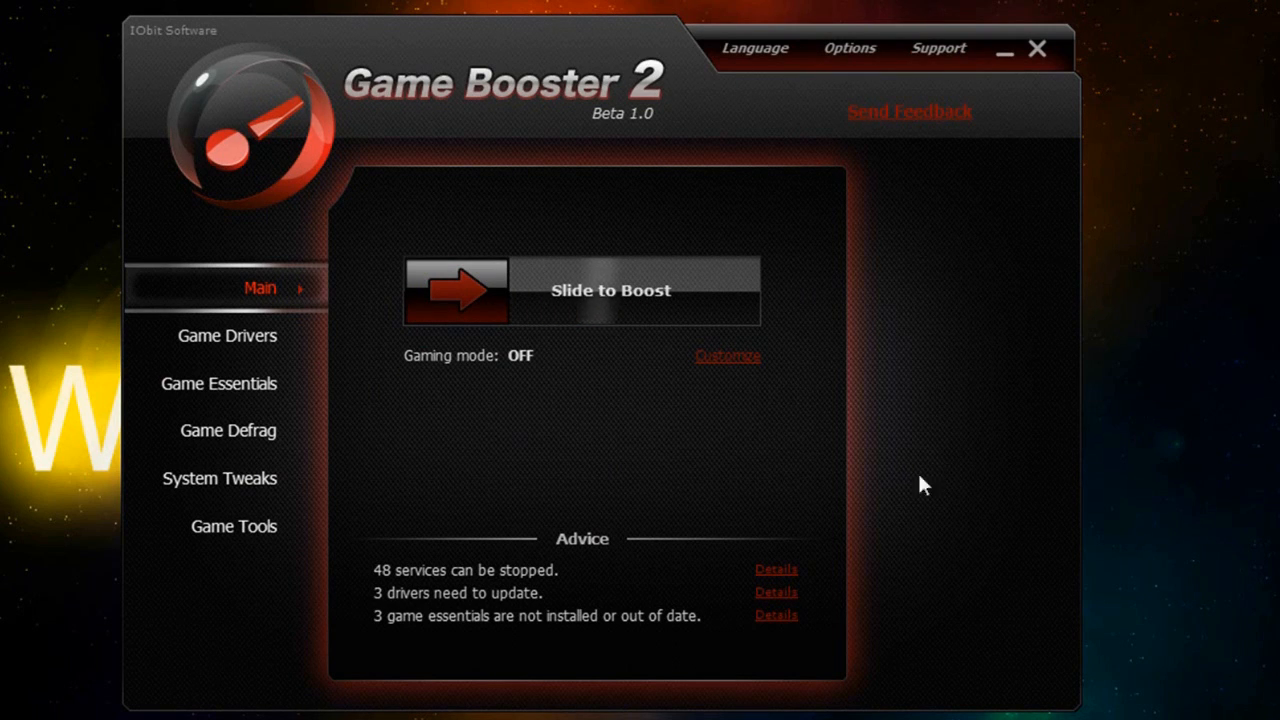
{"action": "mouse_move", "coordinate": [564, 403]}
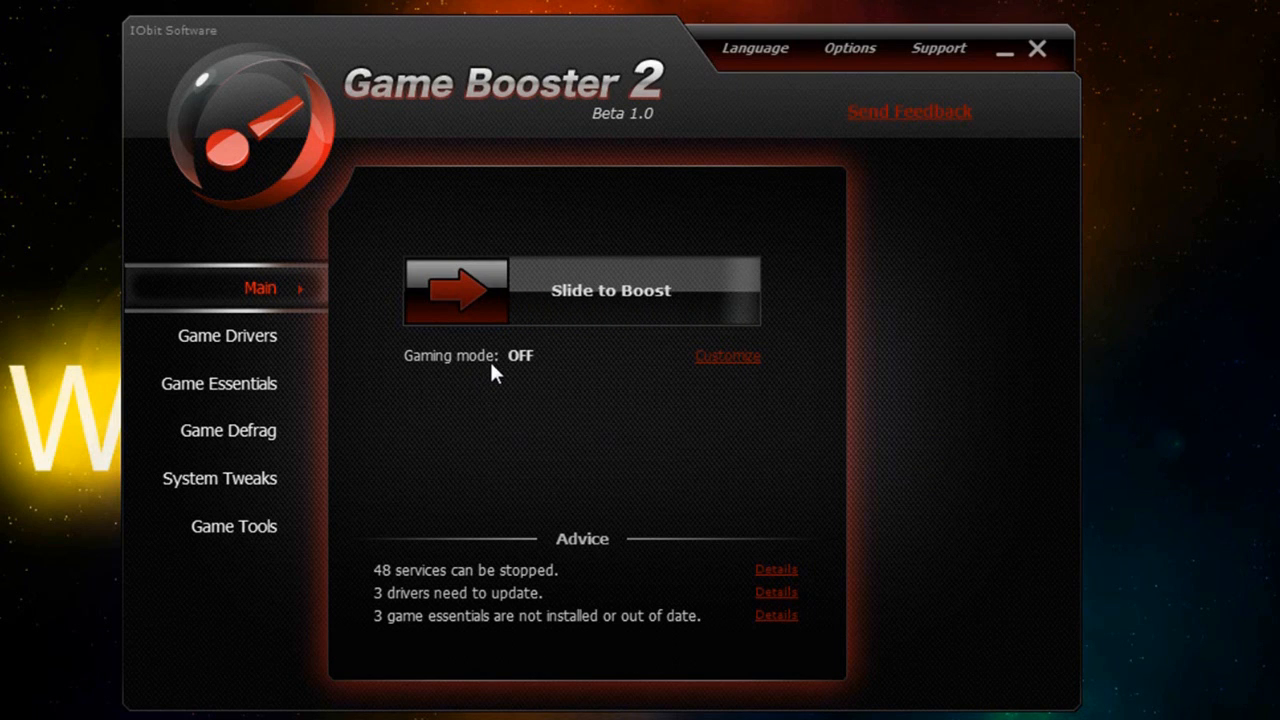
{"action": "mouse_move", "coordinate": [625, 190]}
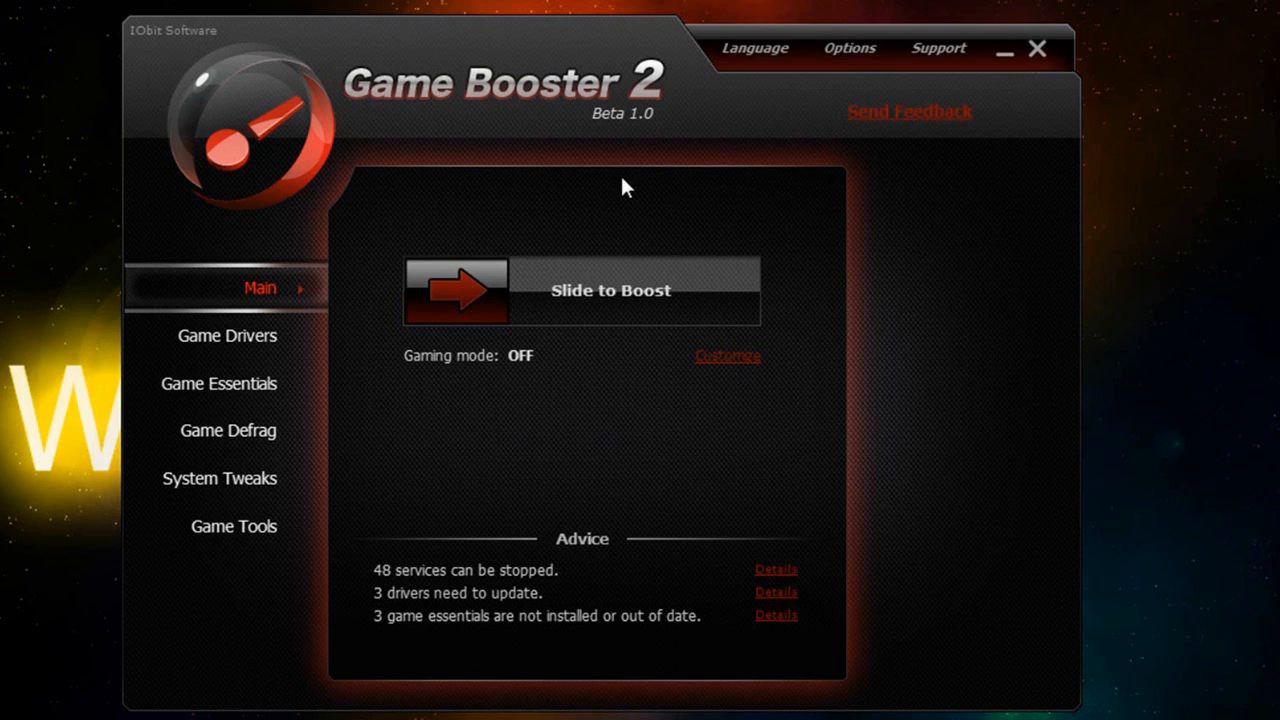
{"action": "mouse_move", "coordinate": [572, 400]}
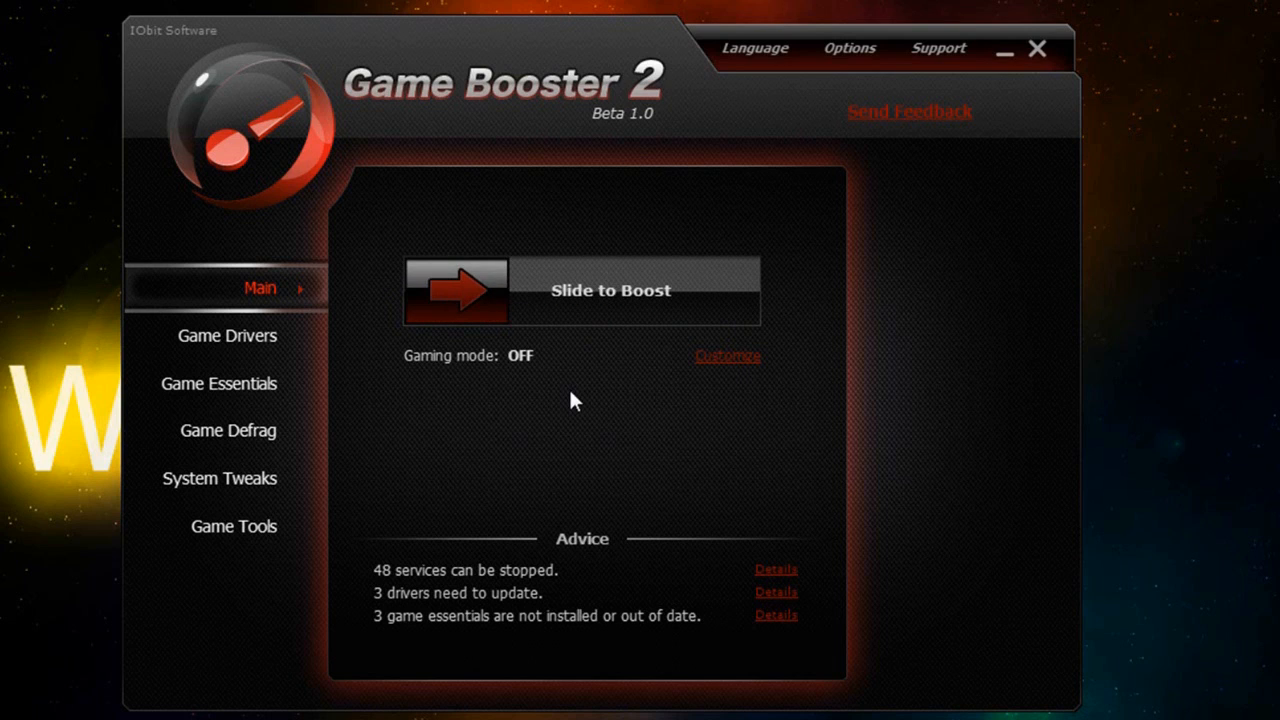
- Drag the gaming mode switch three times to try turning gaming mode on
{"action": "left_click_drag", "start_coordinate": [455, 290], "coordinate": [700, 290]}
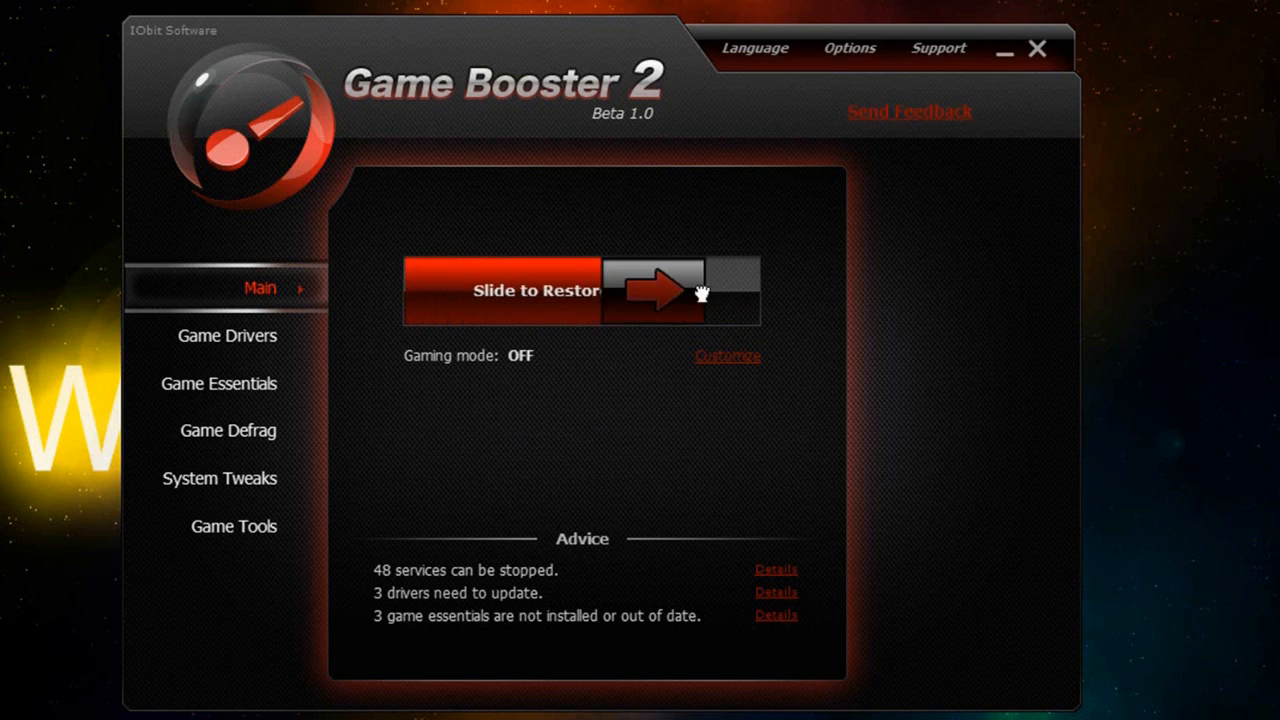
{"action": "left_click_drag", "start_coordinate": [660, 290], "coordinate": [455, 290]}
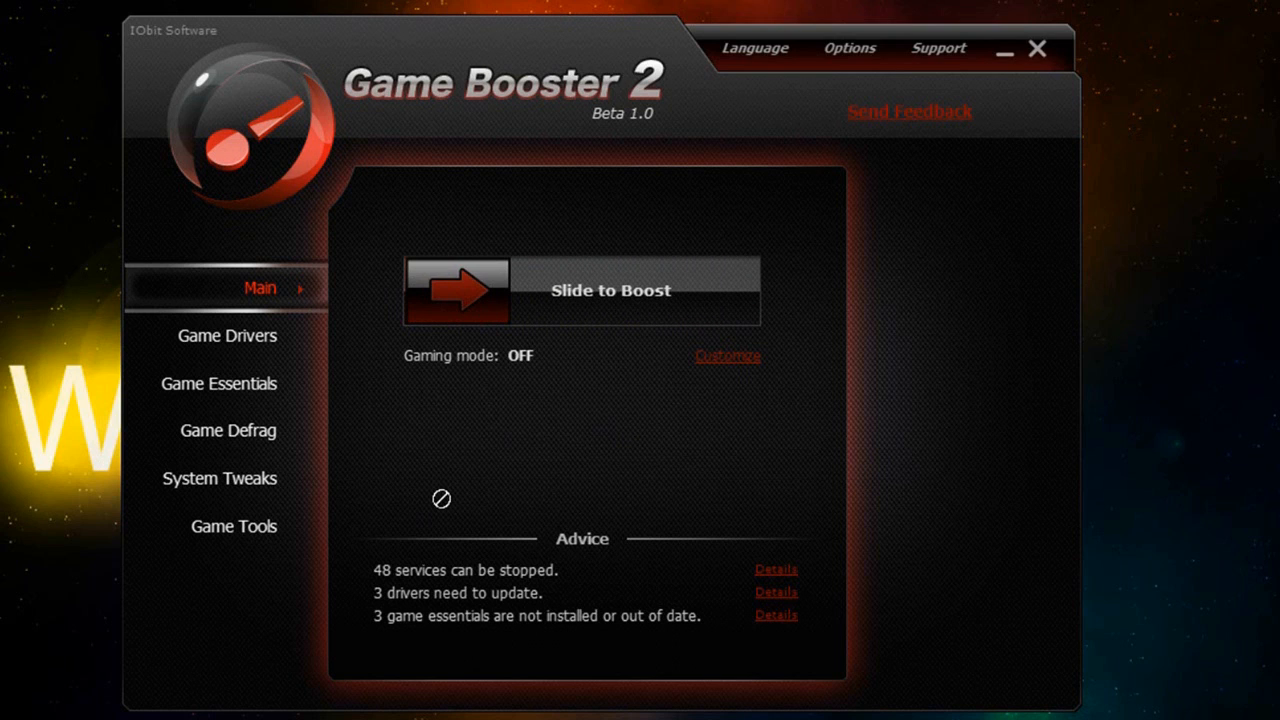
{"action": "mouse_move", "coordinate": [367, 298]}
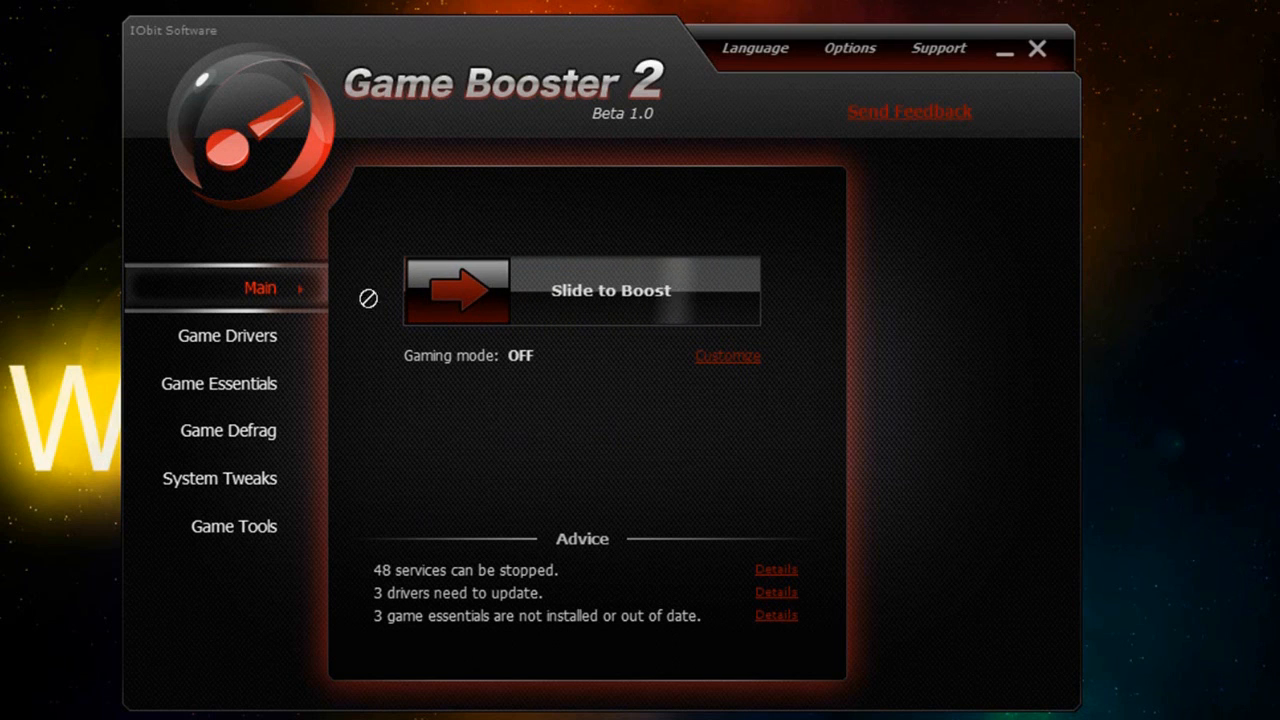
{"action": "left_click_drag", "start_coordinate": [456, 290], "coordinate": [707, 290]}
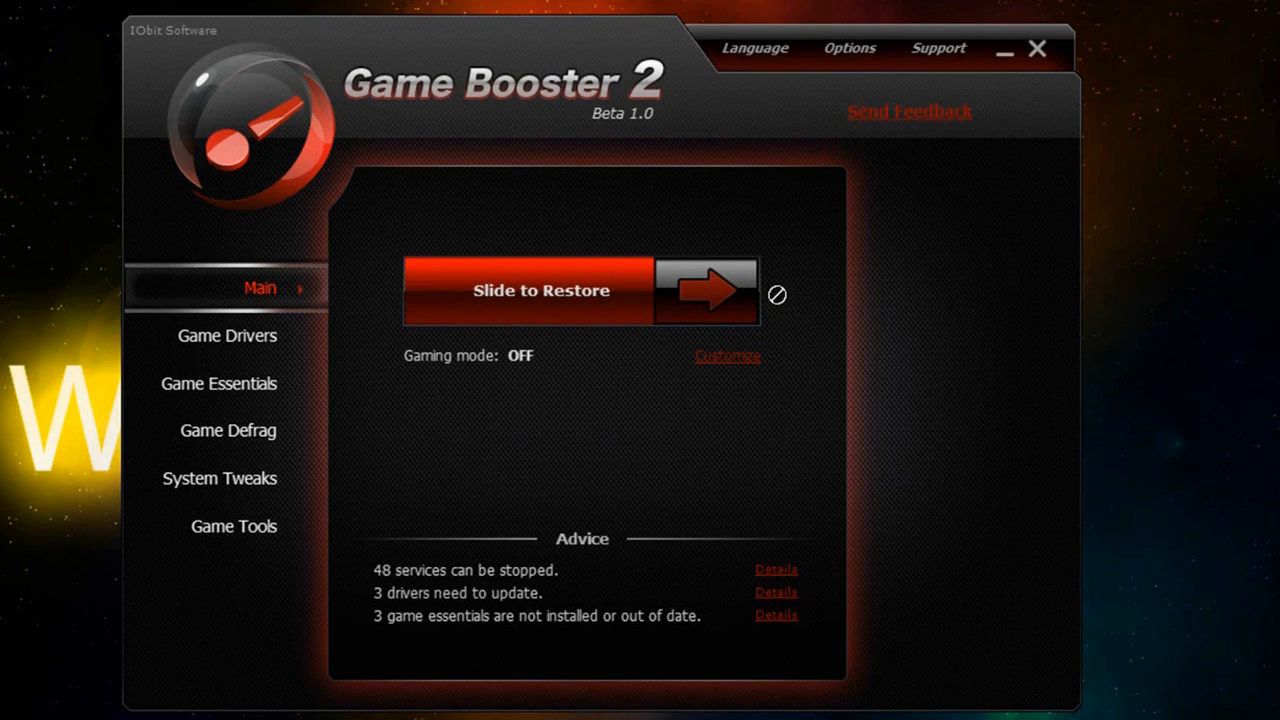
{"action": "mouse_move", "coordinate": [1116, 328]}
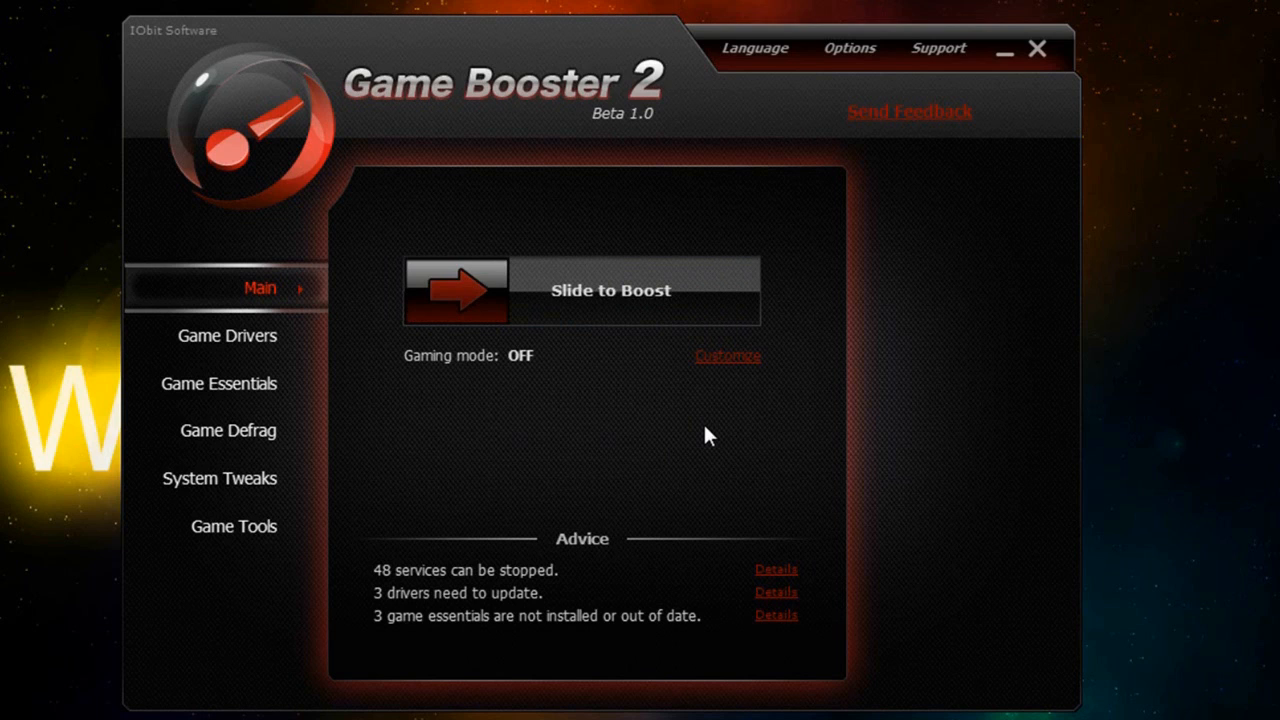
{"action": "mouse_move", "coordinate": [797, 421]}
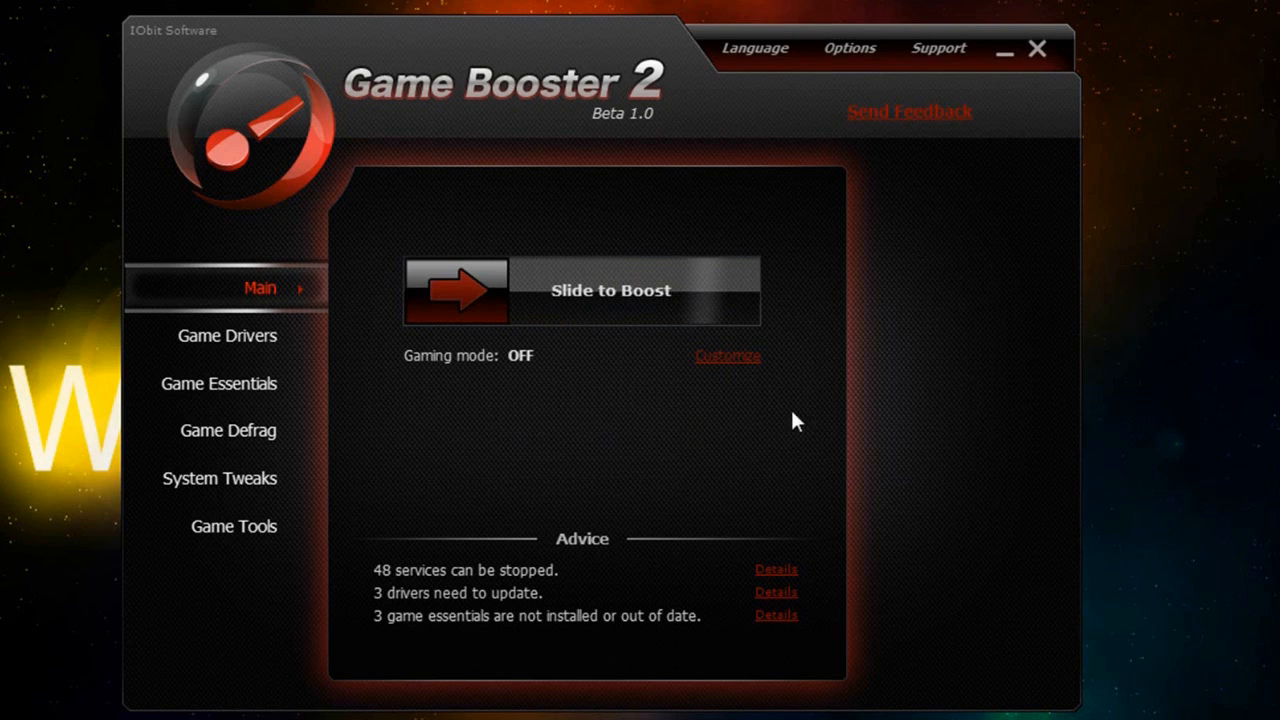
{"action": "mouse_move", "coordinate": [750, 372]}
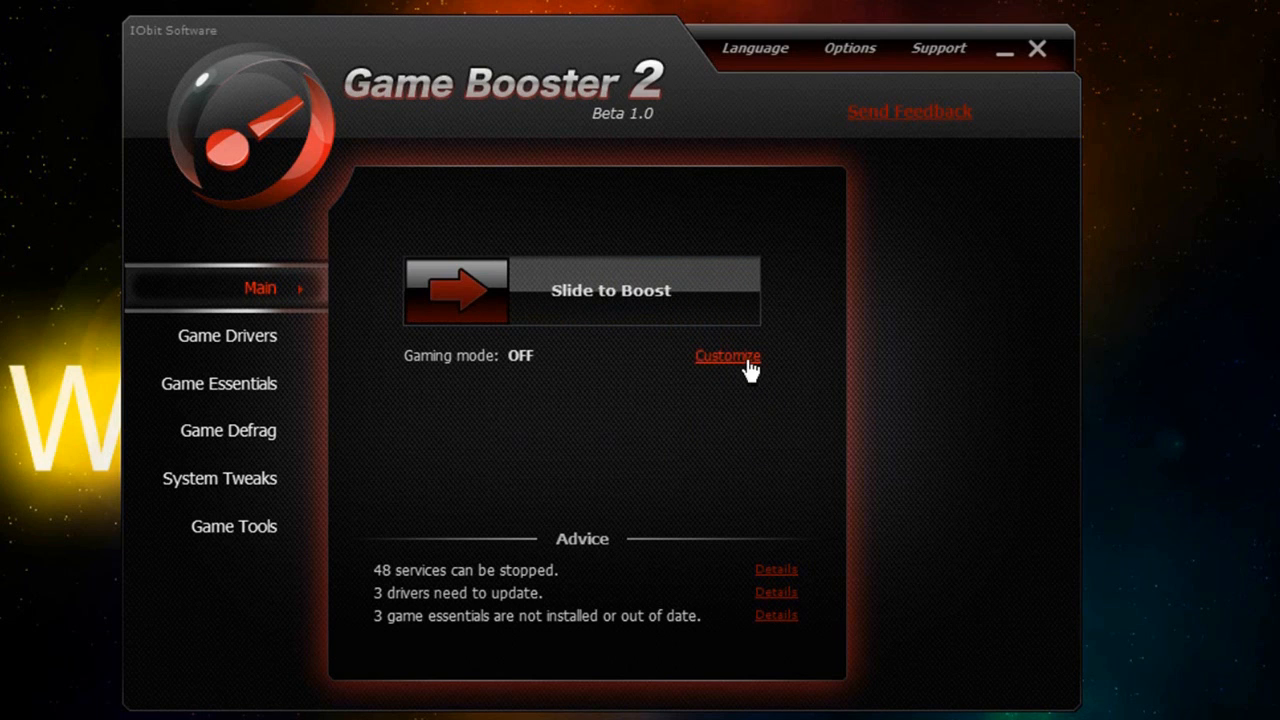
- Open the unnecessary services list and tick AVG Firewall for stopping
{"action": "left_click", "coordinate": [727, 356]}
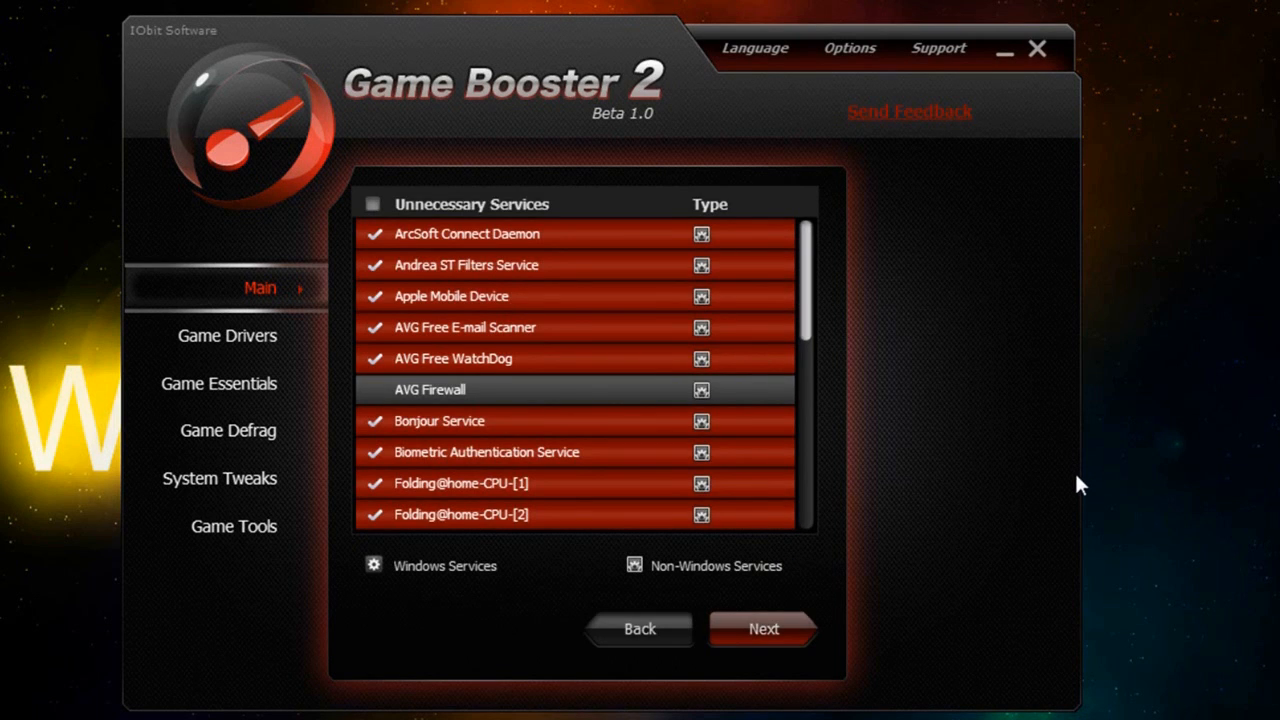
{"action": "left_click", "coordinate": [764, 629]}
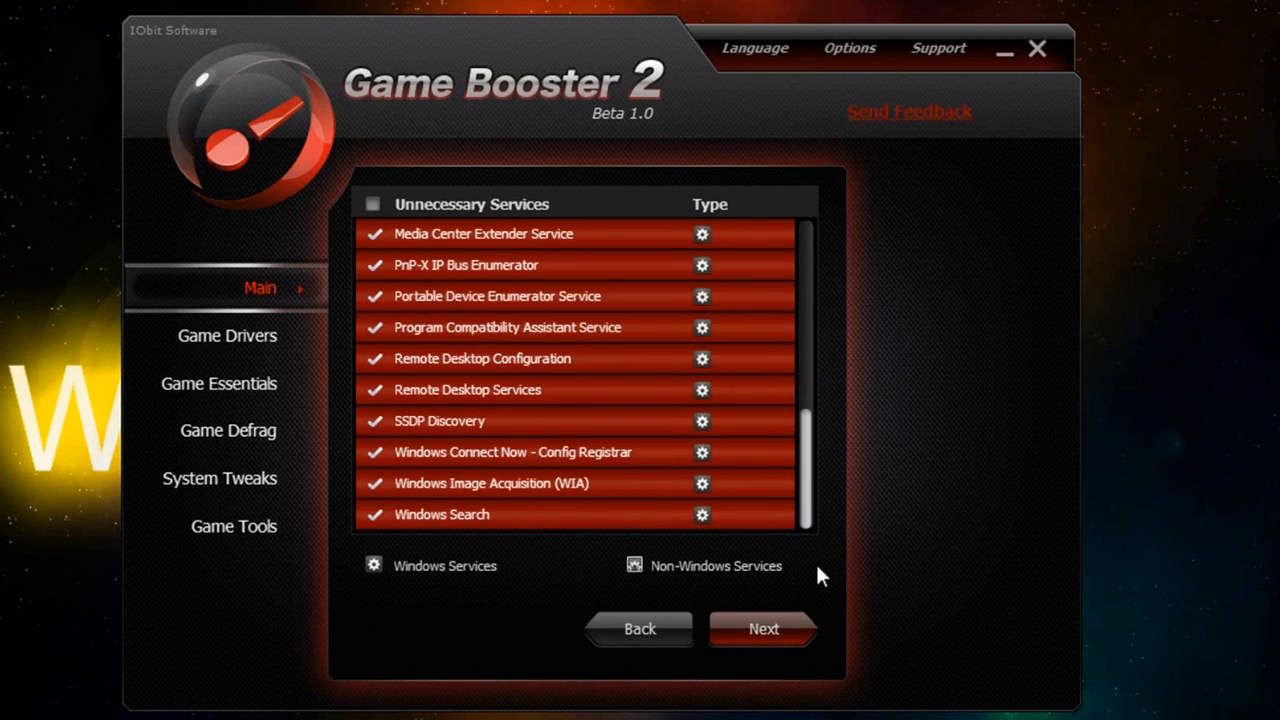
{"action": "left_click", "coordinate": [633, 566]}
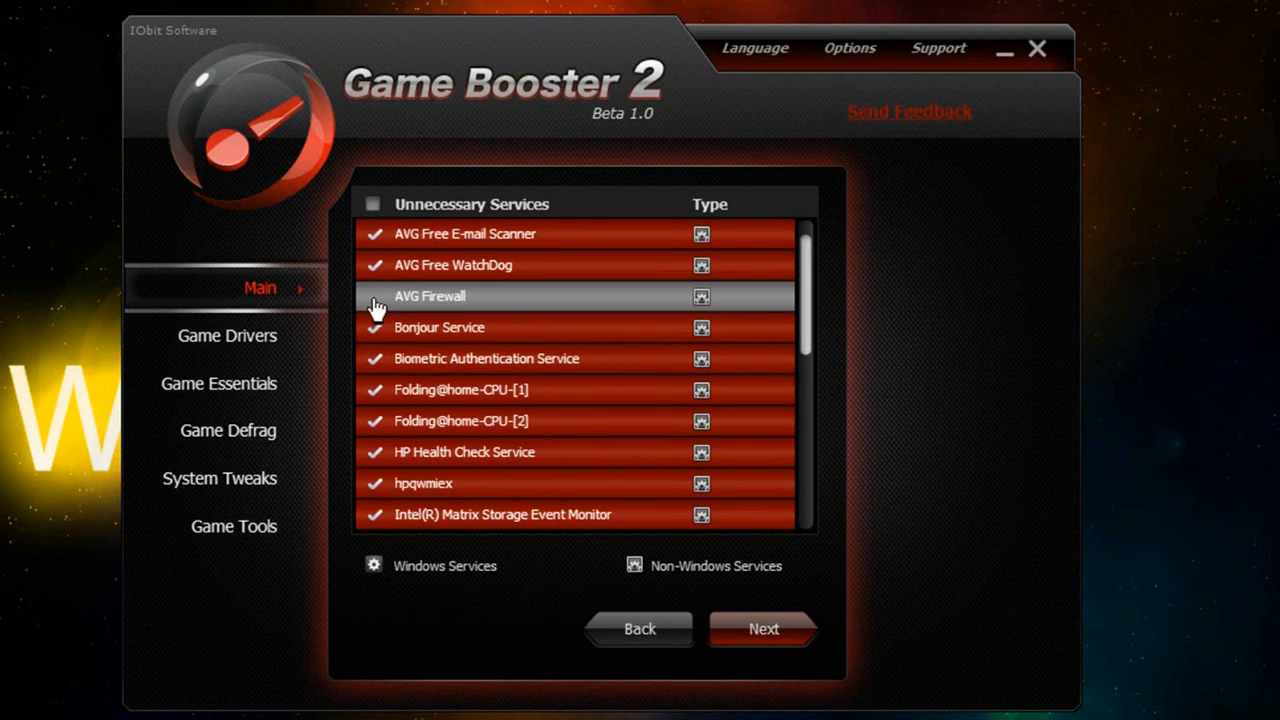
{"action": "scroll", "scroll_direction": "up", "scroll_amount": 3}
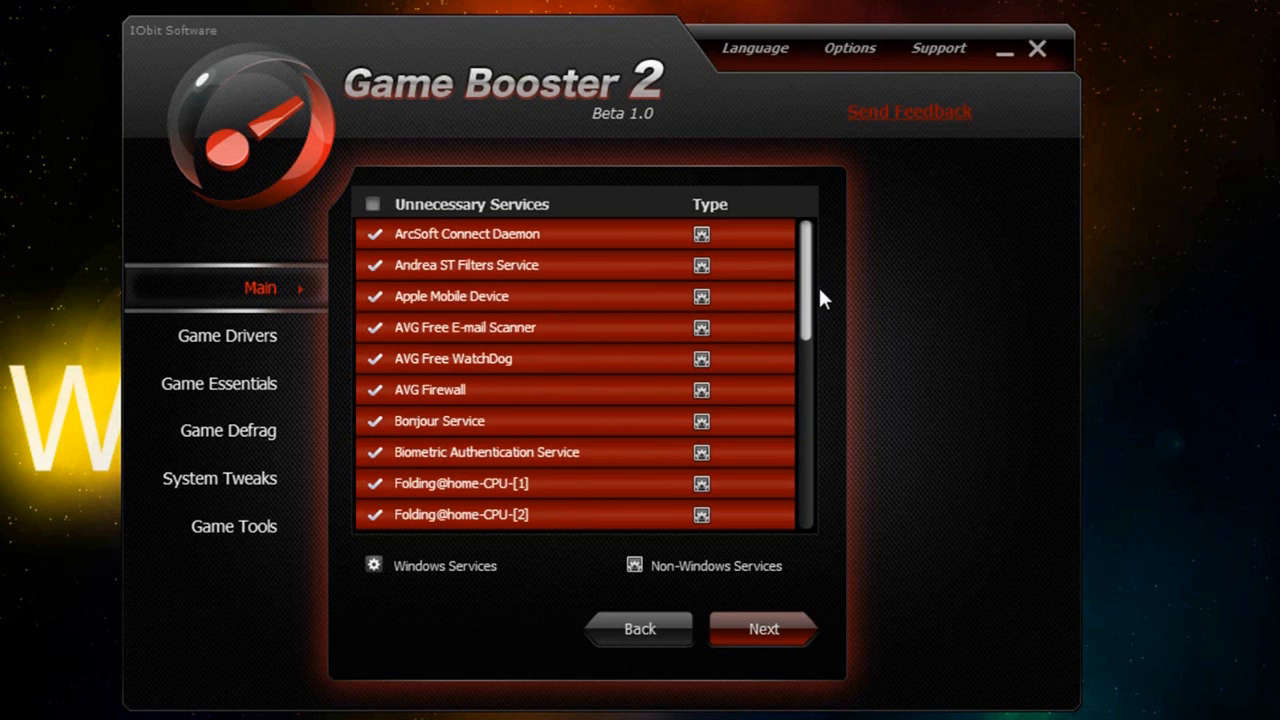
{"action": "scroll", "scroll_direction": "down", "scroll_amount": 3}
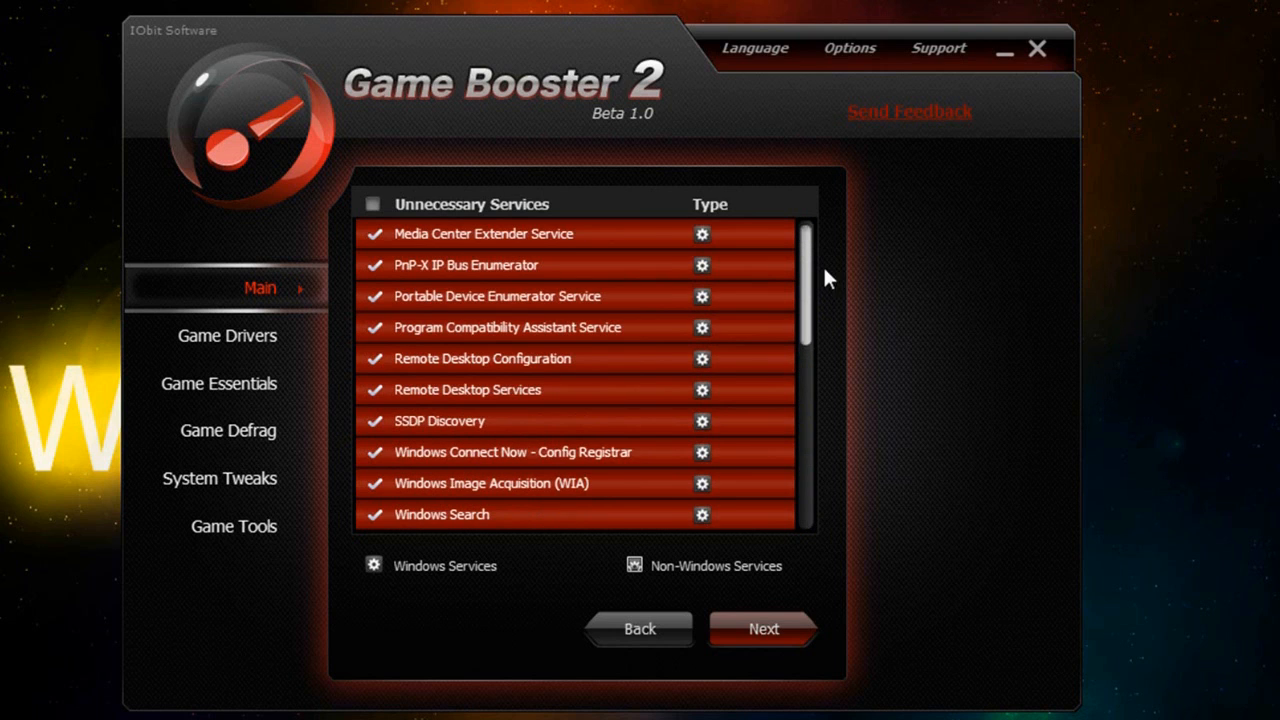
- View the background applications list, then go back twice to the Main panel
{"action": "left_click", "coordinate": [763, 629]}
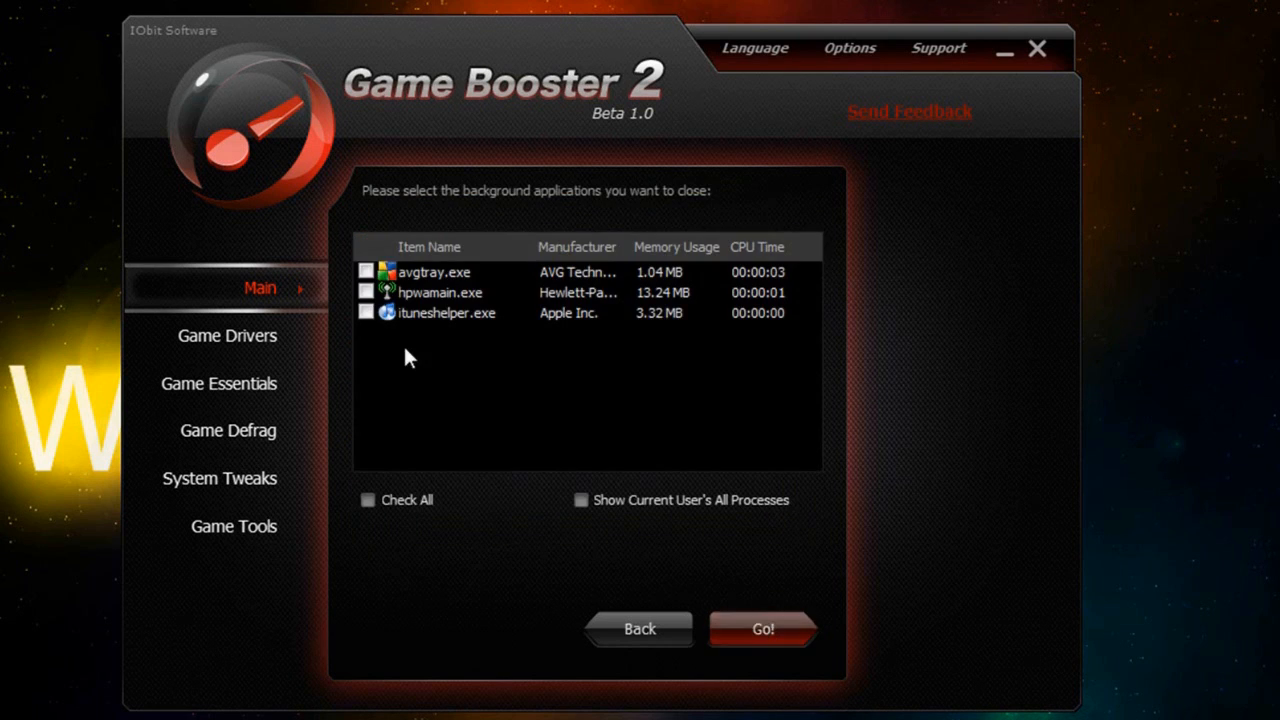
{"action": "mouse_move", "coordinate": [505, 705]}
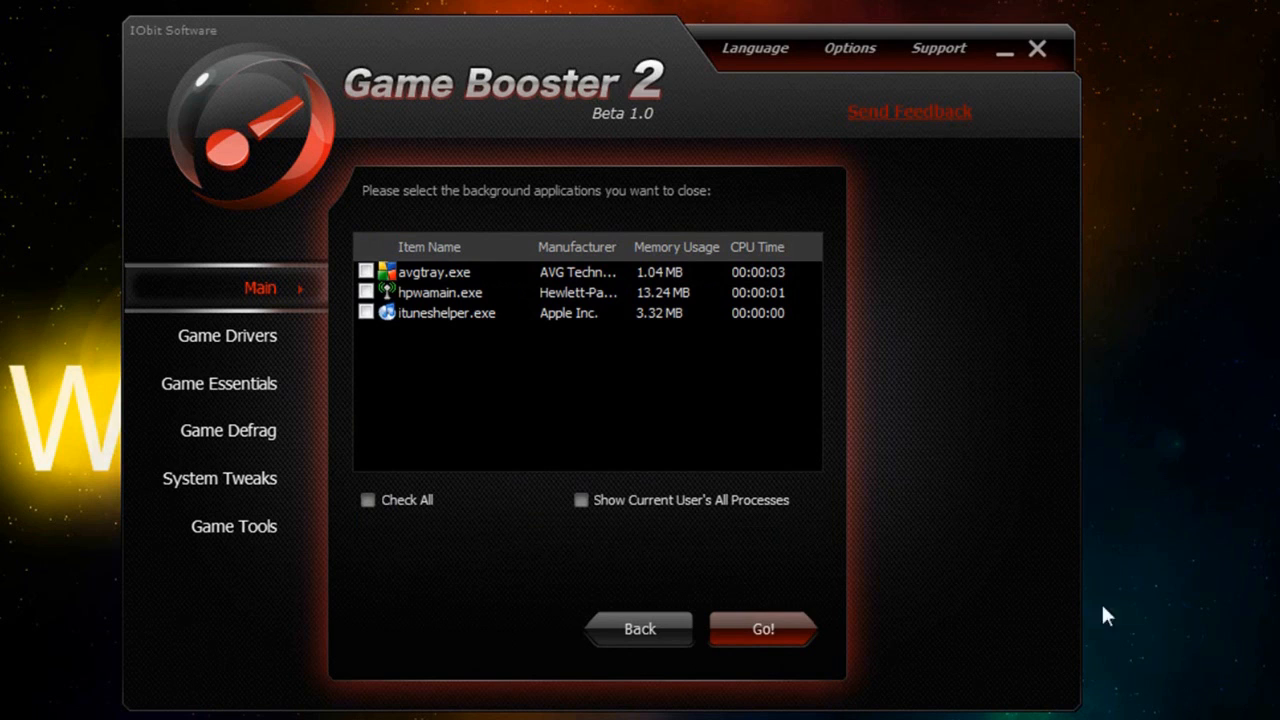
{"action": "left_click", "coordinate": [762, 629]}
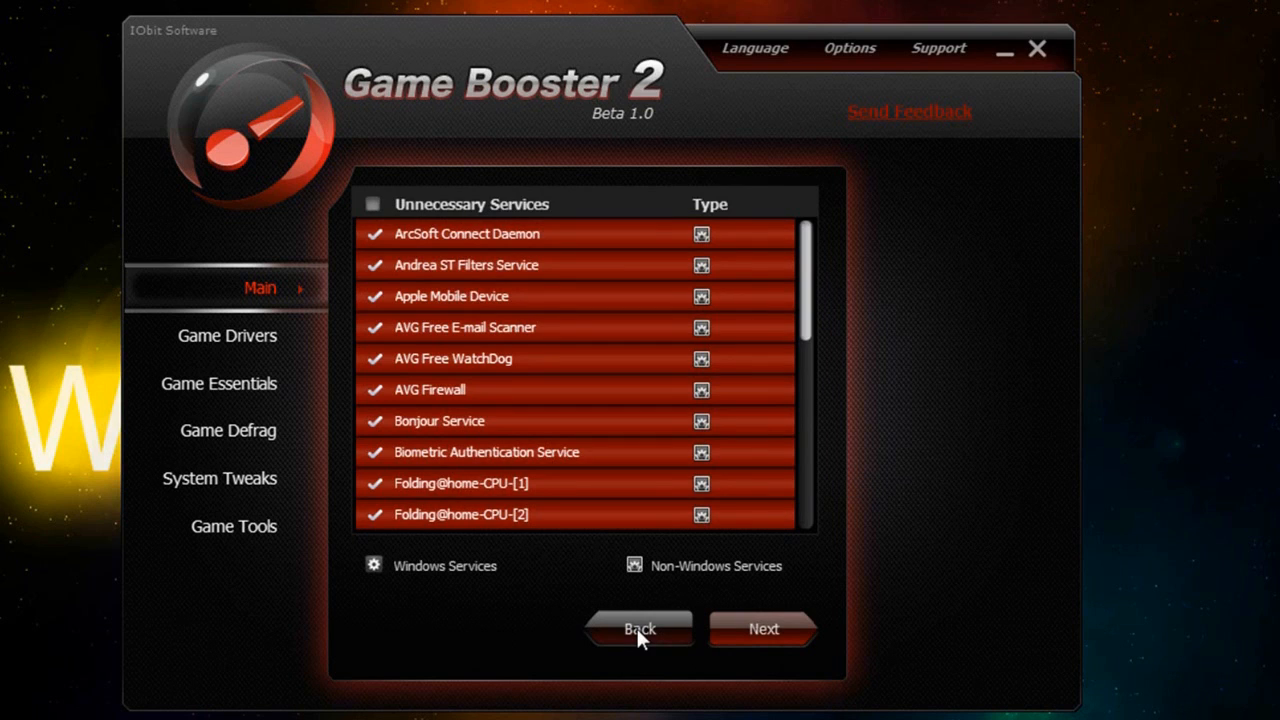
{"action": "left_click", "coordinate": [641, 629]}
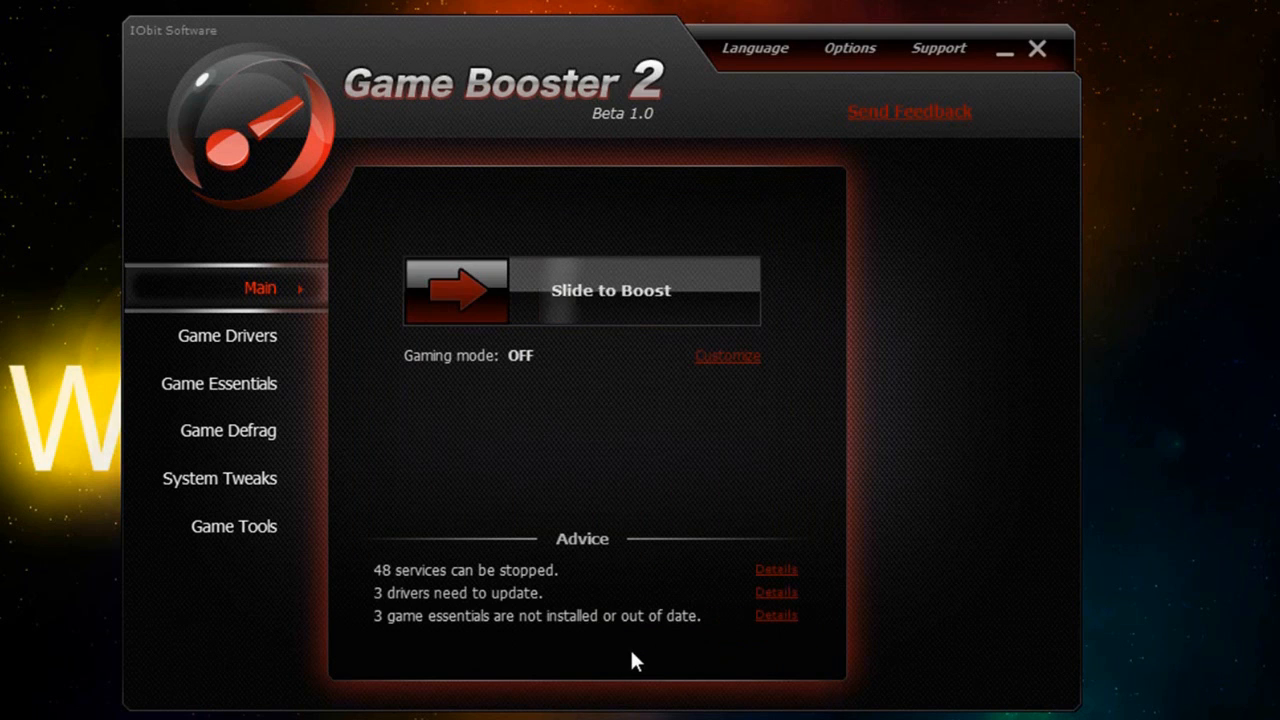
{"action": "mouse_move", "coordinate": [367, 568]}
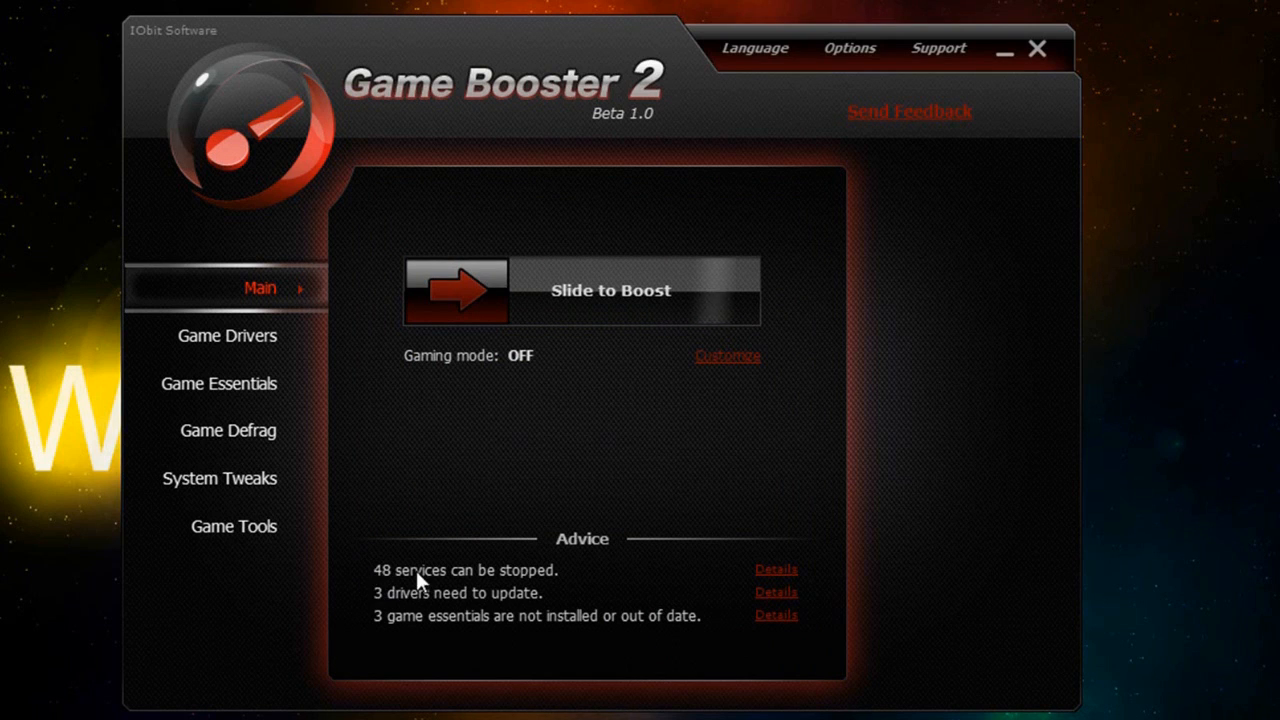
{"action": "mouse_move", "coordinate": [455, 585]}
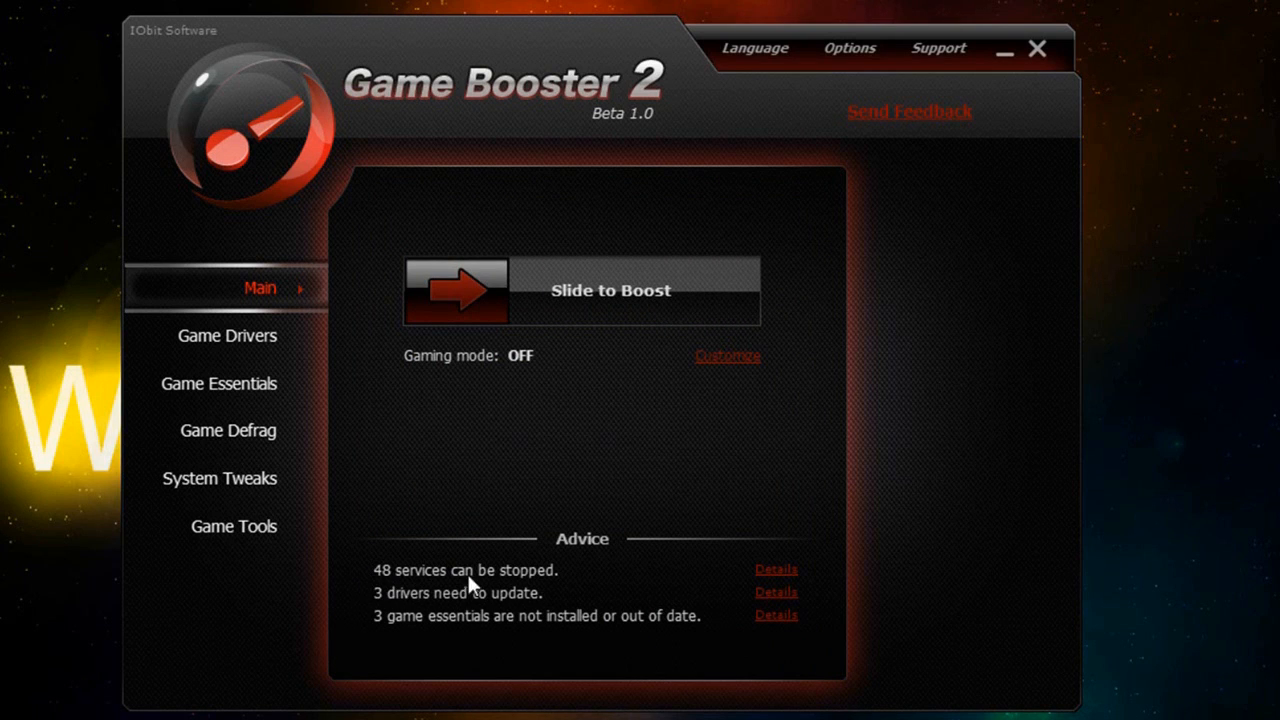
{"action": "mouse_move", "coordinate": [505, 576]}
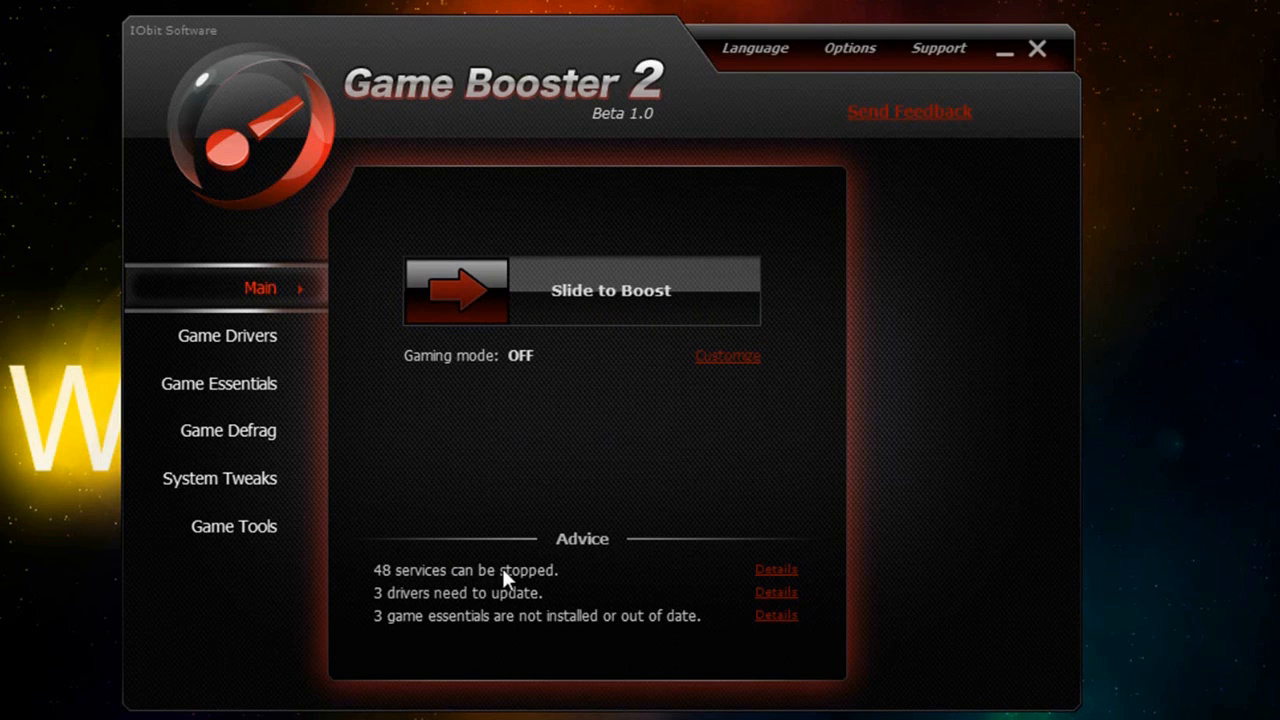
{"action": "mouse_move", "coordinate": [383, 623]}
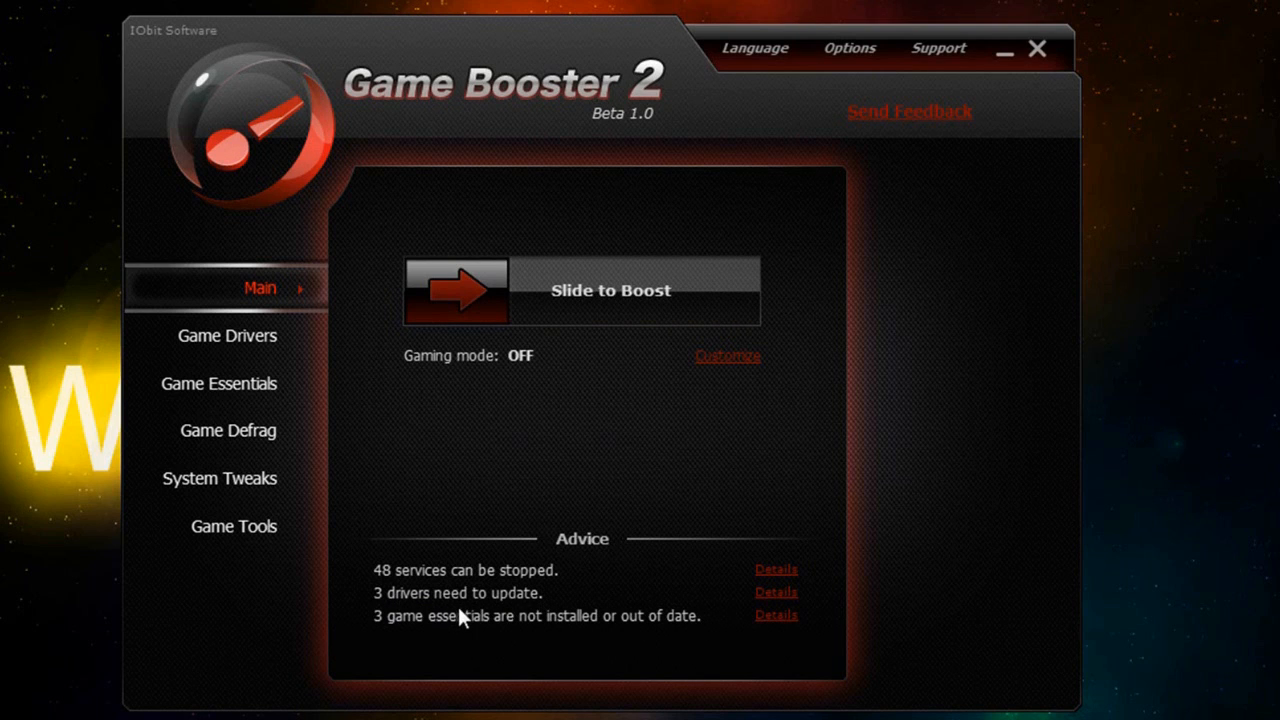
{"action": "mouse_move", "coordinate": [498, 540]}
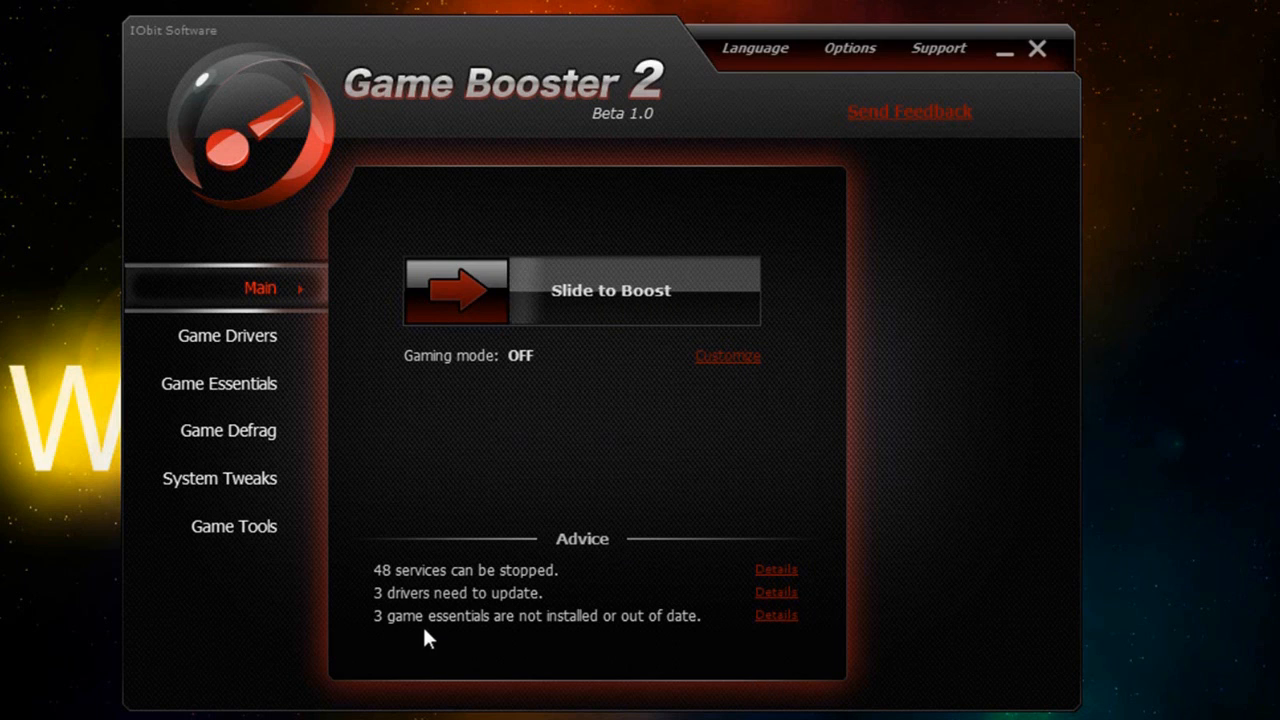
{"action": "mouse_move", "coordinate": [708, 660]}
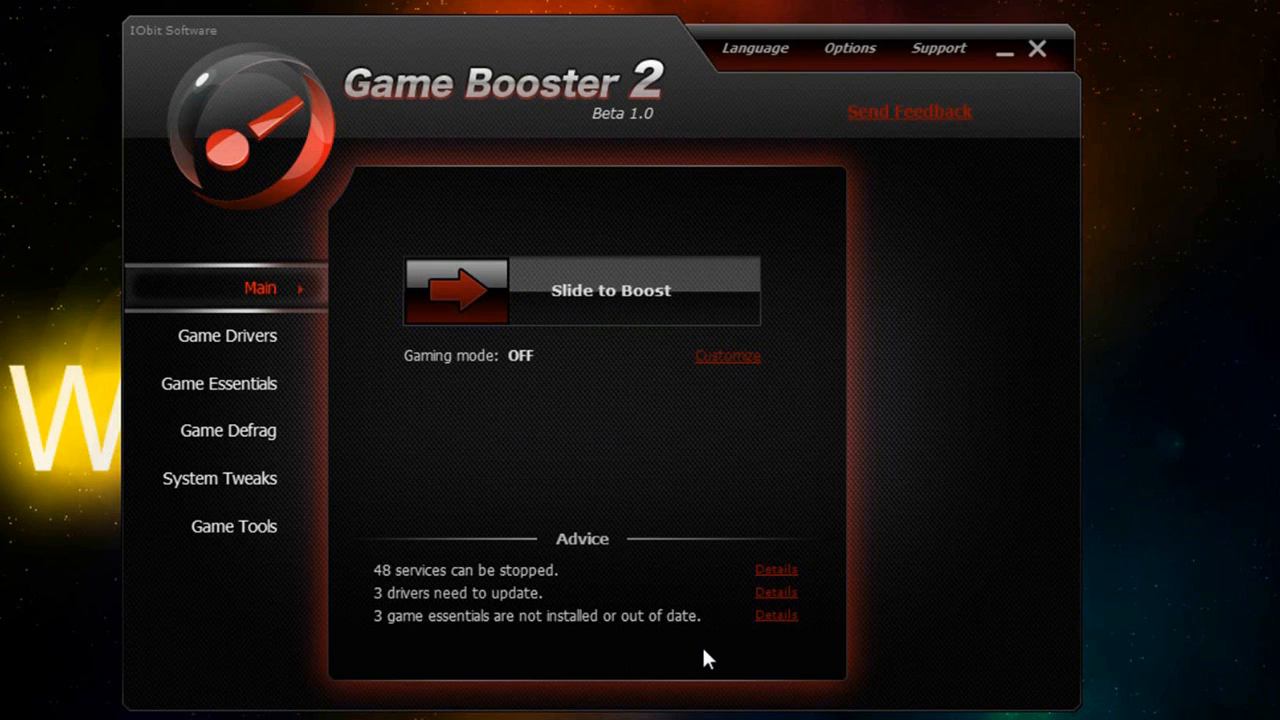
{"action": "mouse_move", "coordinate": [702, 657]}
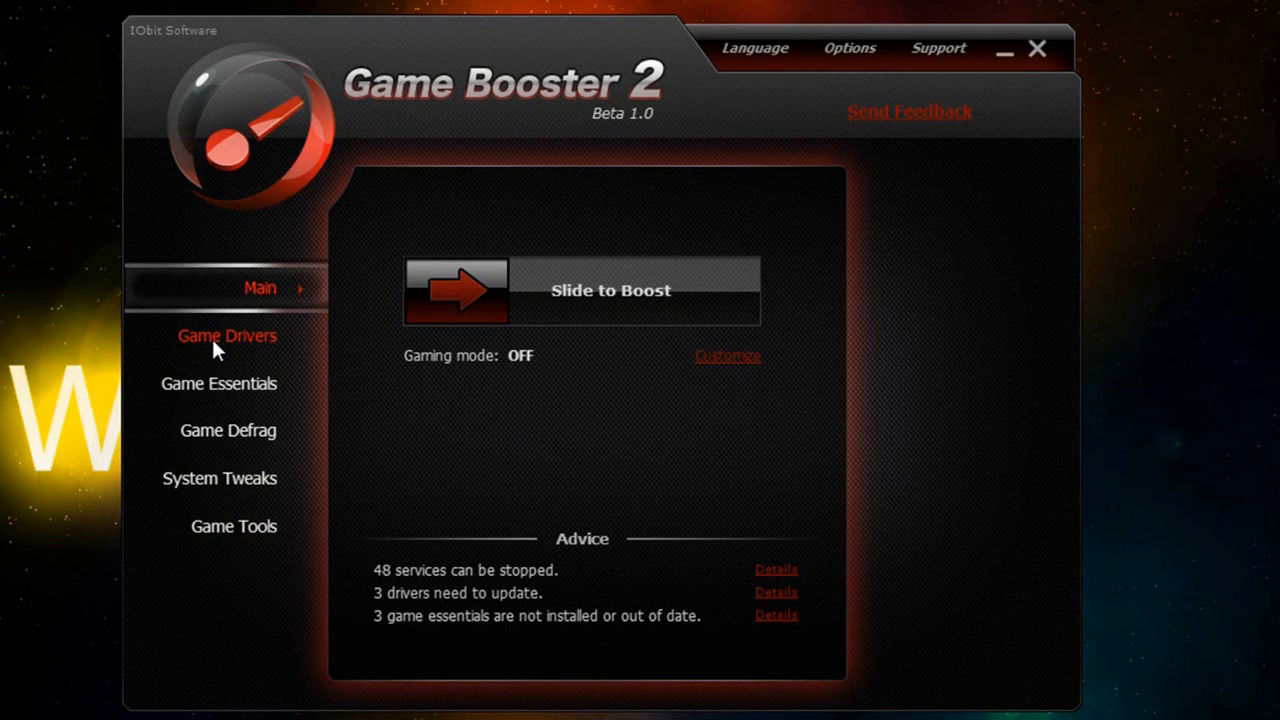
{"action": "mouse_move", "coordinate": [230, 344]}
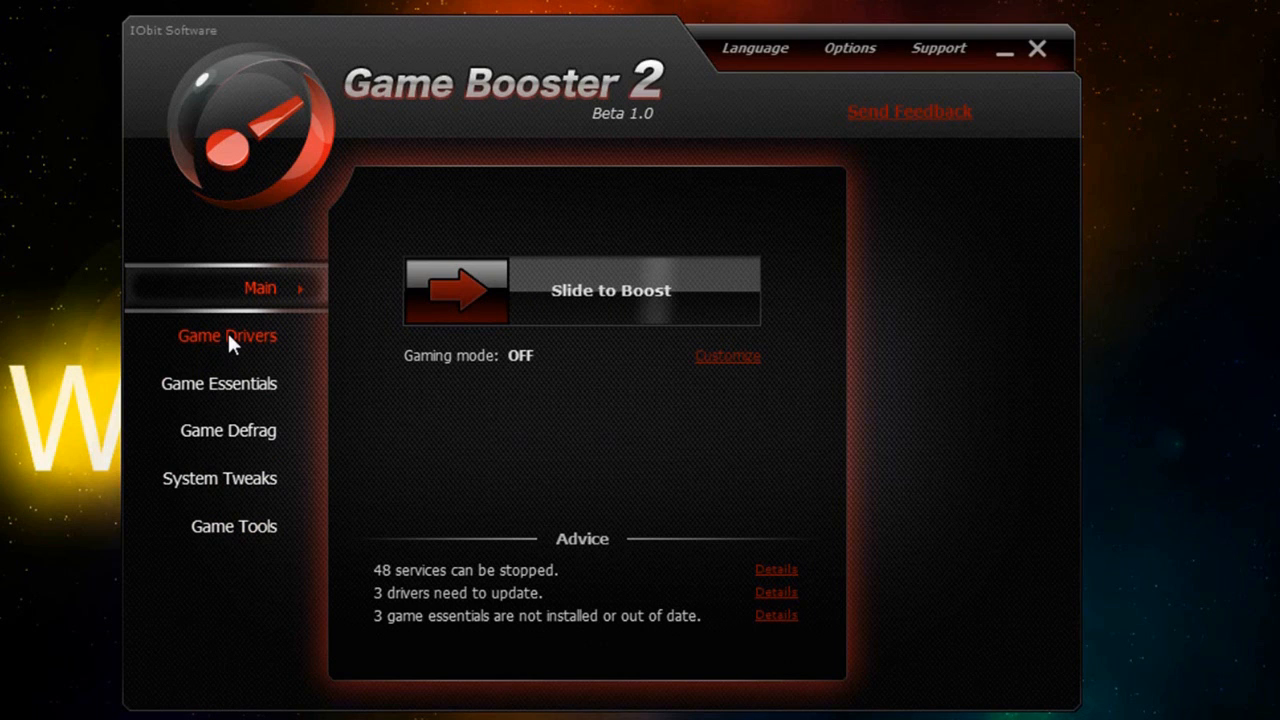
- Review Game Drivers, select the Realtek network driver and open its download page
{"action": "left_click", "coordinate": [227, 335]}
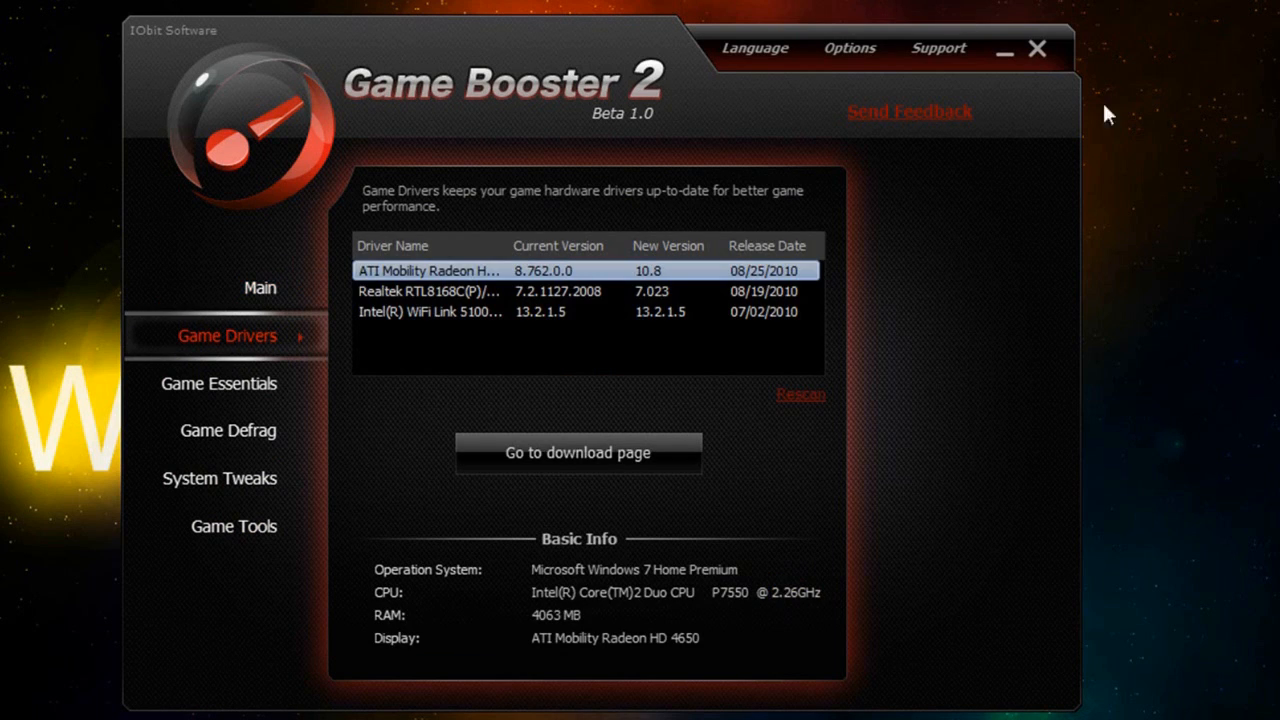
{"action": "mouse_move", "coordinate": [869, 135]}
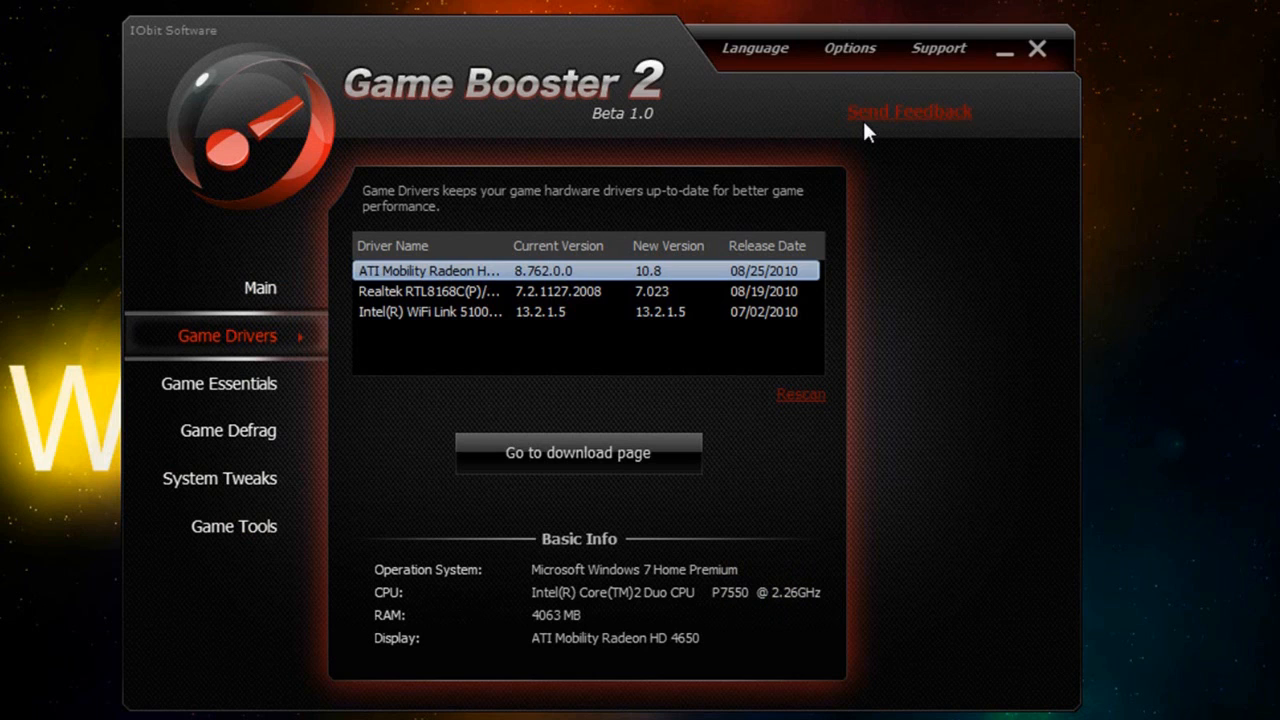
{"action": "mouse_move", "coordinate": [880, 125]}
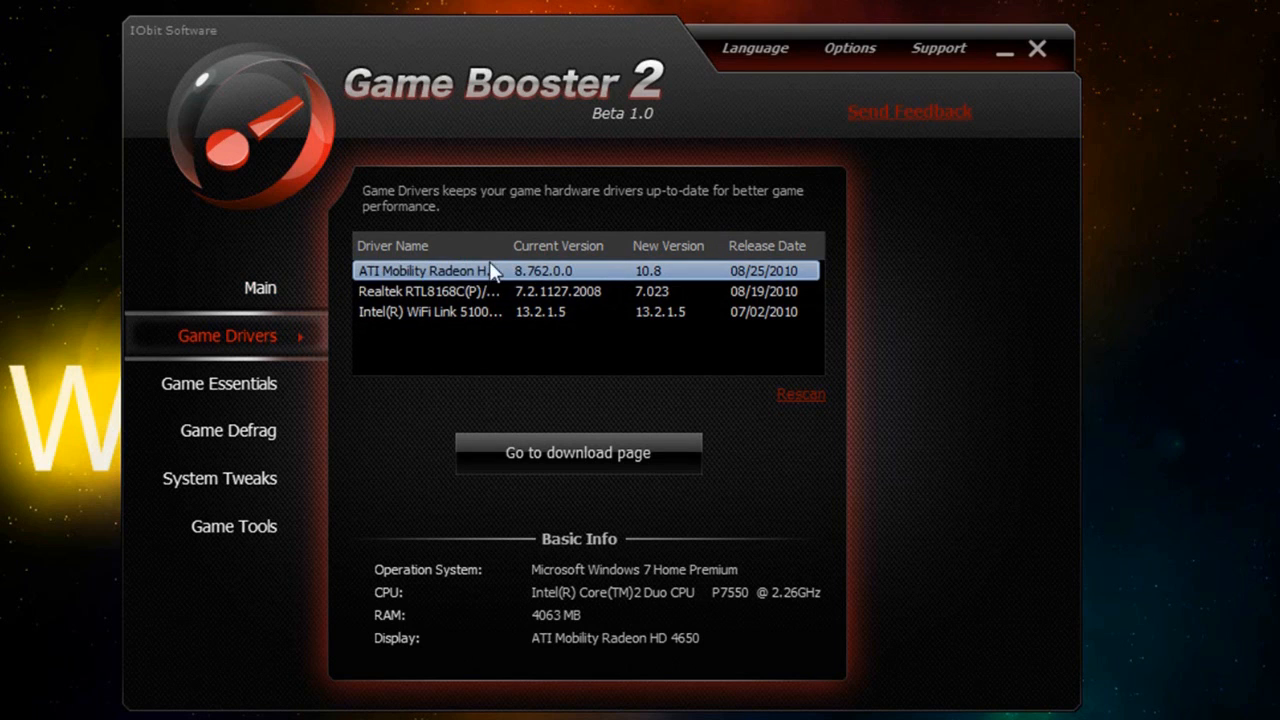
{"action": "mouse_move", "coordinate": [563, 285]}
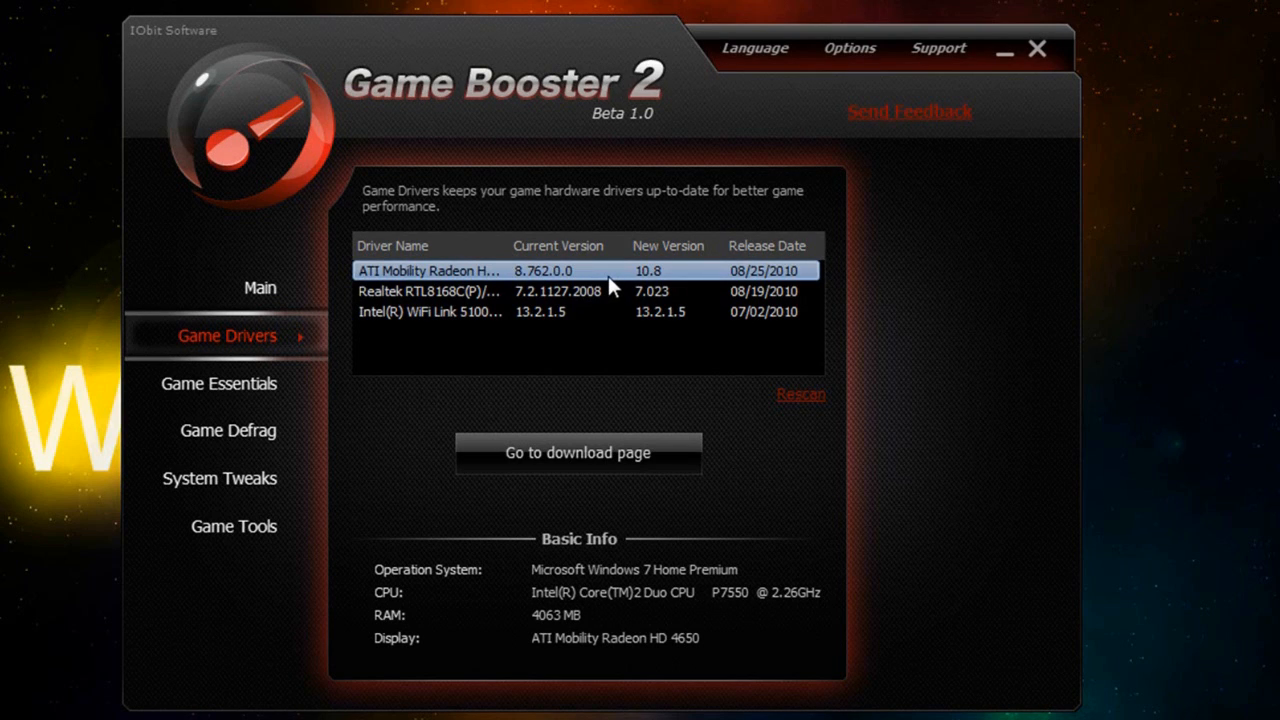
{"action": "mouse_move", "coordinate": [590, 281]}
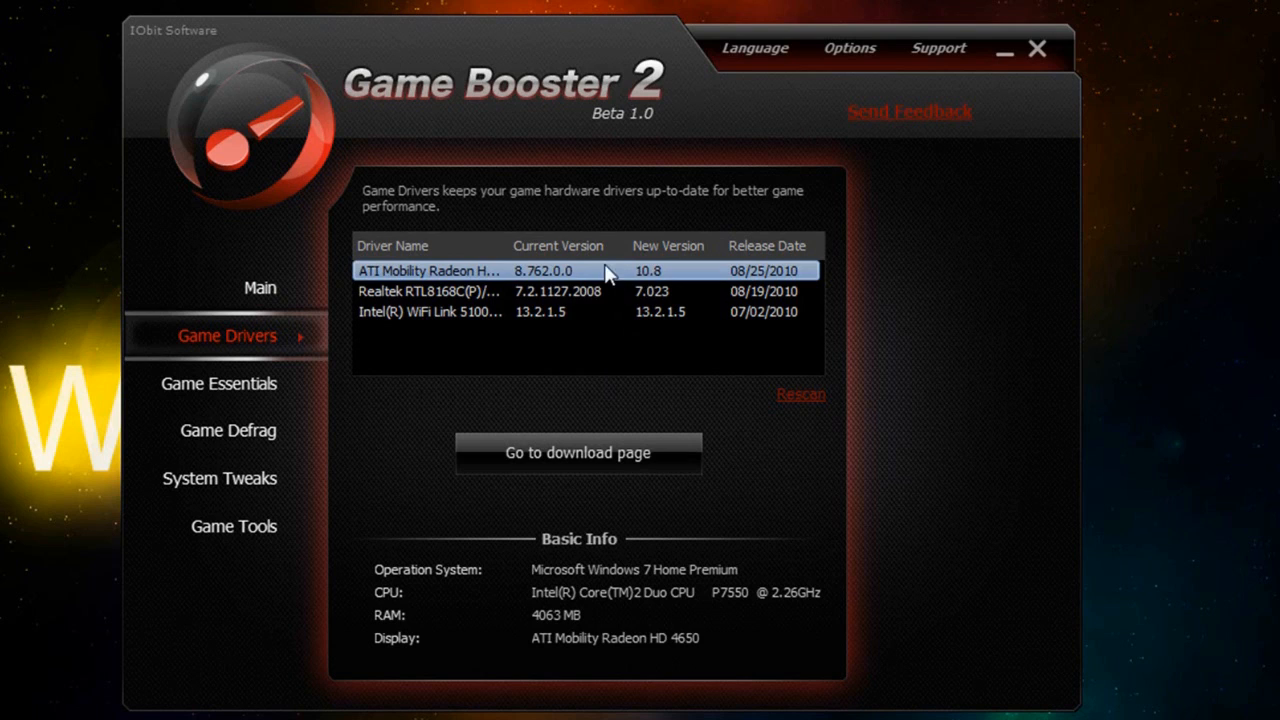
{"action": "mouse_move", "coordinate": [532, 278]}
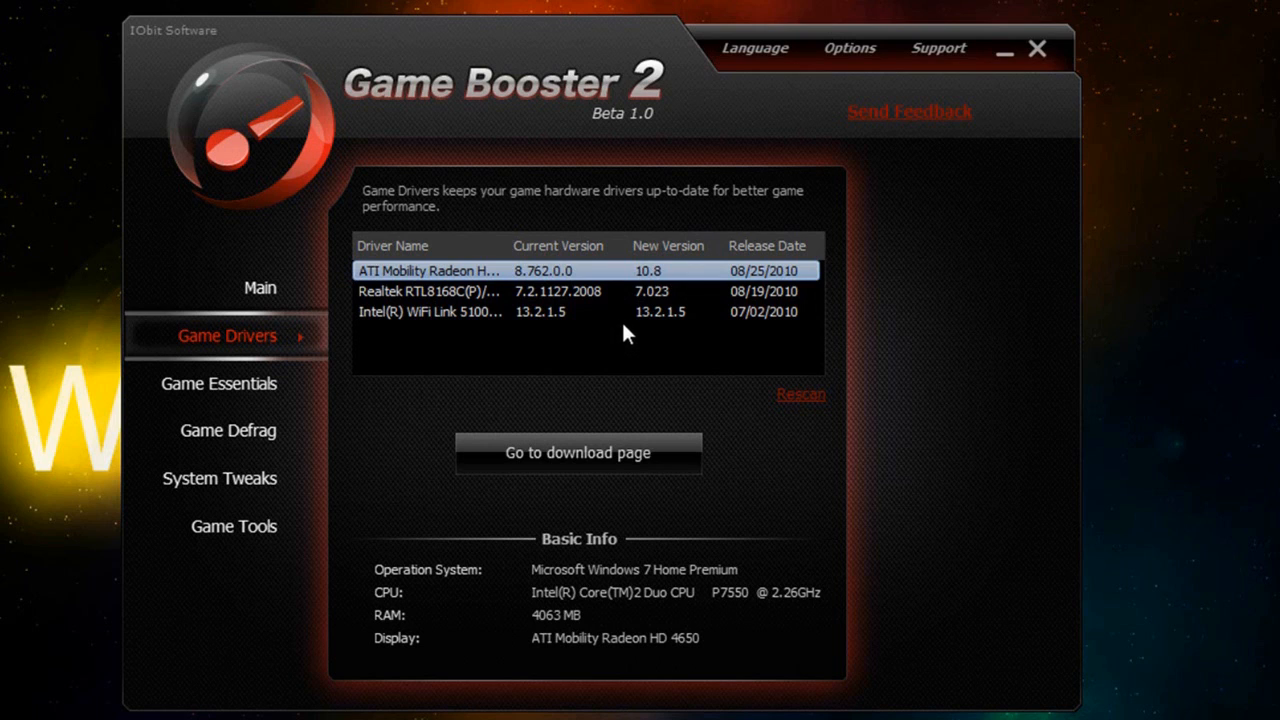
{"action": "mouse_move", "coordinate": [602, 374]}
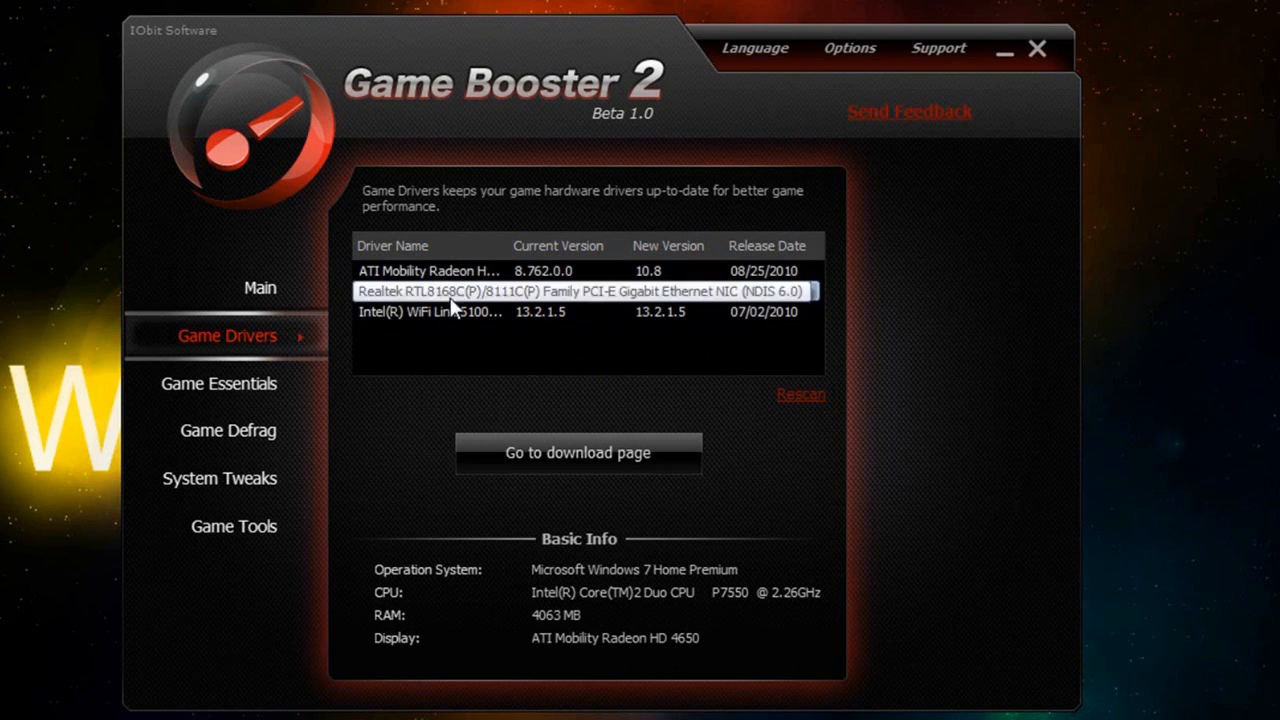
{"action": "left_click", "coordinate": [450, 312]}
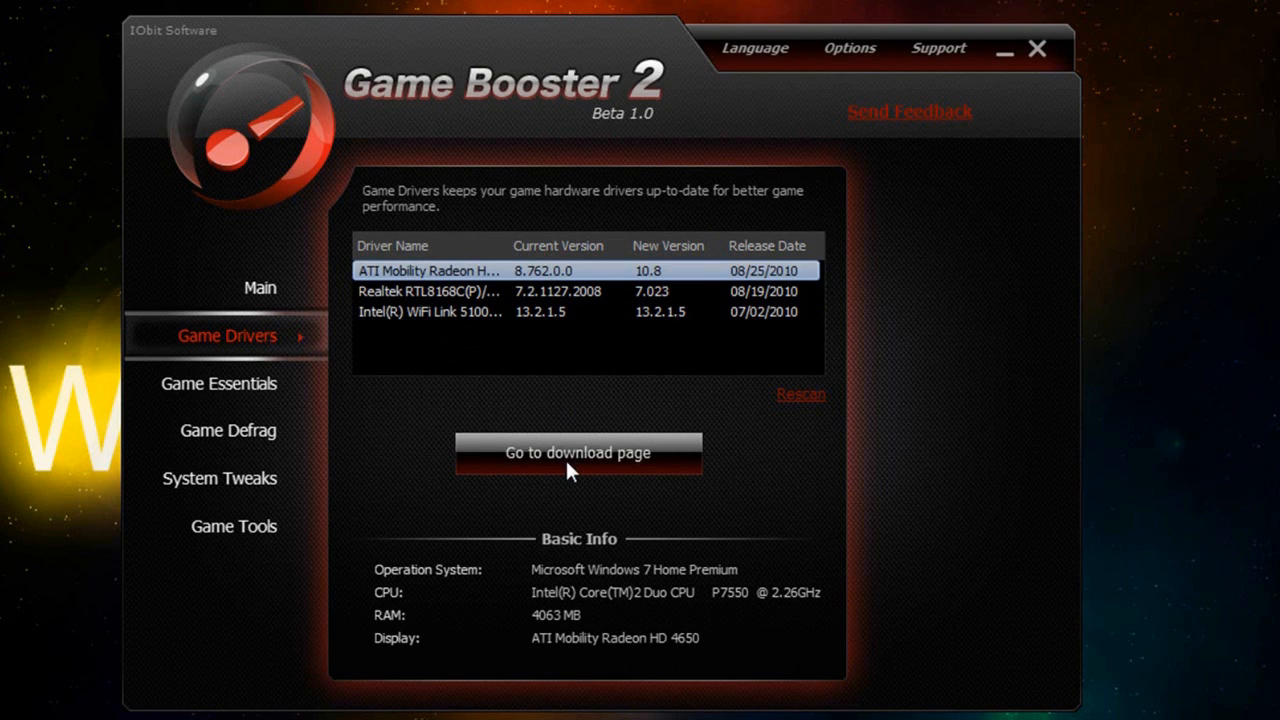
{"action": "left_click", "coordinate": [800, 394]}
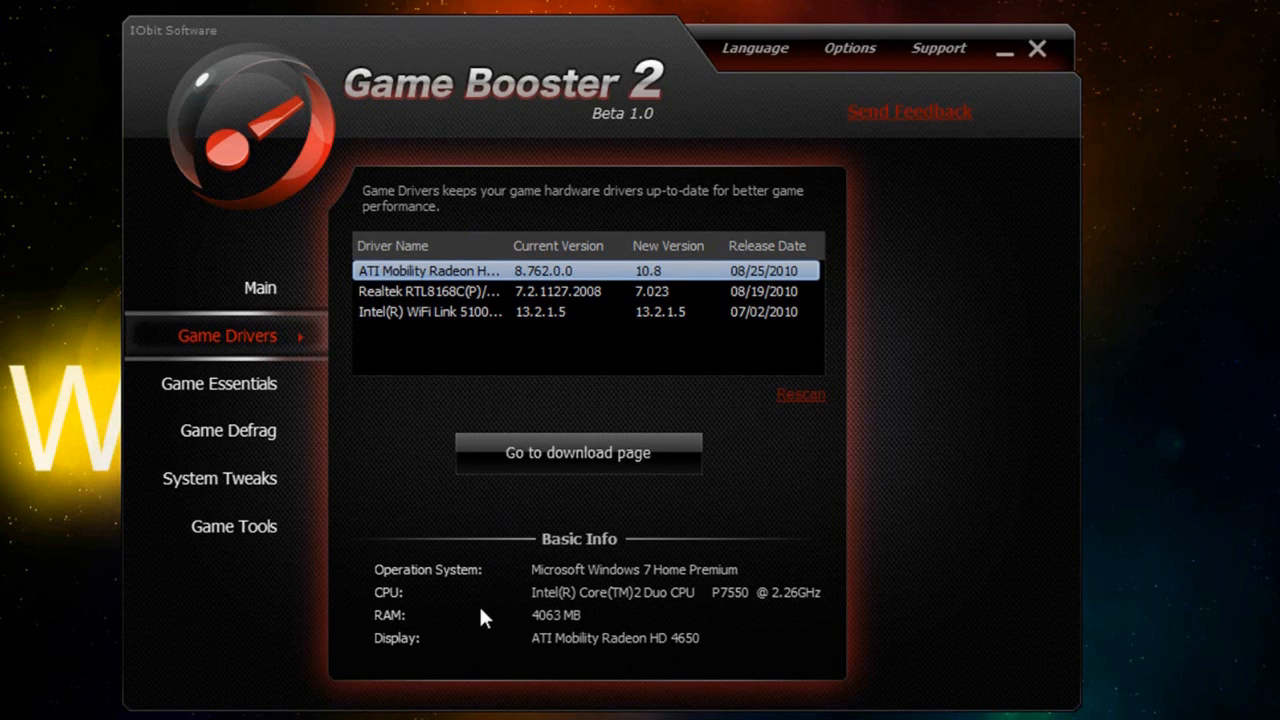
{"action": "mouse_move", "coordinate": [543, 580]}
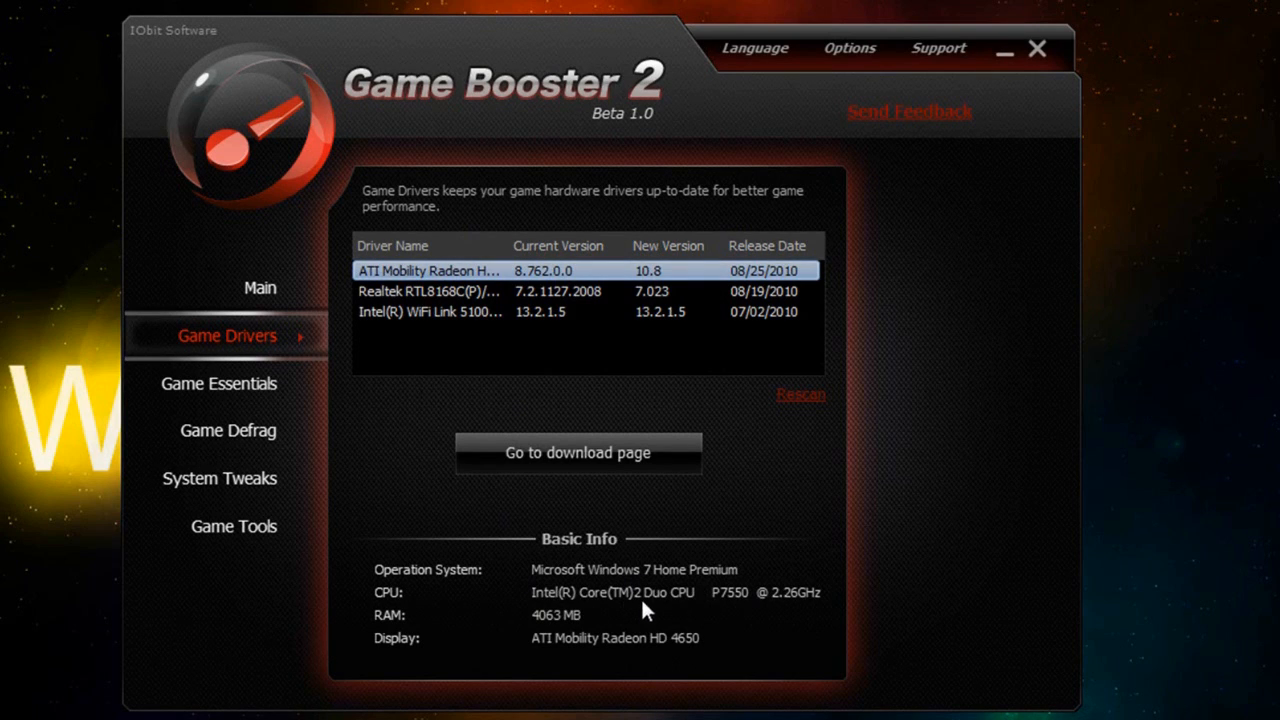
{"action": "mouse_move", "coordinate": [798, 587]}
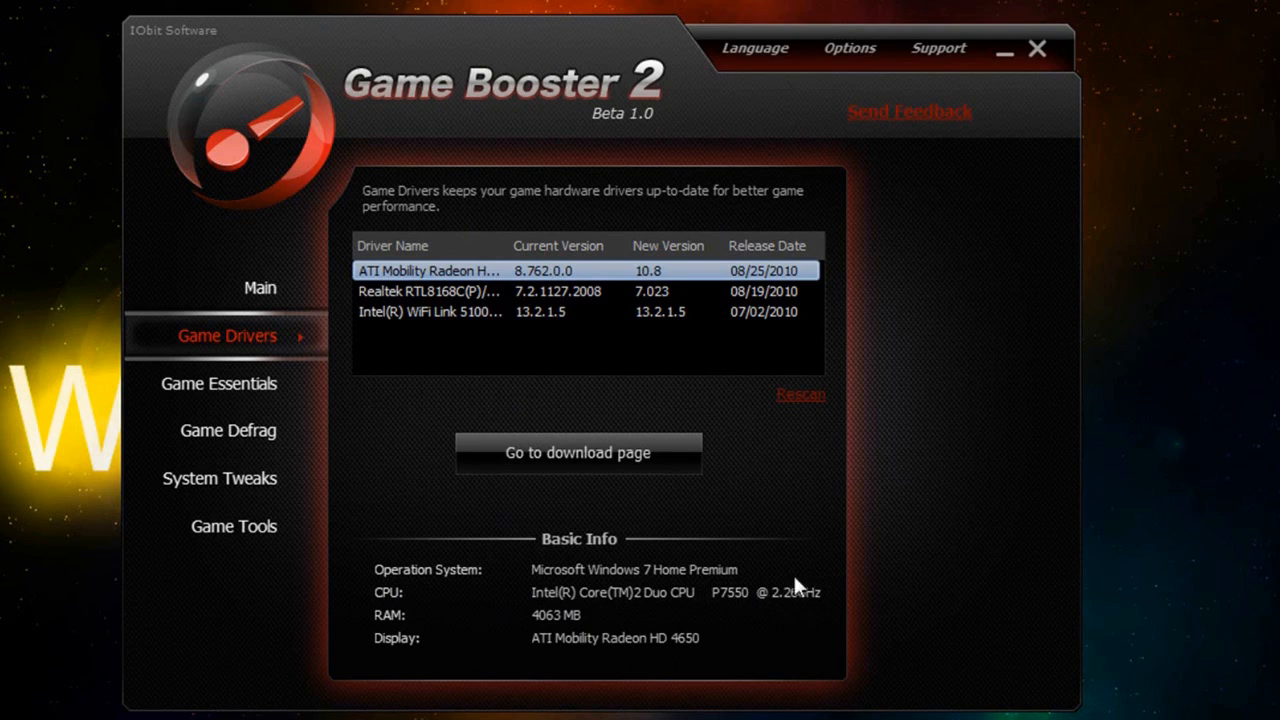
{"action": "mouse_move", "coordinate": [600, 625]}
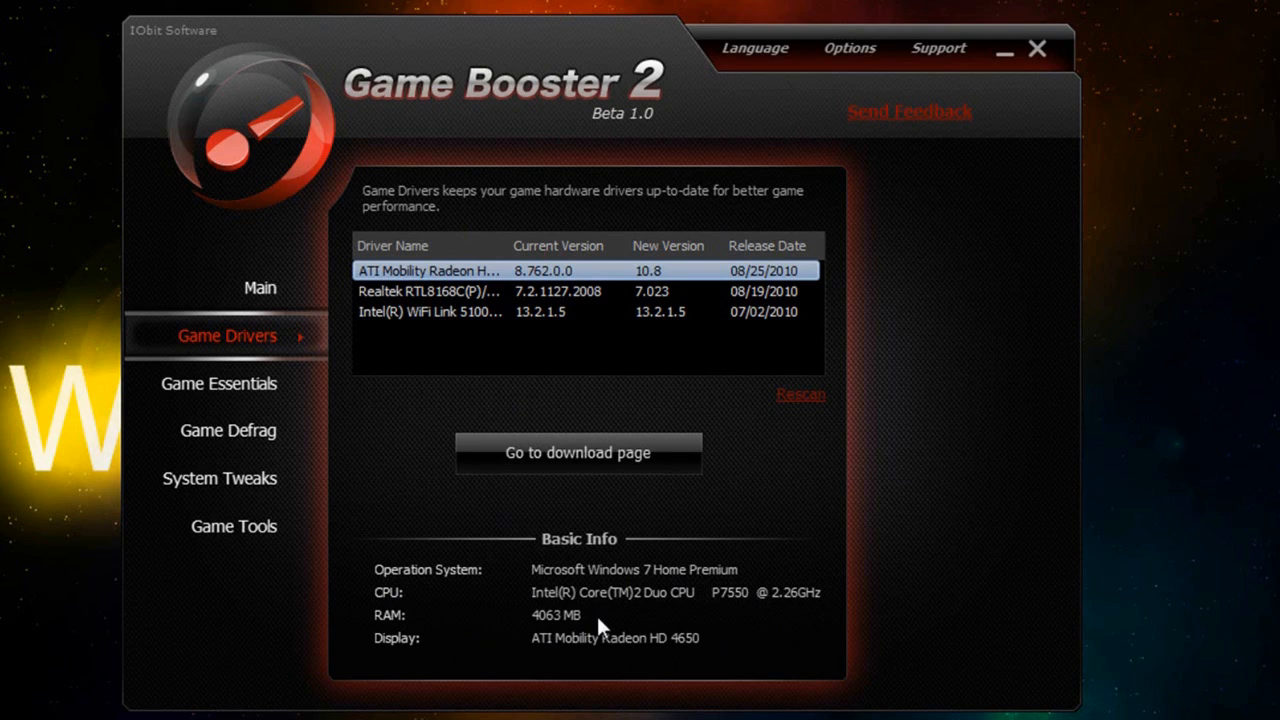
{"action": "mouse_move", "coordinate": [713, 635]}
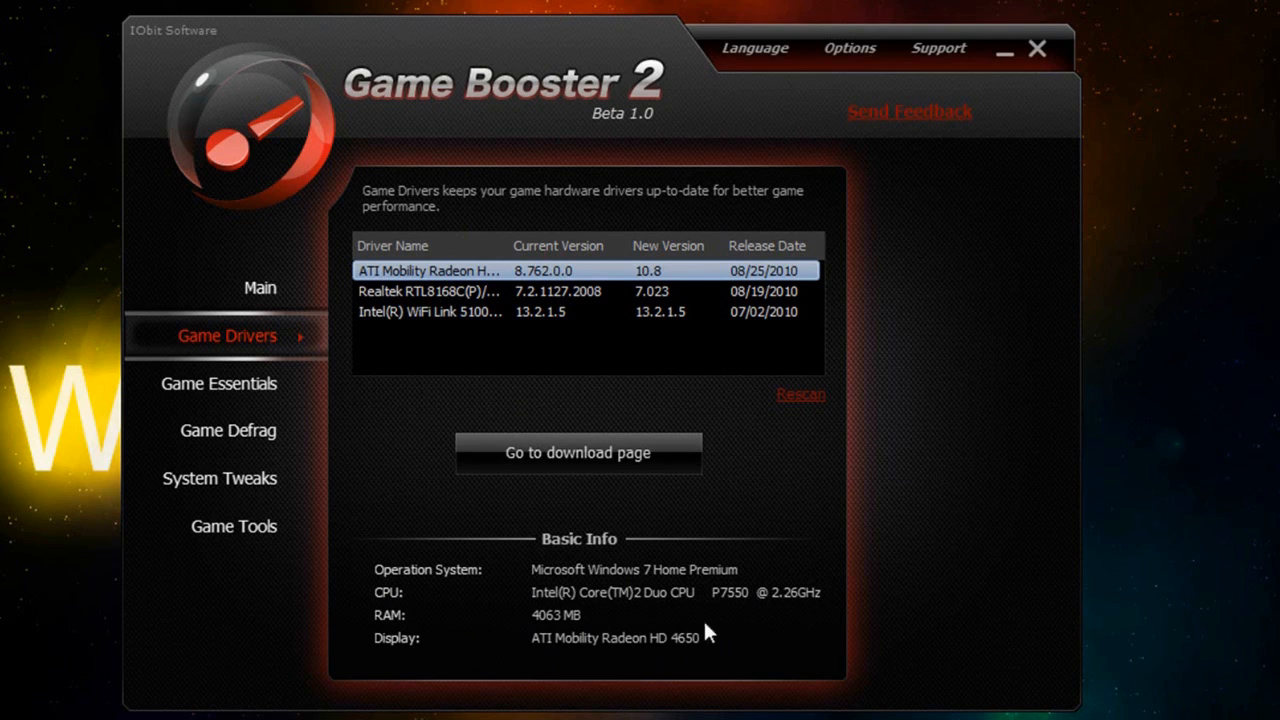
{"action": "mouse_move", "coordinate": [442, 476]}
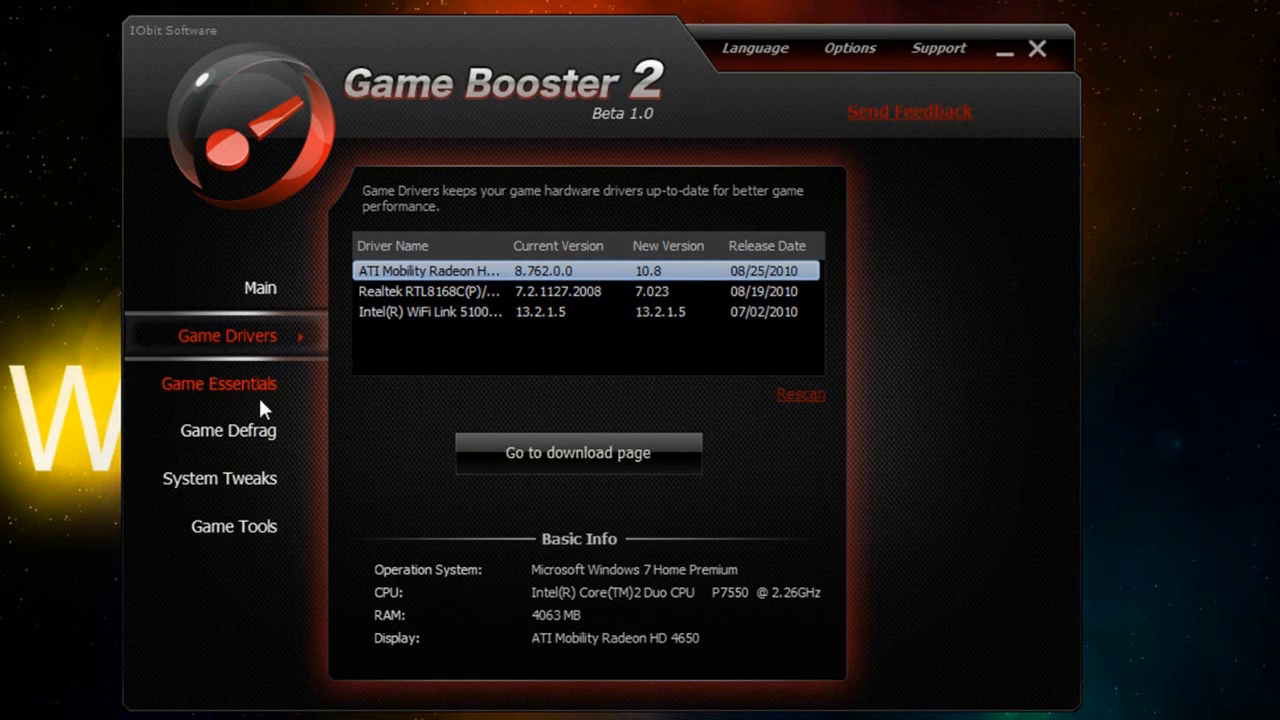
{"action": "left_click", "coordinate": [221, 383]}
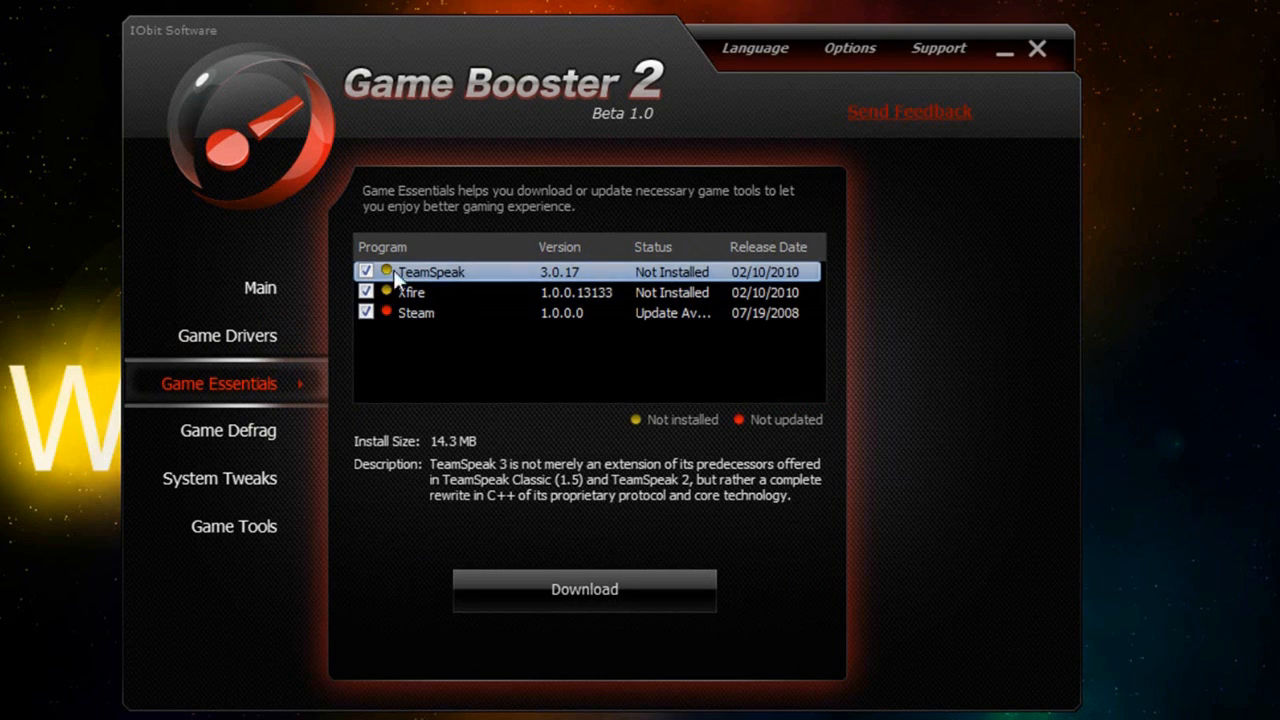
{"action": "mouse_move", "coordinate": [495, 285]}
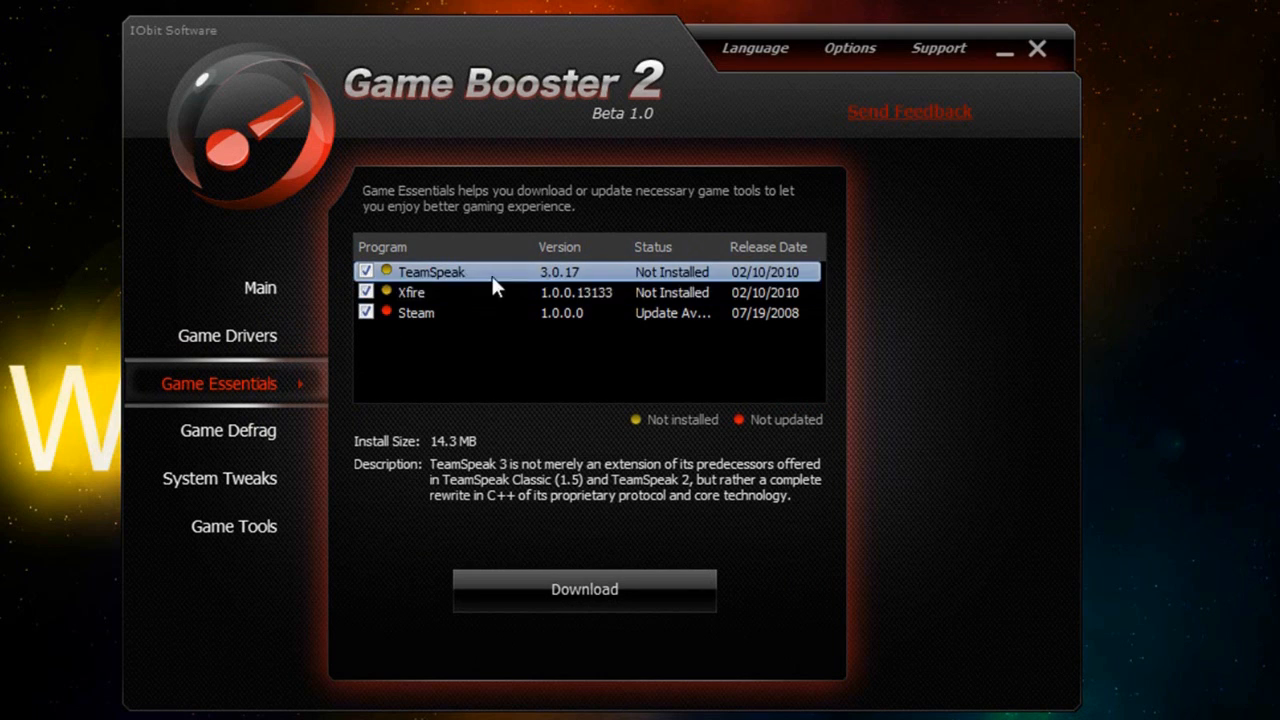
- Select the Steam entry in the Game Essentials list to view its details
{"action": "left_click", "coordinate": [454, 312]}
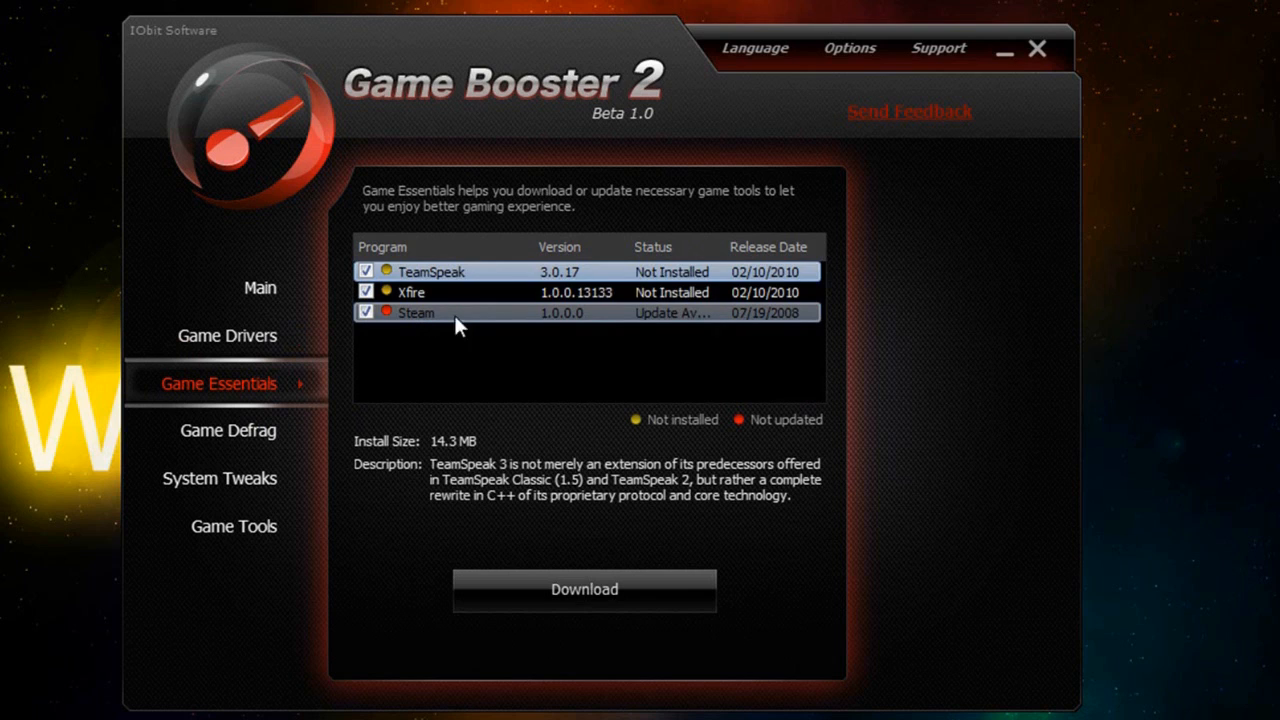
{"action": "mouse_move", "coordinate": [687, 330]}
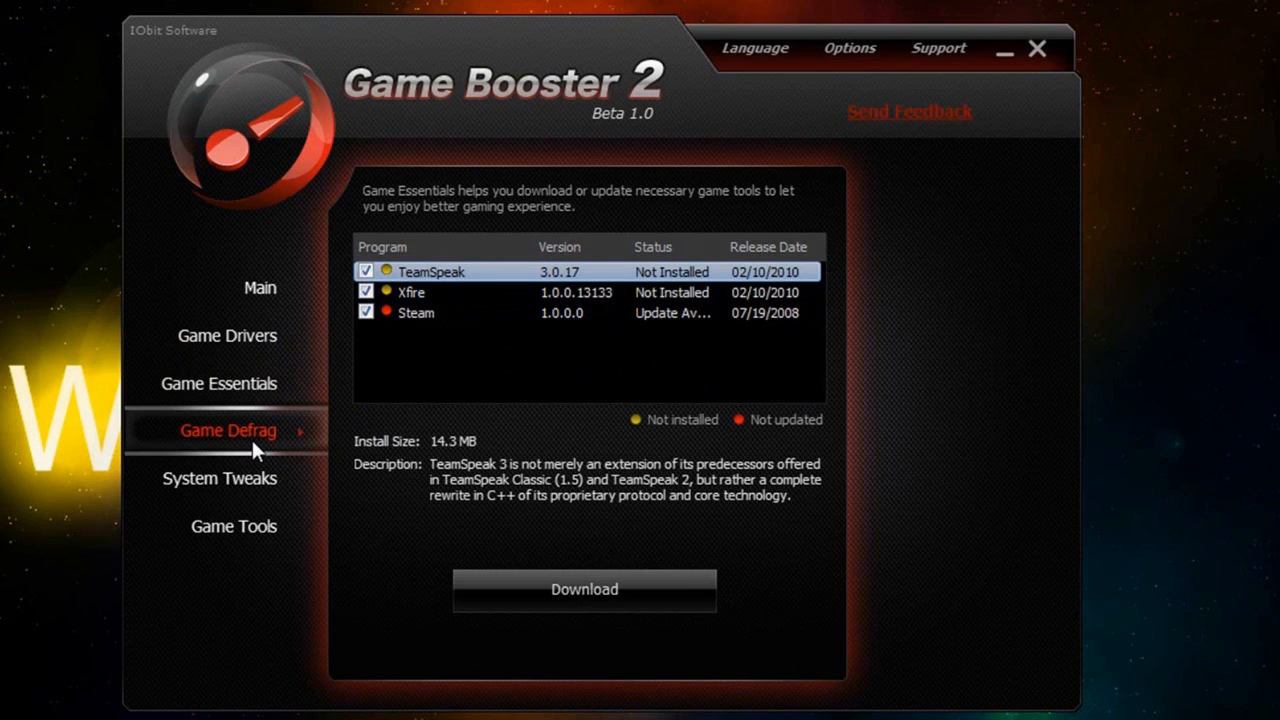
{"action": "mouse_move", "coordinate": [587, 473]}
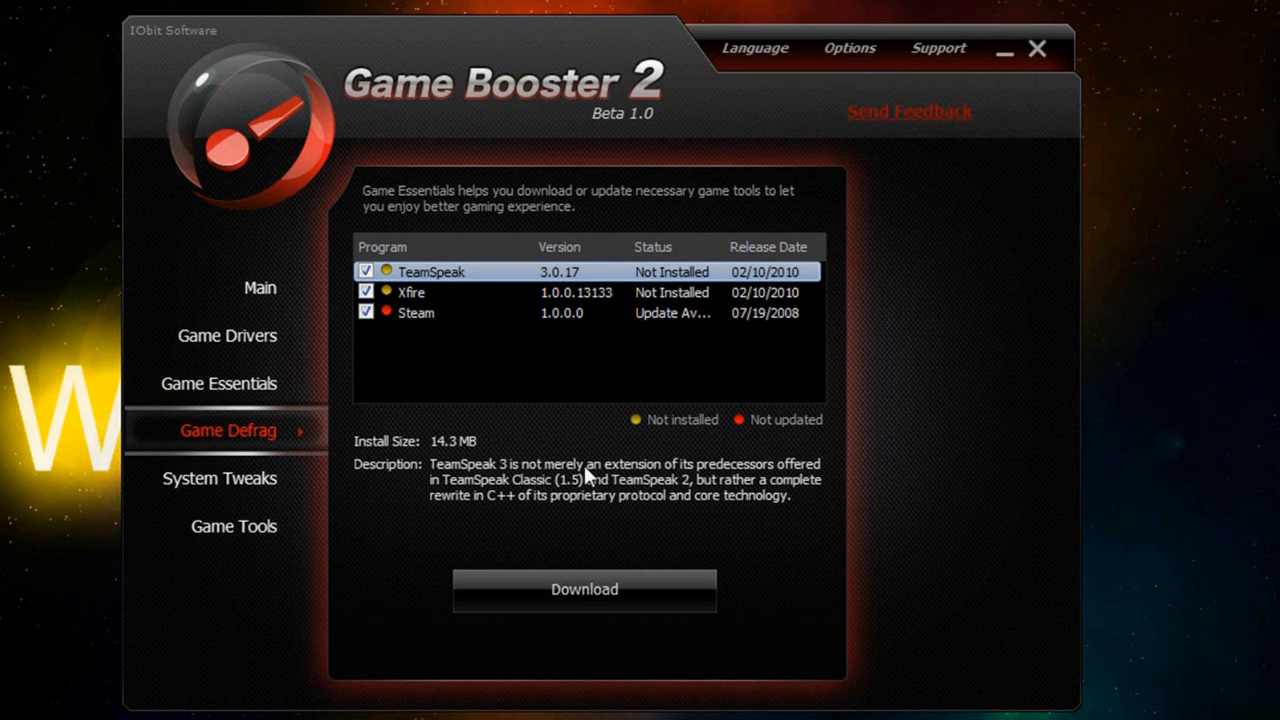
{"action": "mouse_move", "coordinate": [262, 442]}
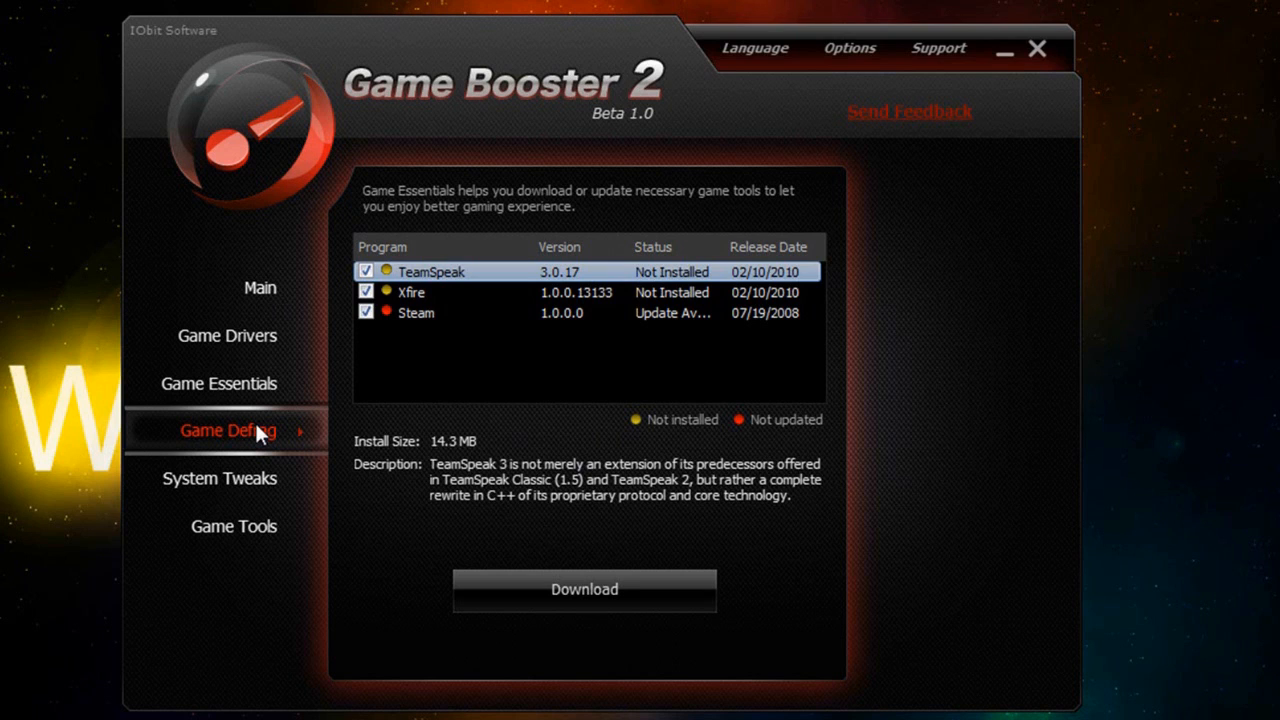
- Open Game Defrag and scroll through the grid of installed games
{"action": "left_click", "coordinate": [227, 430]}
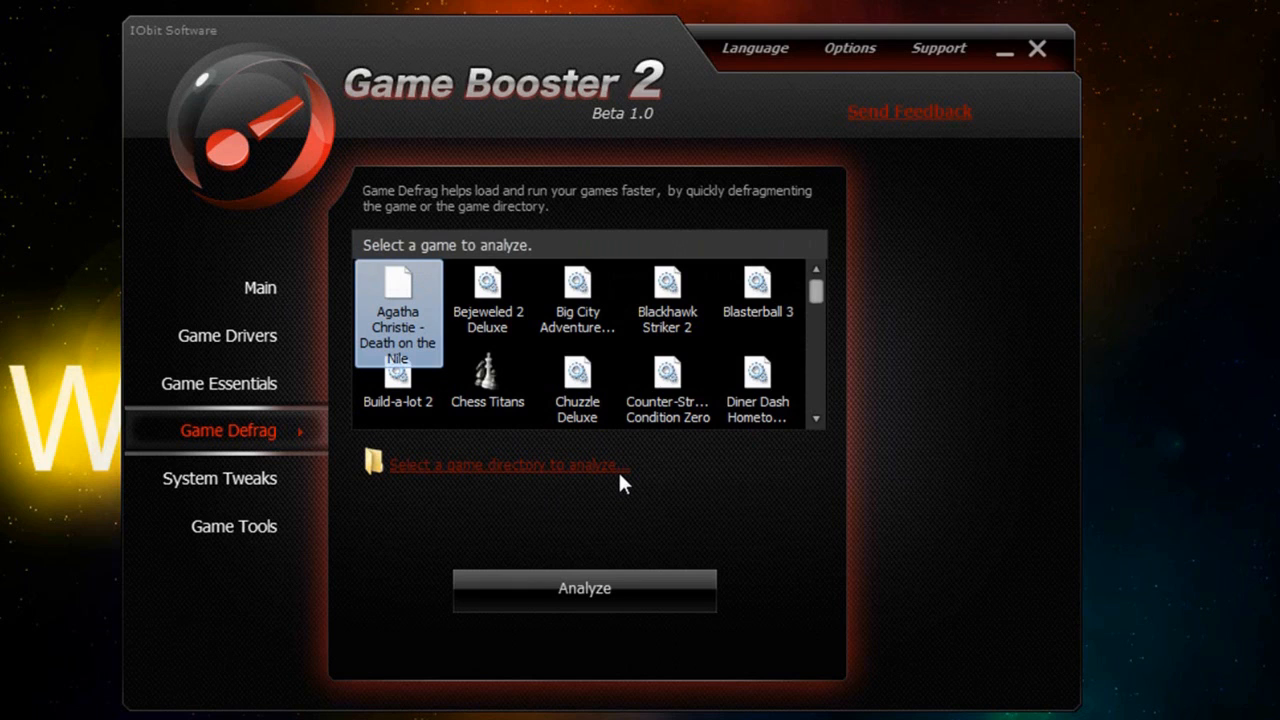
{"action": "mouse_move", "coordinate": [805, 305]}
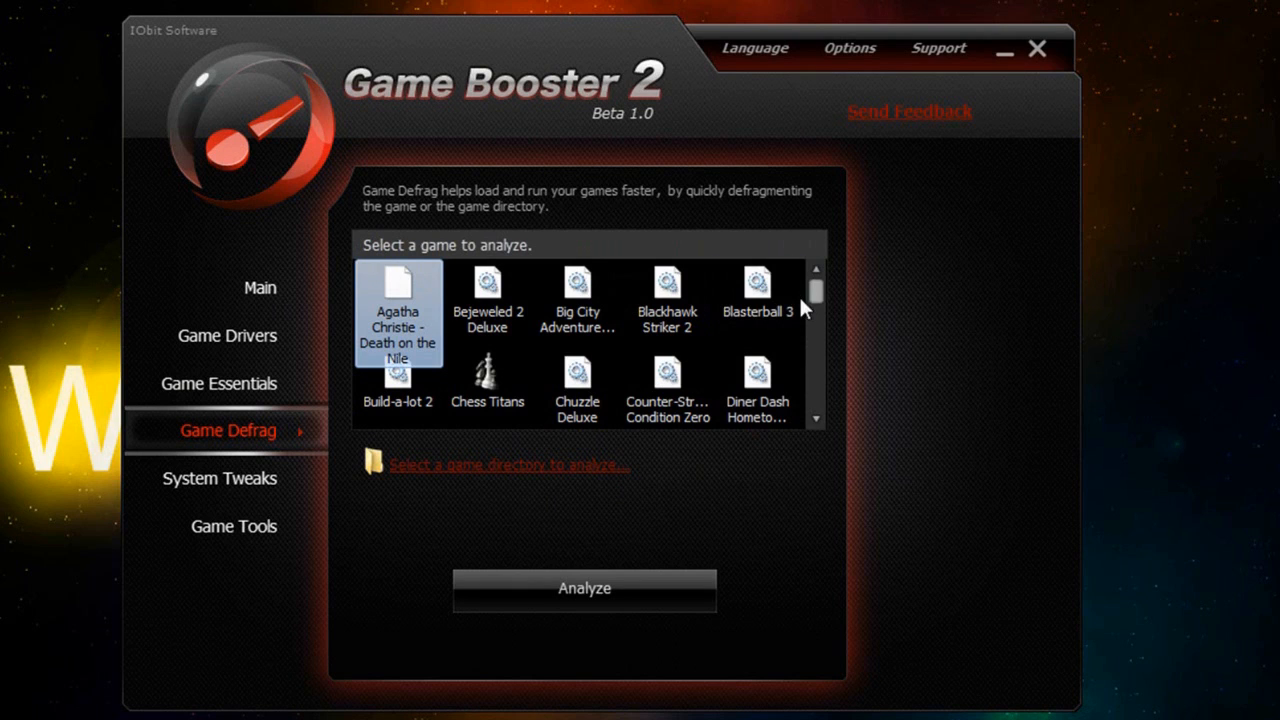
{"action": "scroll", "scroll_direction": "down", "scroll_amount": 3}
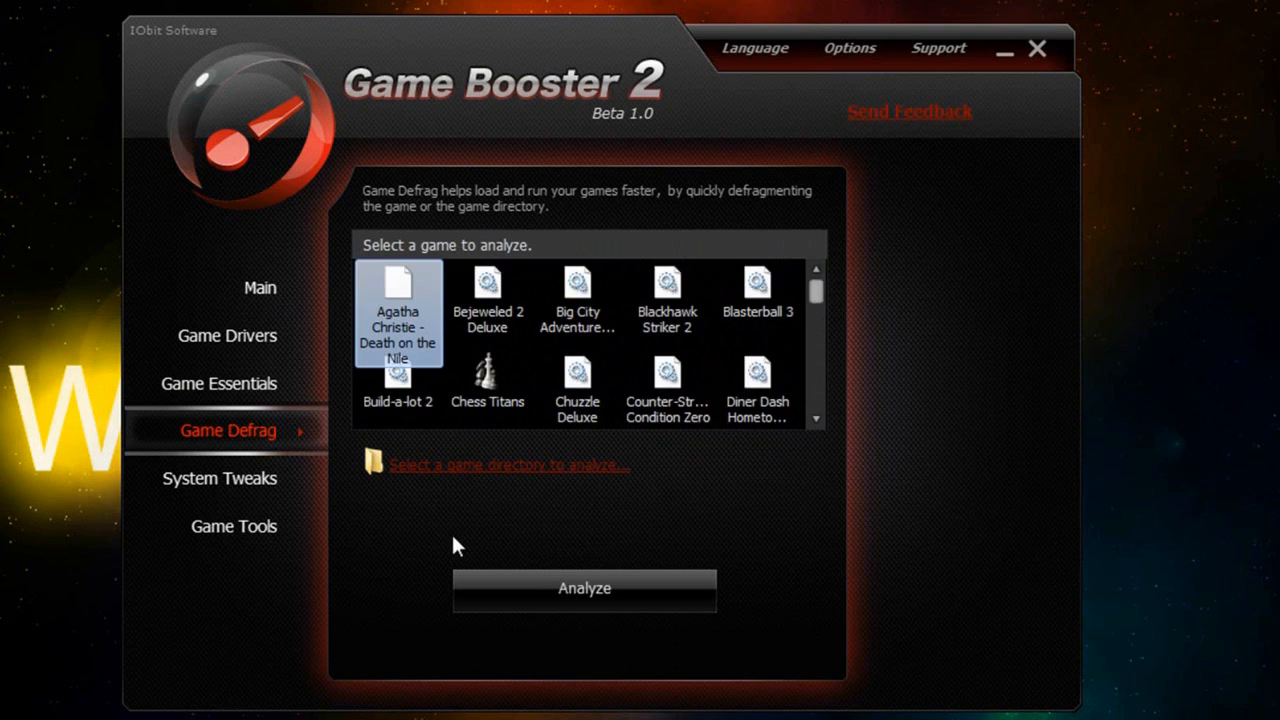
{"action": "mouse_move", "coordinate": [479, 473]}
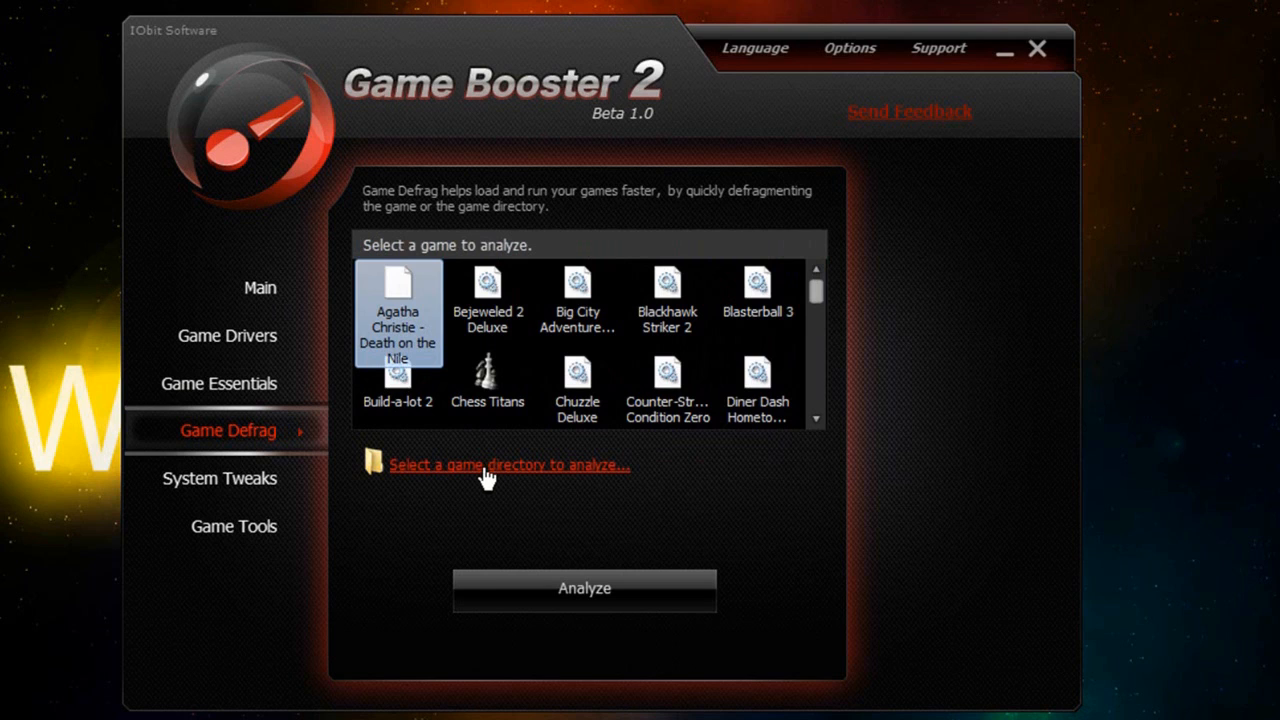
{"action": "mouse_move", "coordinate": [613, 470]}
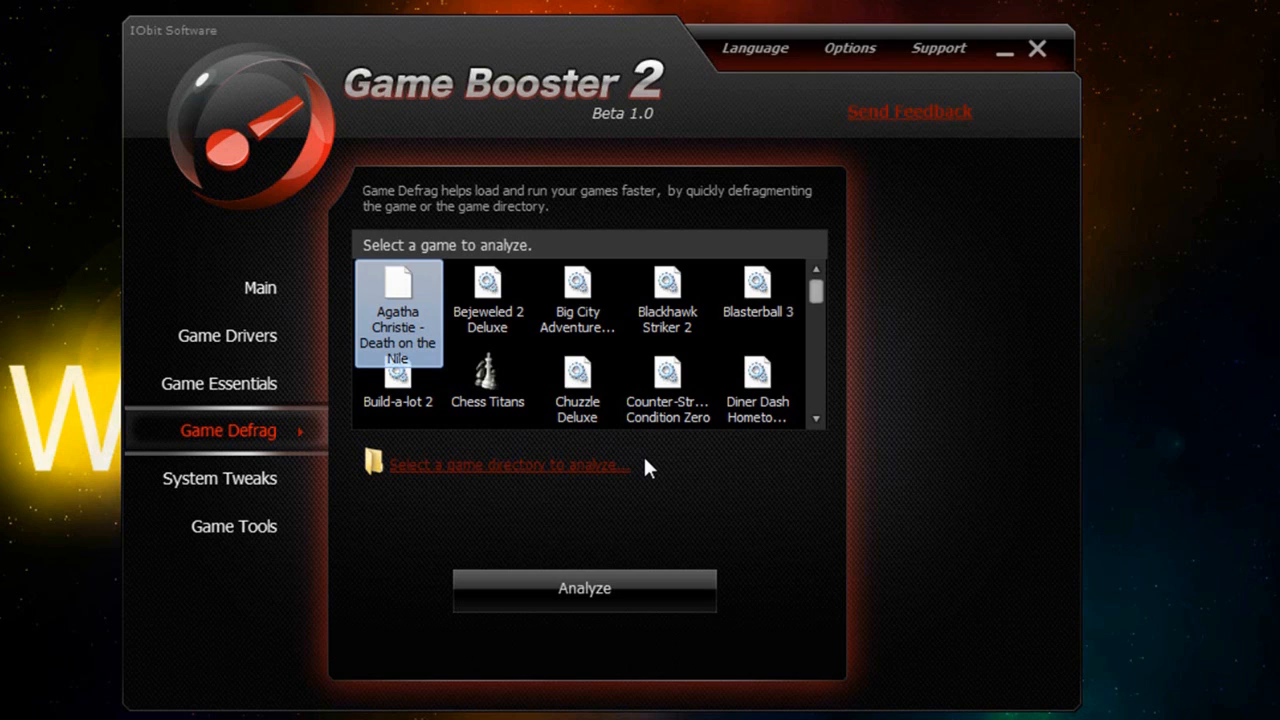
{"action": "mouse_move", "coordinate": [377, 208]}
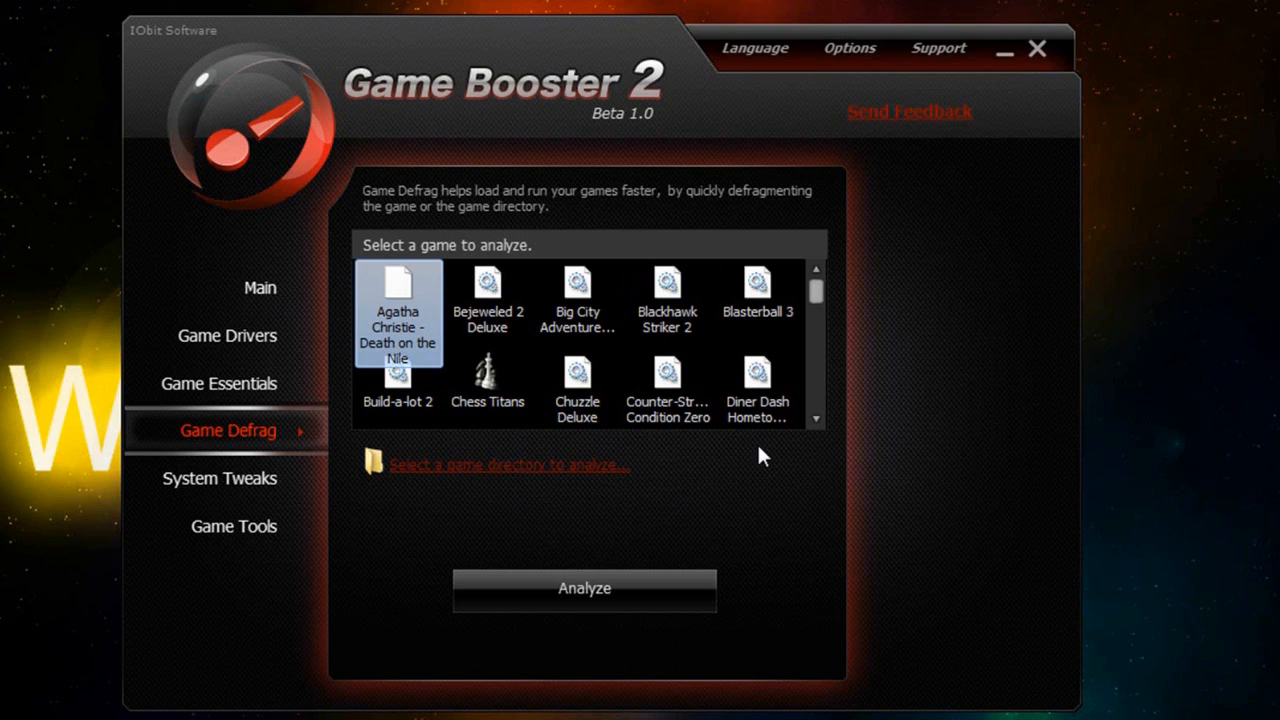
{"action": "mouse_move", "coordinate": [547, 330]}
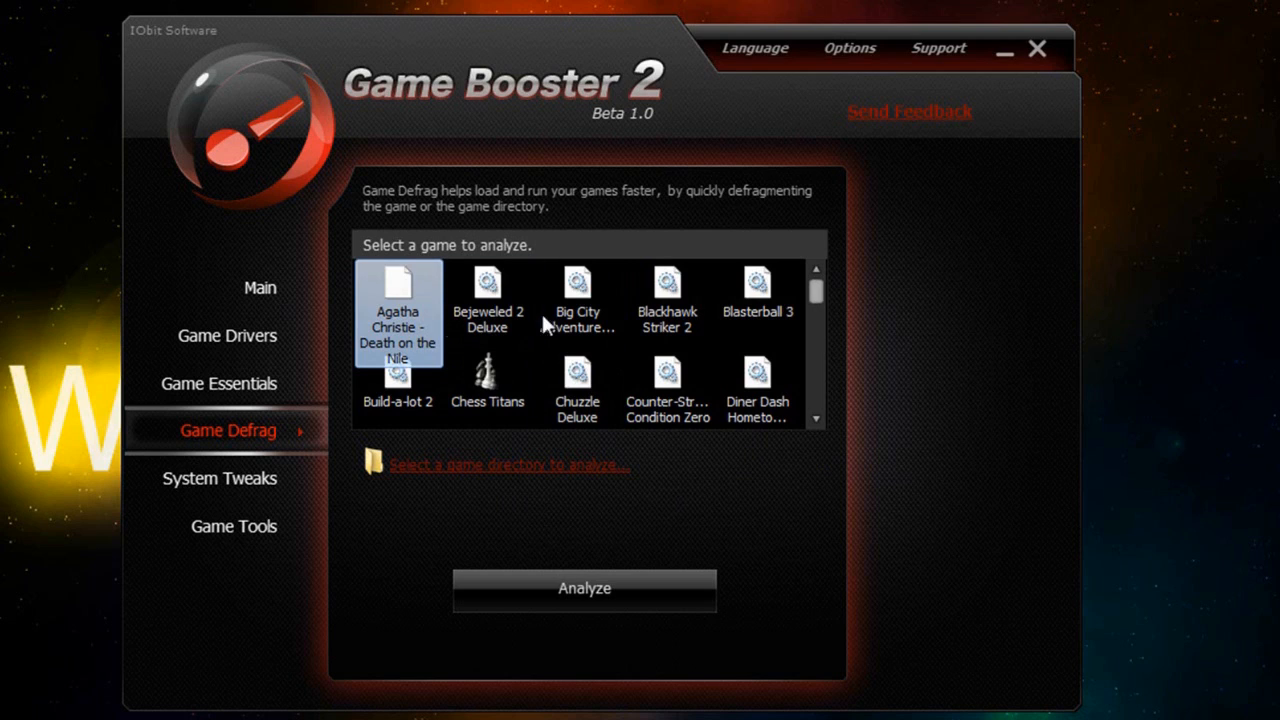
{"action": "mouse_move", "coordinate": [542, 434]}
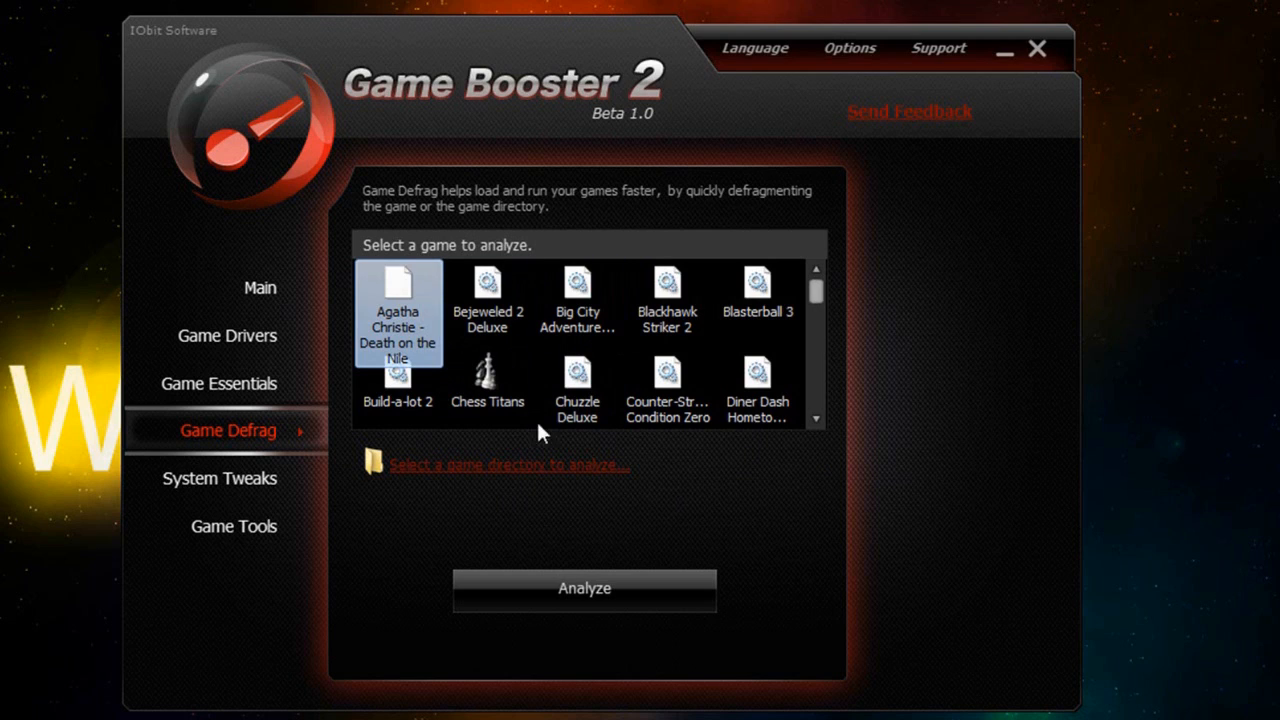
{"action": "mouse_move", "coordinate": [237, 492]}
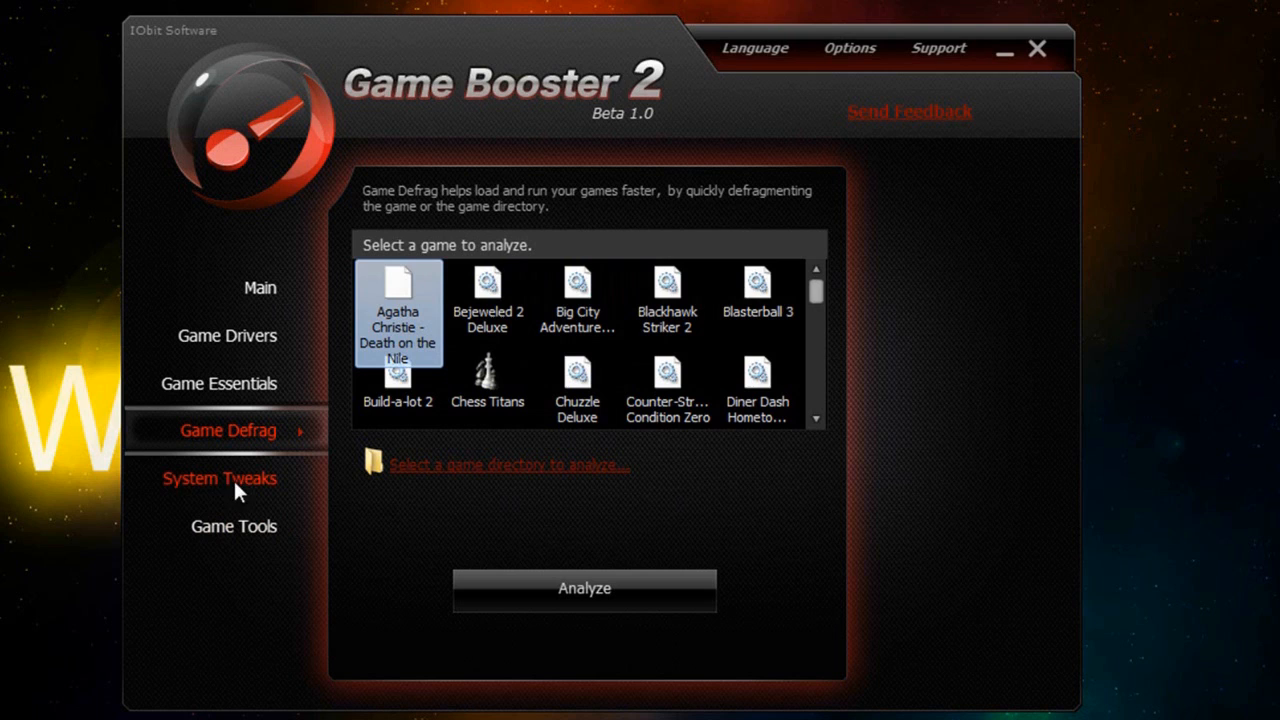
{"action": "left_click", "coordinate": [219, 478]}
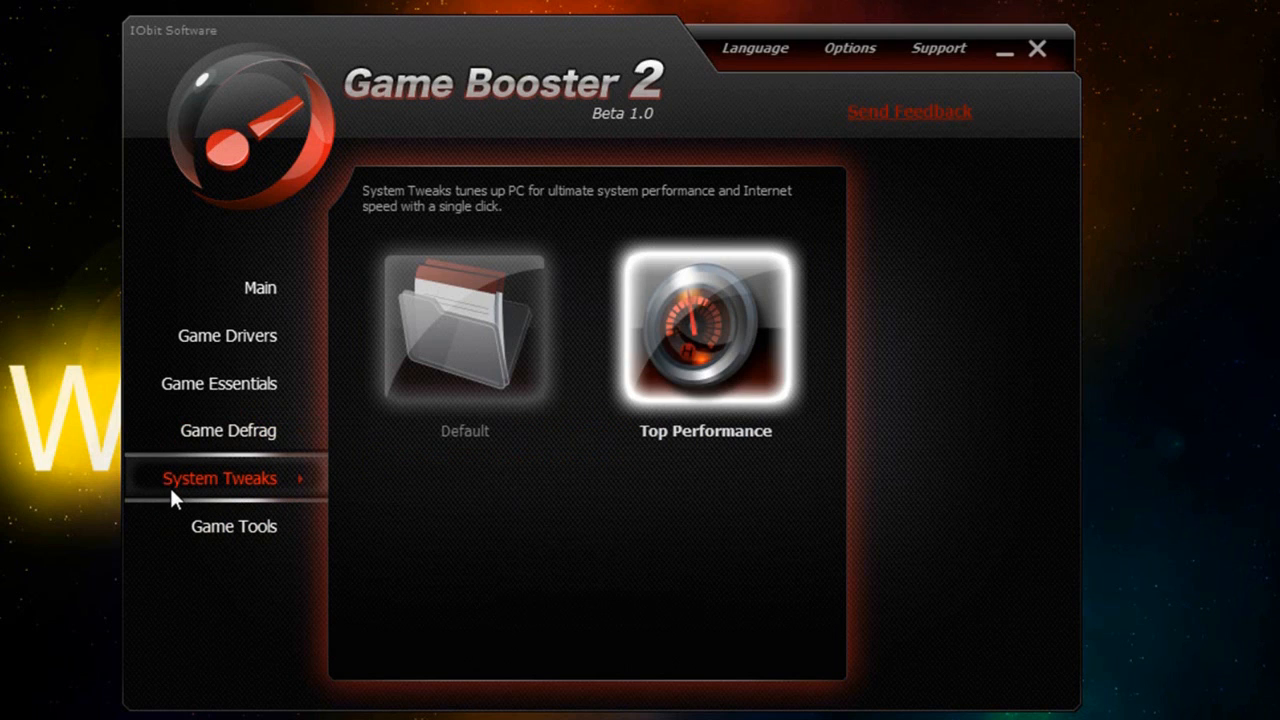
{"action": "mouse_move", "coordinate": [437, 380]}
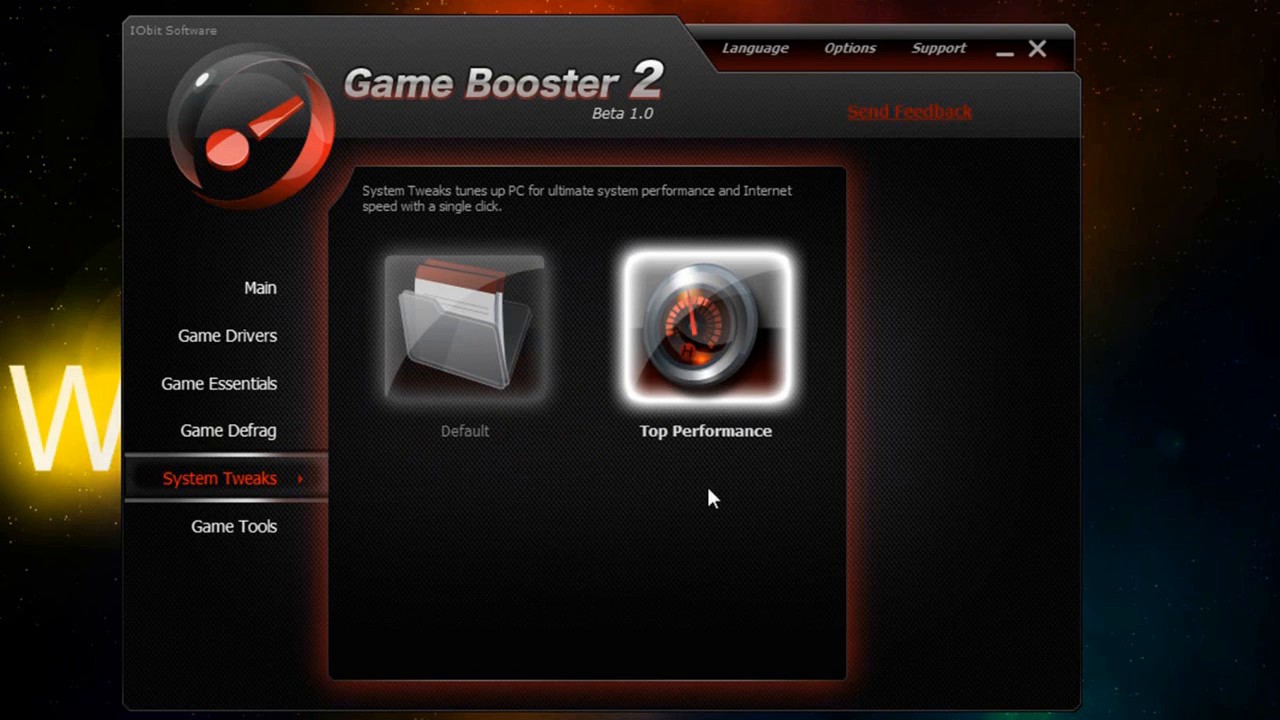
{"action": "mouse_move", "coordinate": [642, 445]}
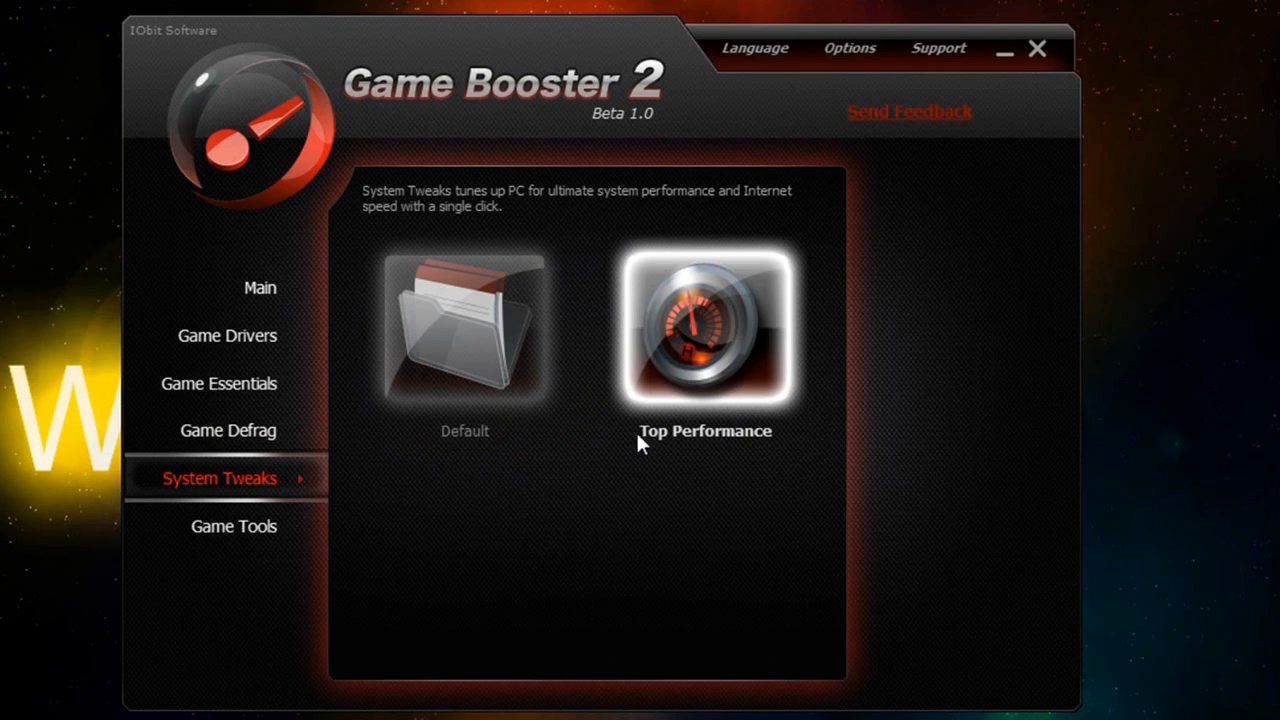
{"action": "mouse_move", "coordinate": [583, 352]}
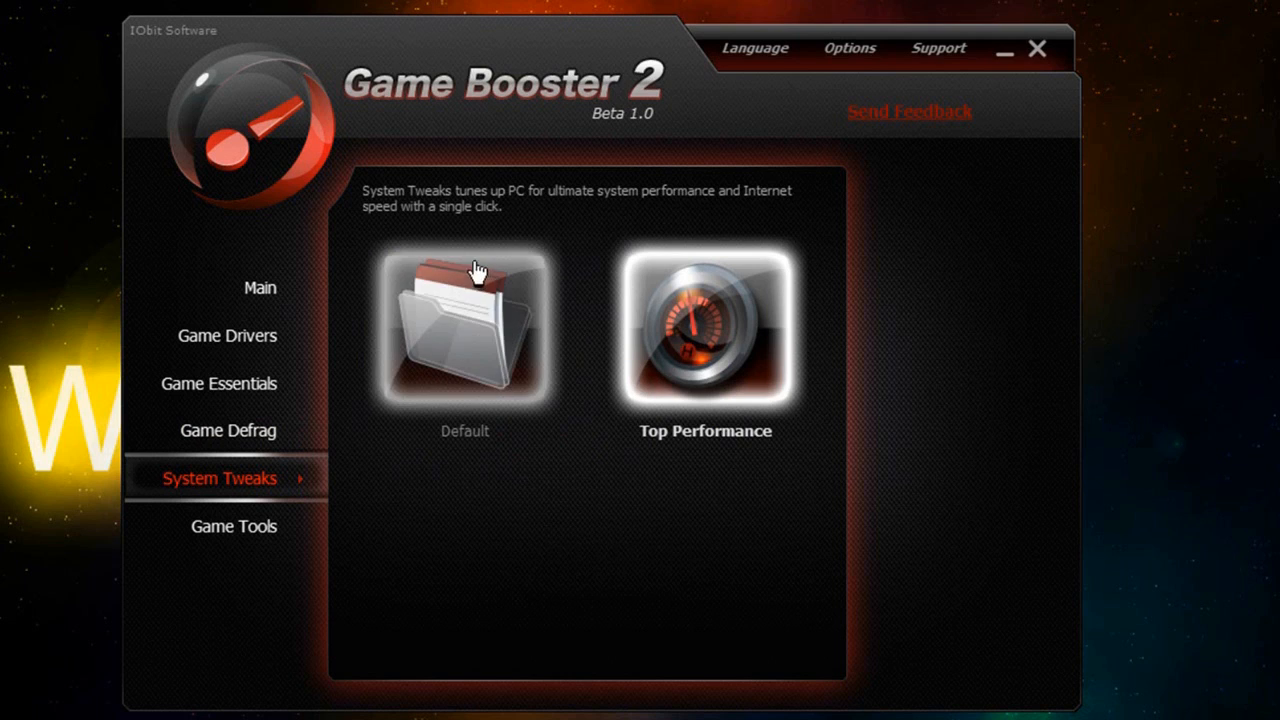
{"action": "mouse_move", "coordinate": [466, 352]}
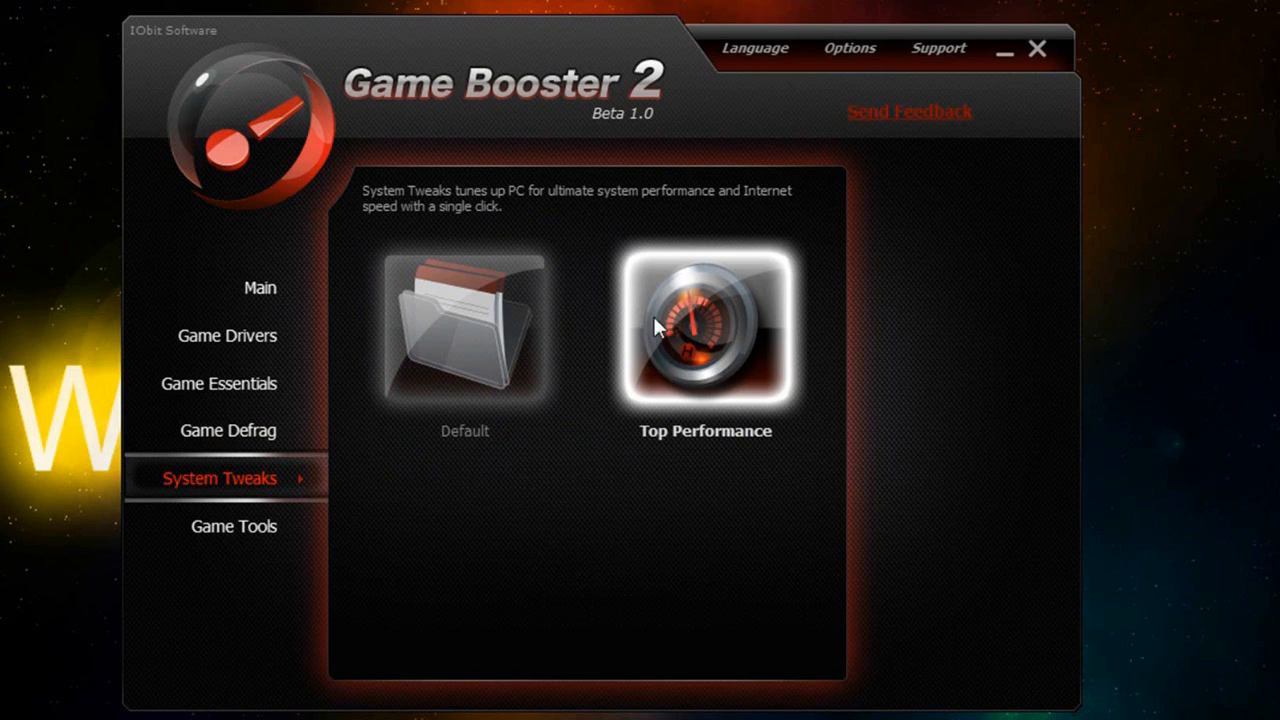
{"action": "mouse_move", "coordinate": [648, 360]}
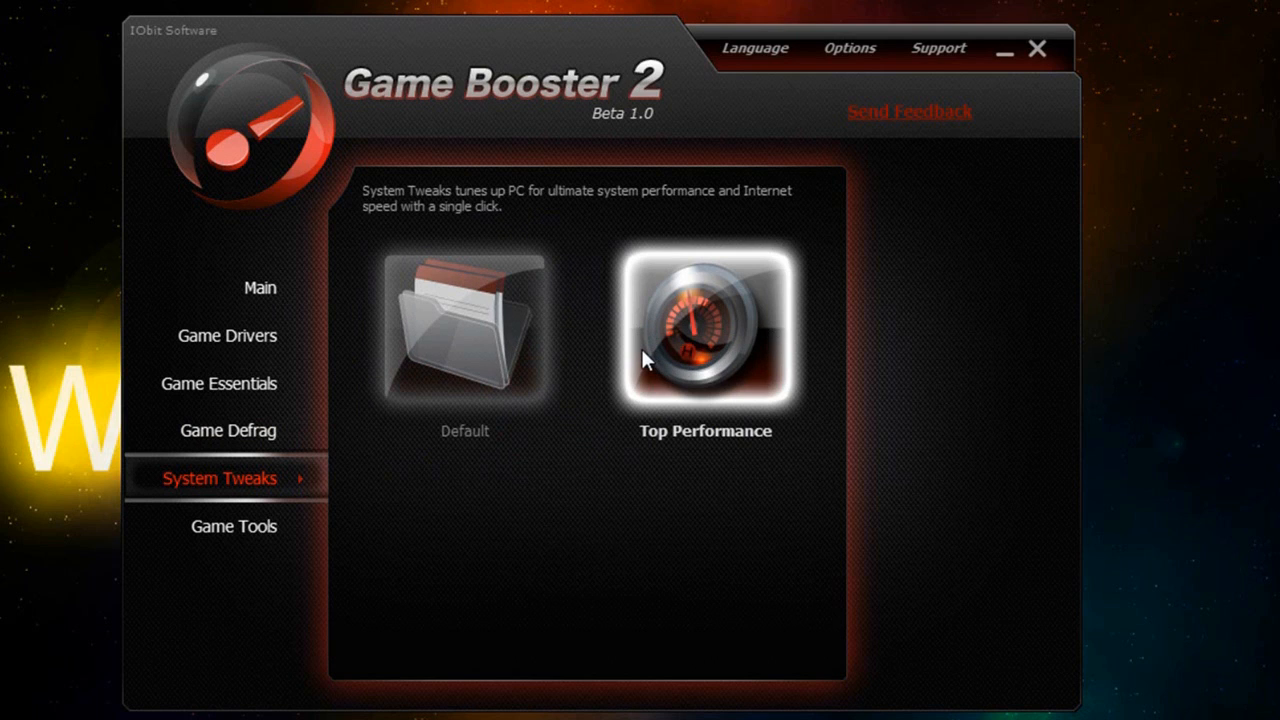
{"action": "mouse_move", "coordinate": [627, 370]}
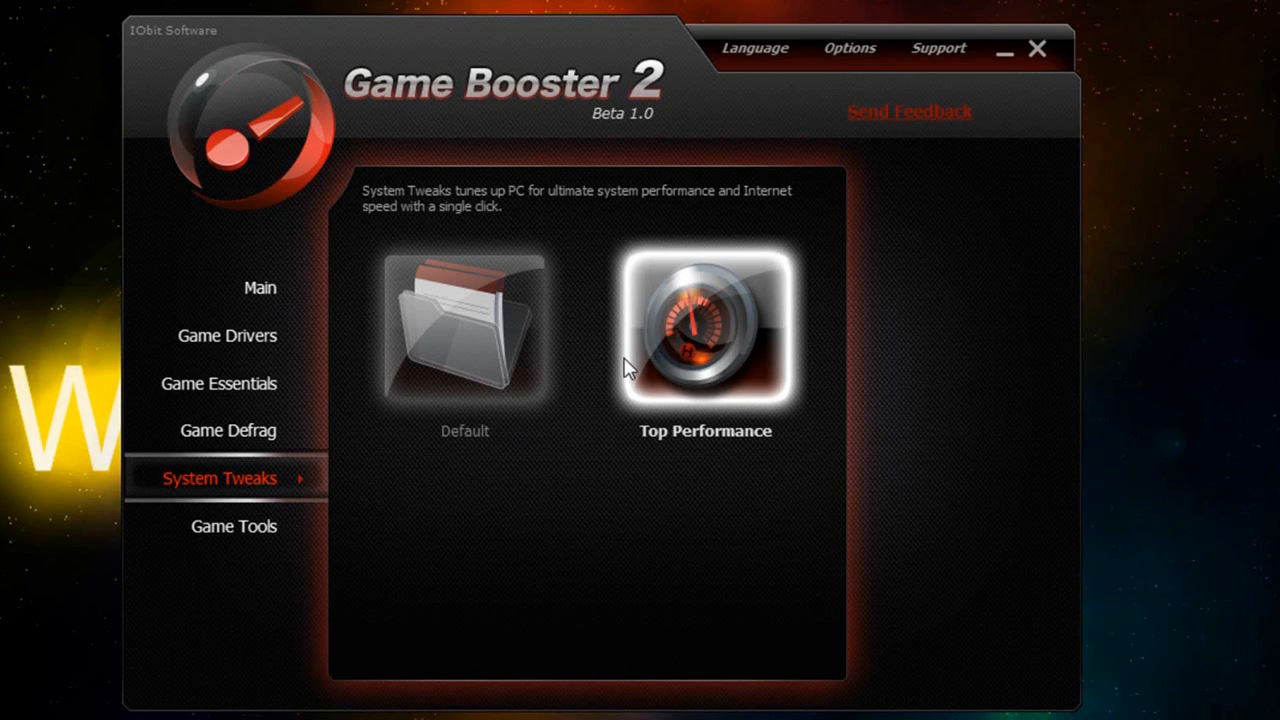
{"action": "mouse_move", "coordinate": [270, 532]}
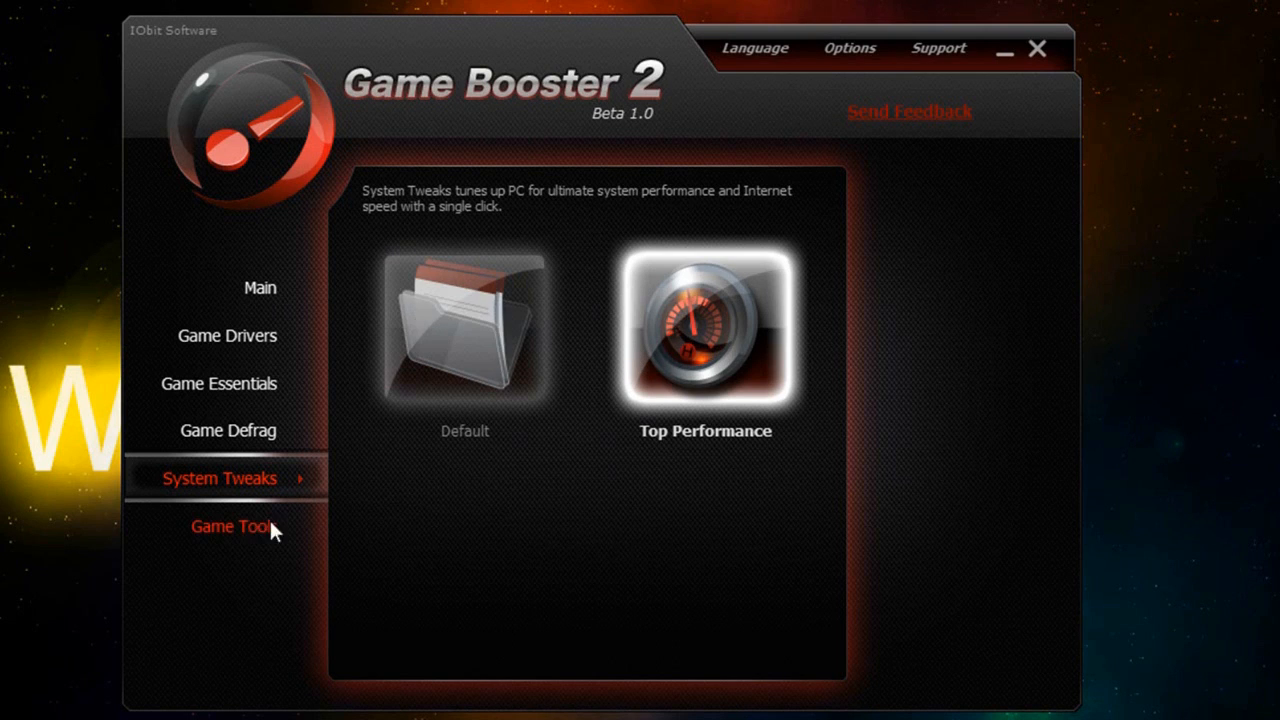
- Switch to Game Tools, listing Advanced SystemCare, Mouse, Keyboard and Game Controllers
{"action": "left_click", "coordinate": [234, 526]}
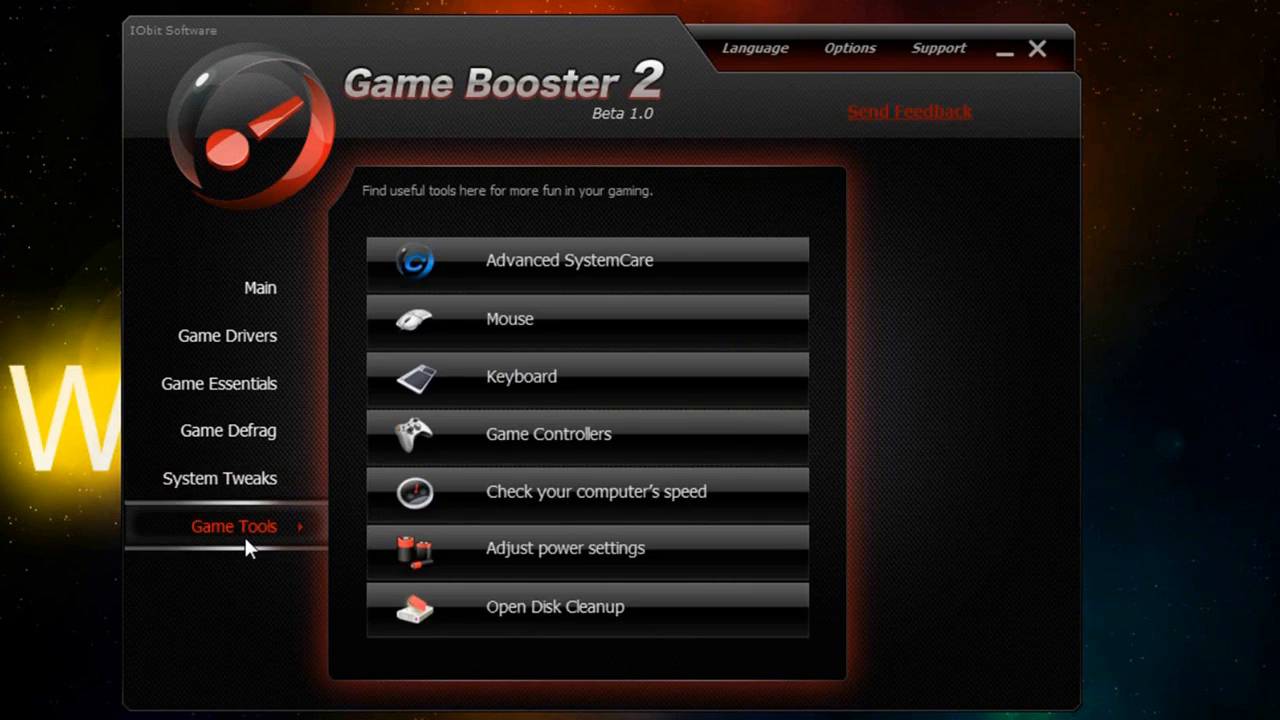
{"action": "mouse_move", "coordinate": [596, 263]}
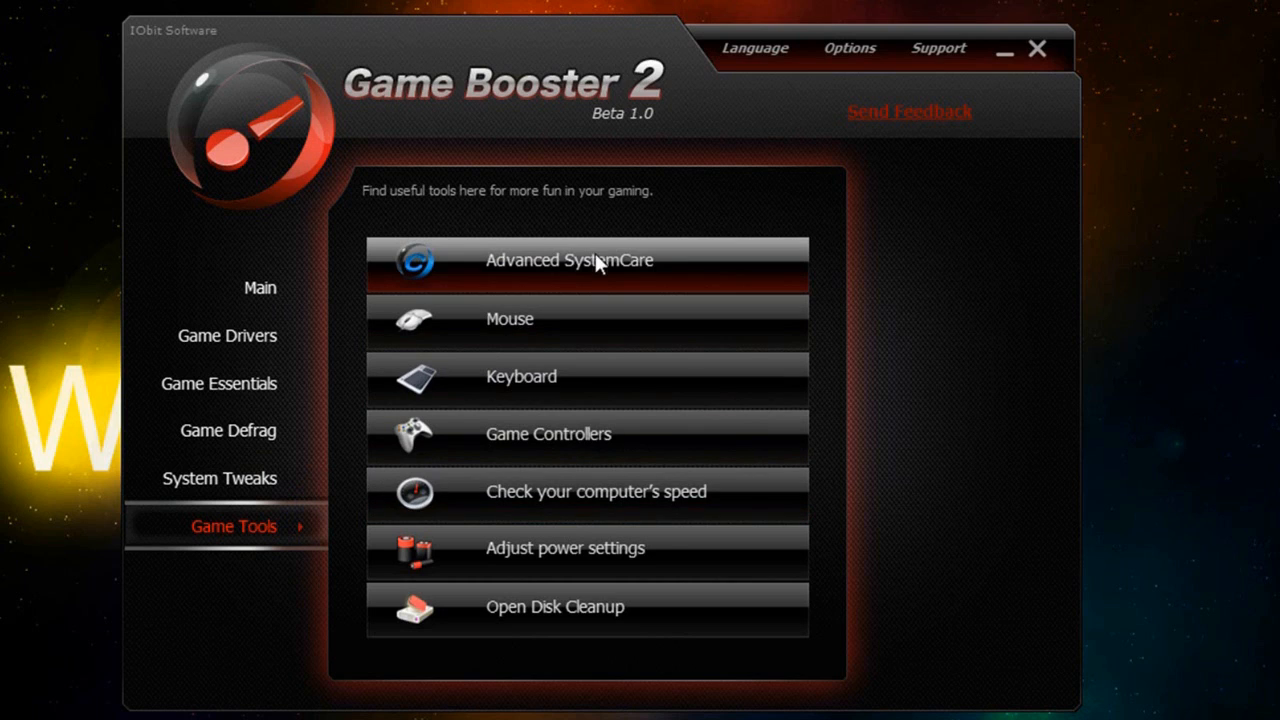
{"action": "mouse_move", "coordinate": [585, 293]}
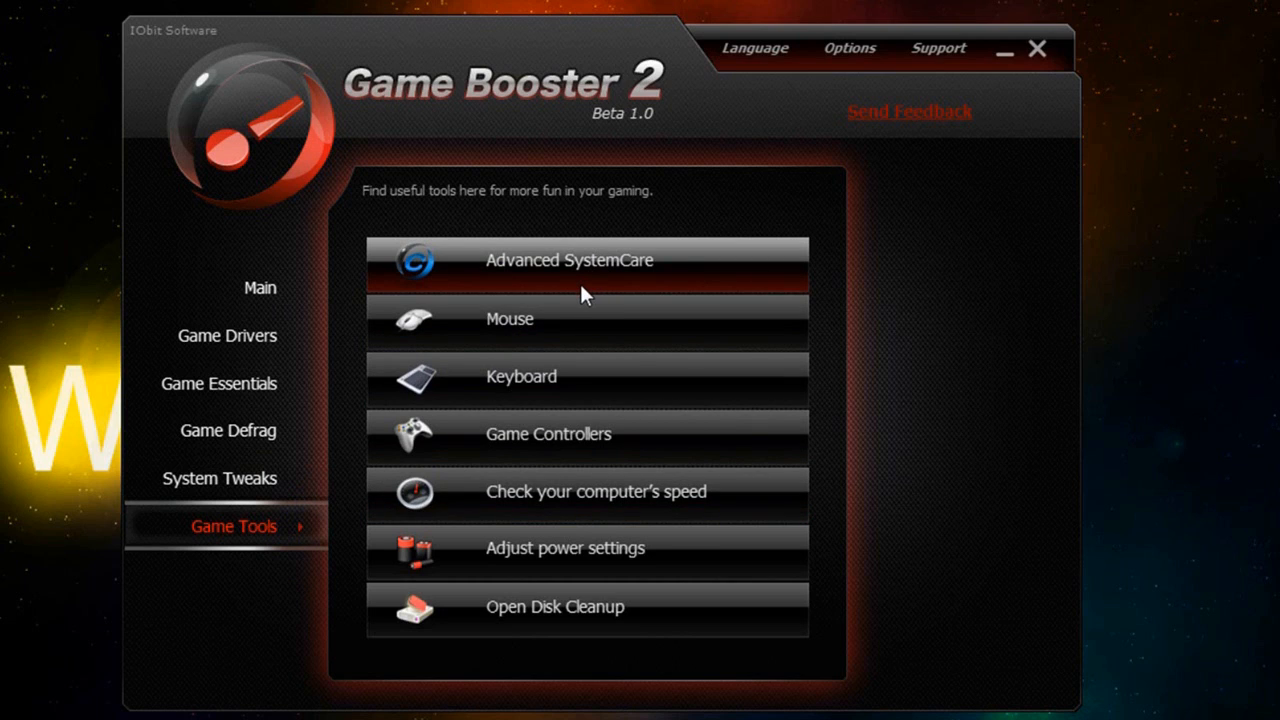
{"action": "mouse_move", "coordinate": [787, 312]}
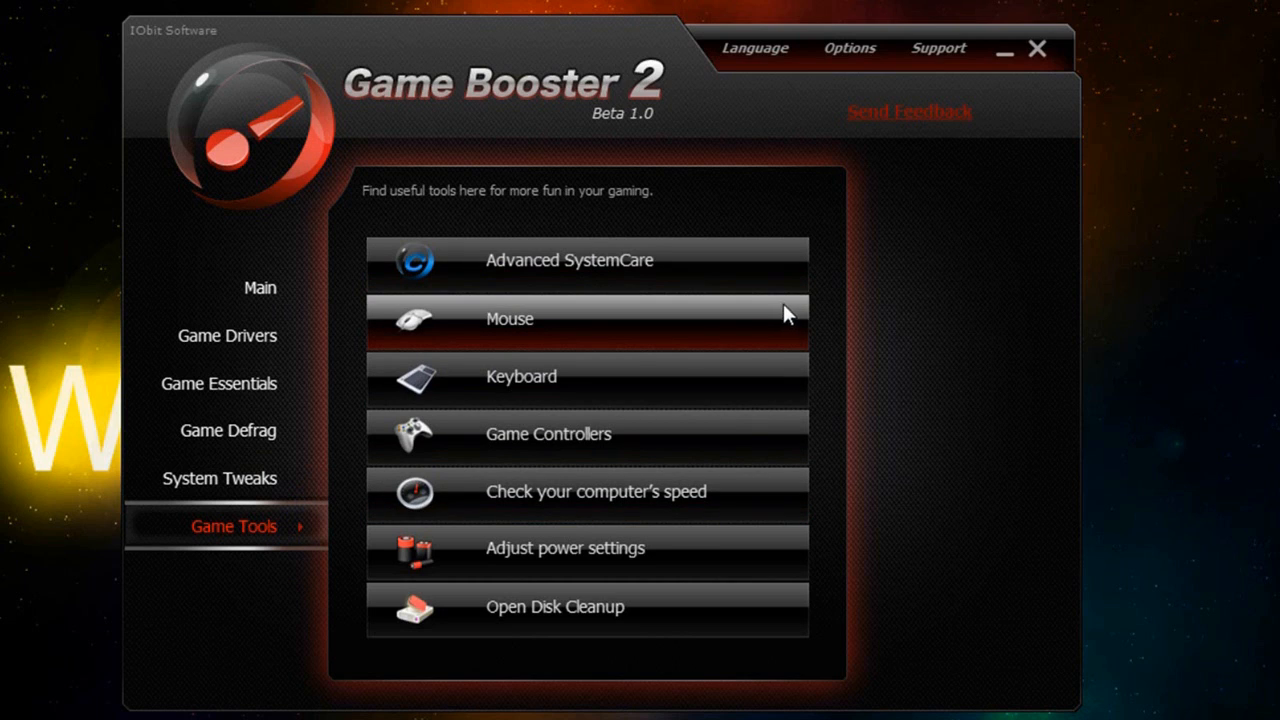
{"action": "mouse_move", "coordinate": [552, 332]}
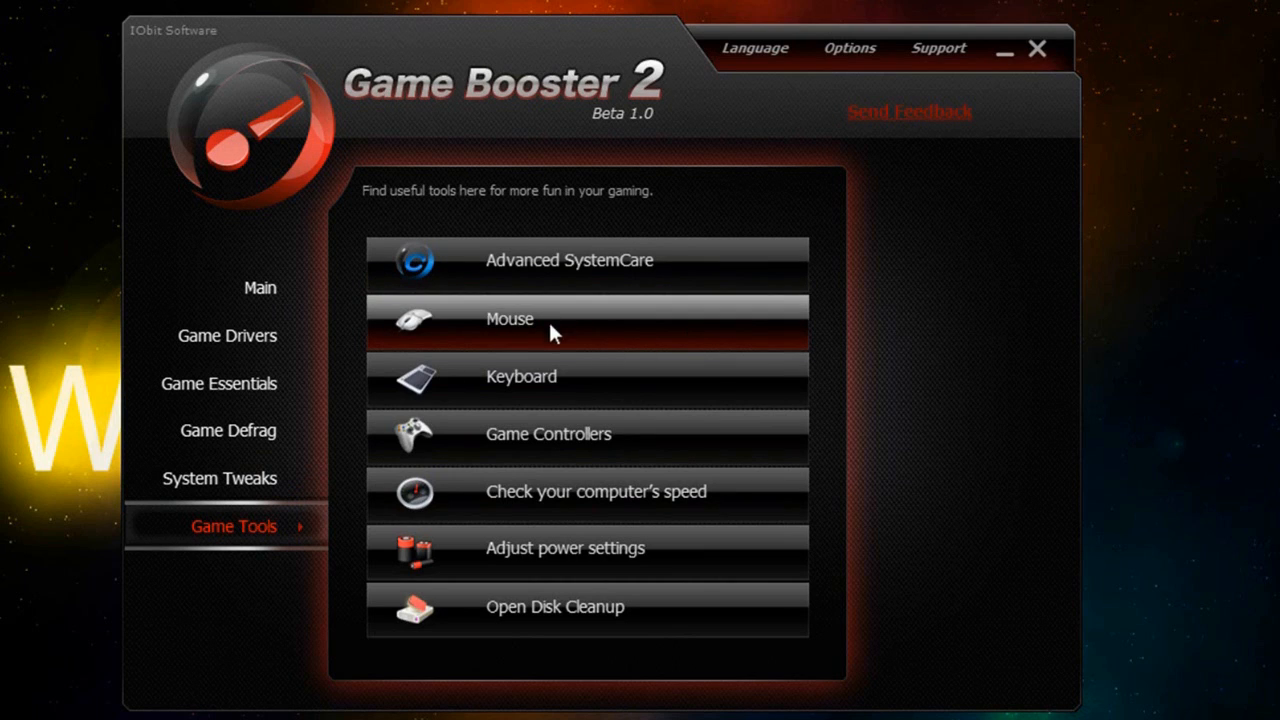
{"action": "mouse_move", "coordinate": [500, 325]}
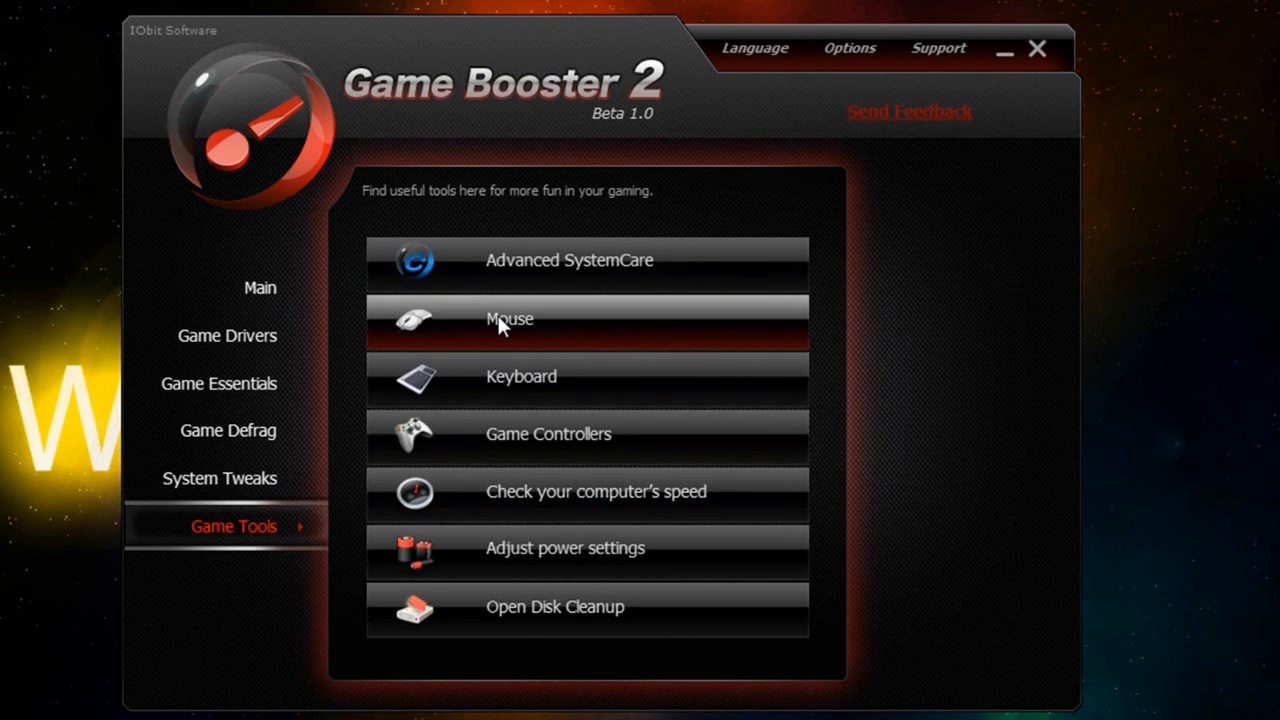
{"action": "mouse_move", "coordinate": [245, 310]}
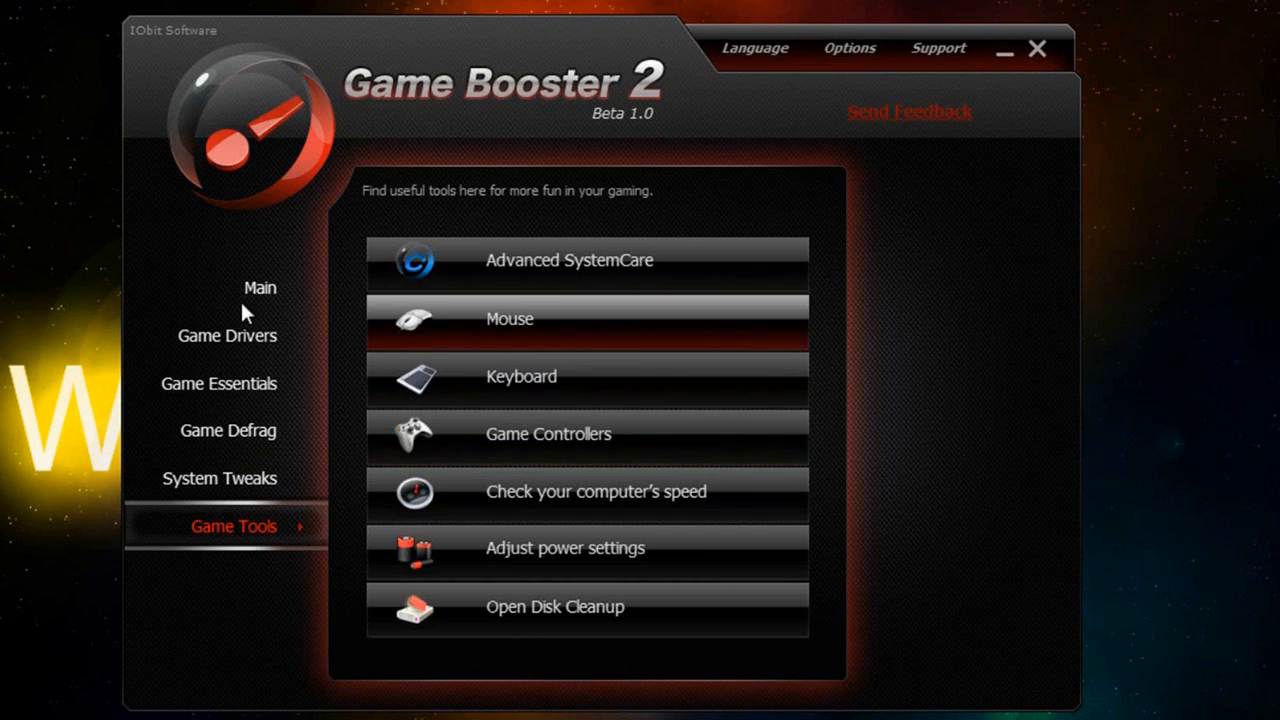
{"action": "mouse_move", "coordinate": [446, 395]}
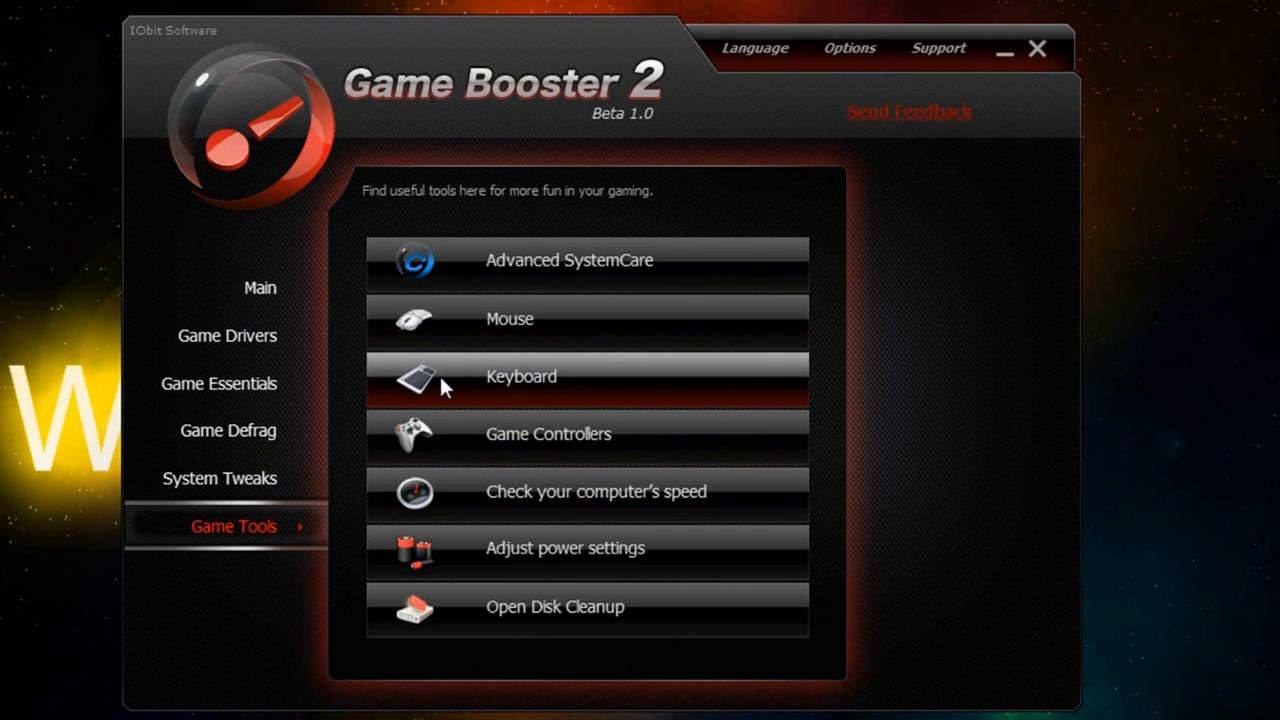
{"action": "mouse_move", "coordinate": [537, 448]}
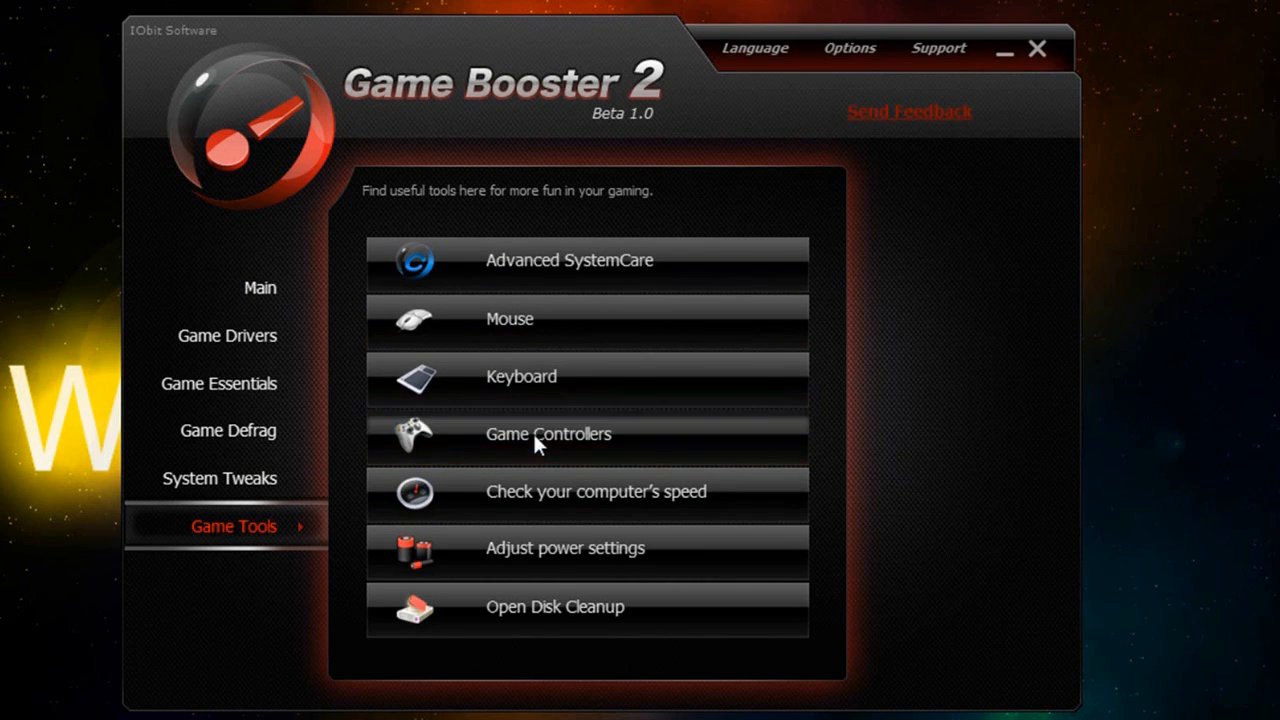
{"action": "left_click", "coordinate": [548, 435]}
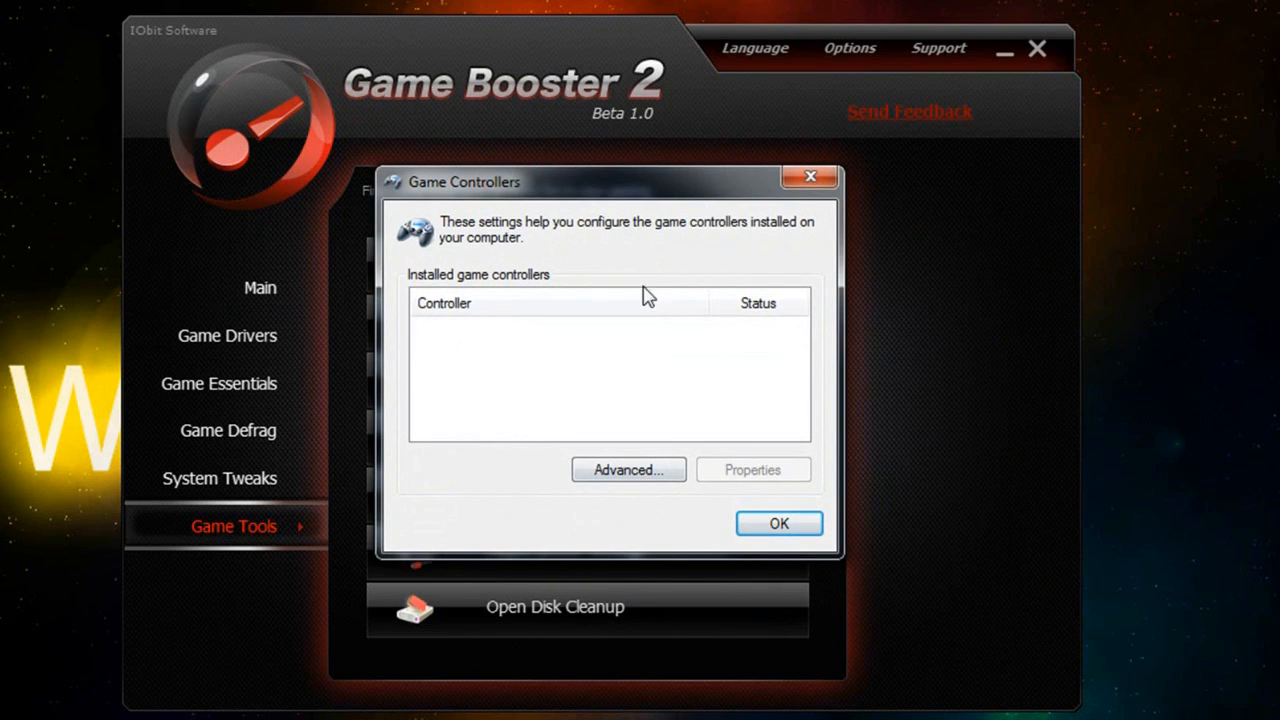
{"action": "left_click", "coordinate": [779, 523]}
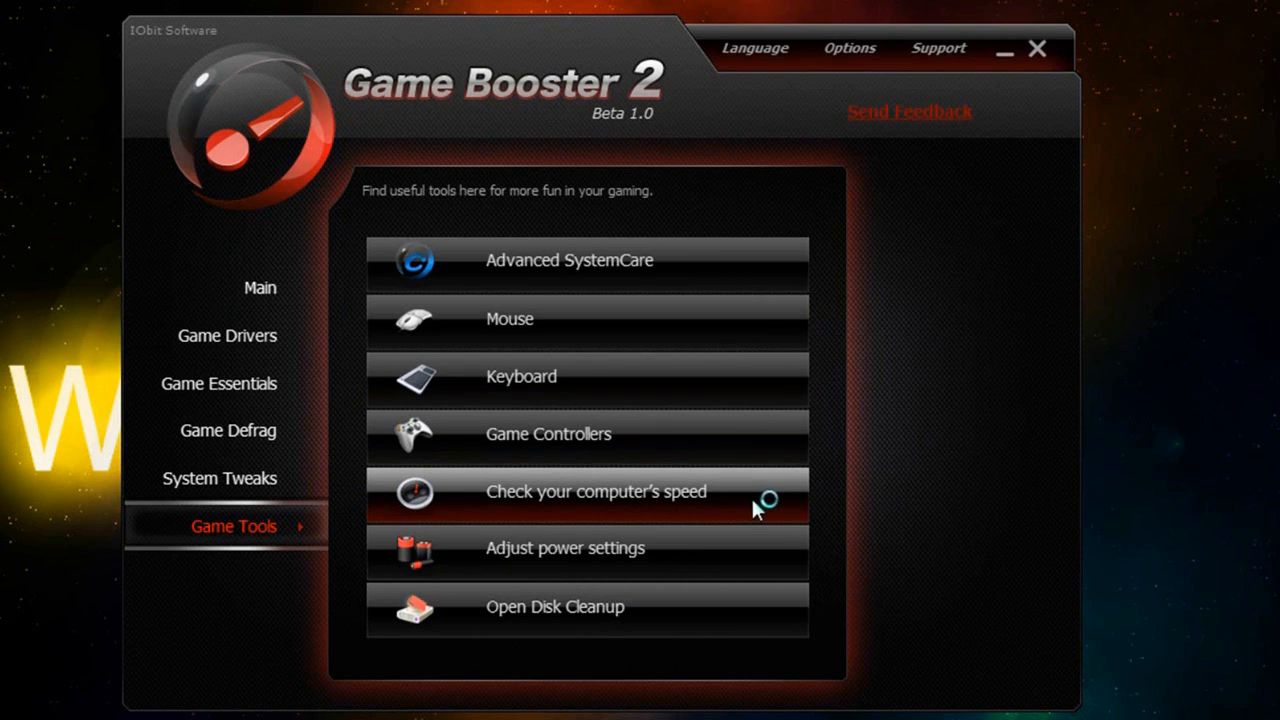
- Open 'Check your computer's speed' and scroll the 5.9 base score performance page
{"action": "left_click", "coordinate": [596, 492]}
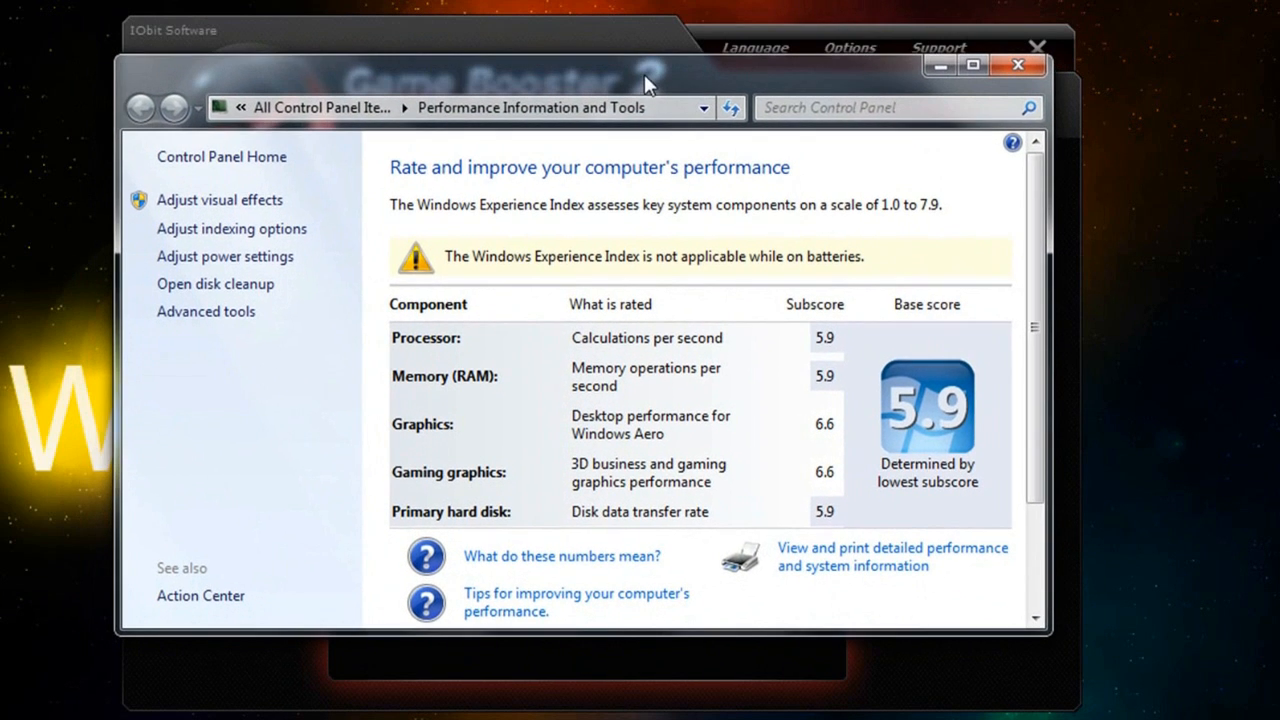
{"action": "mouse_move", "coordinate": [935, 457]}
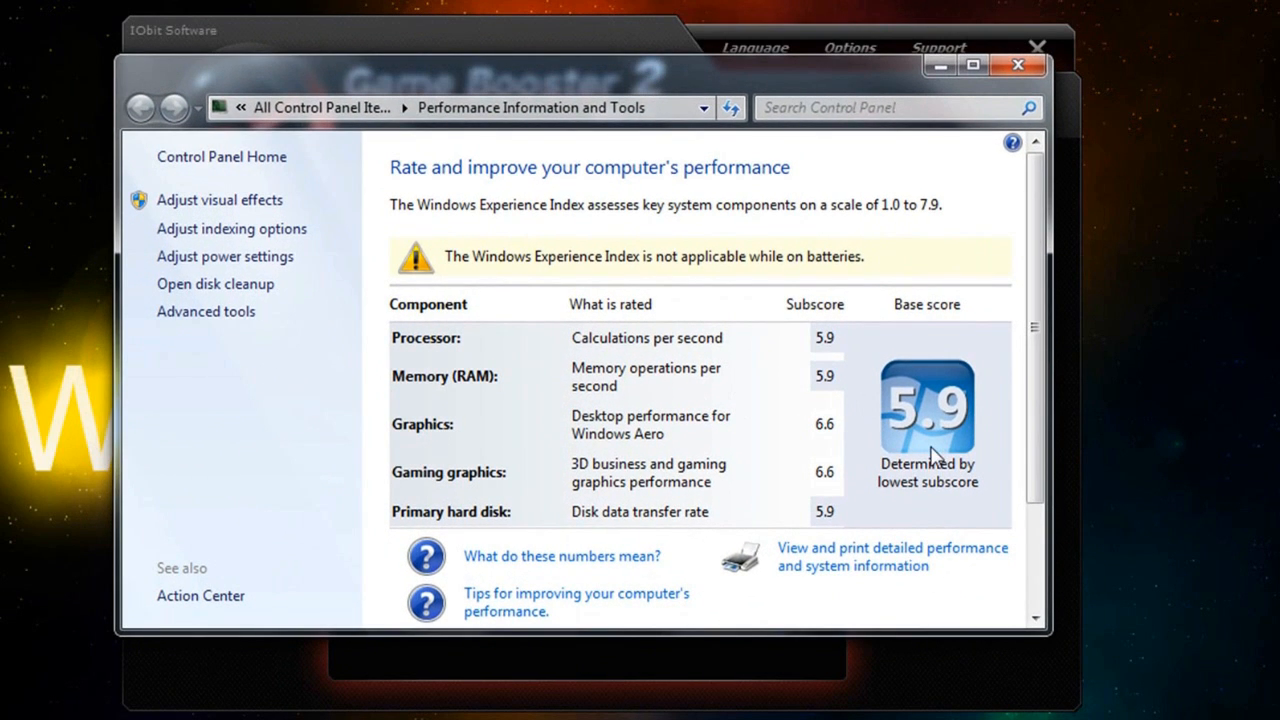
{"action": "mouse_move", "coordinate": [627, 622]}
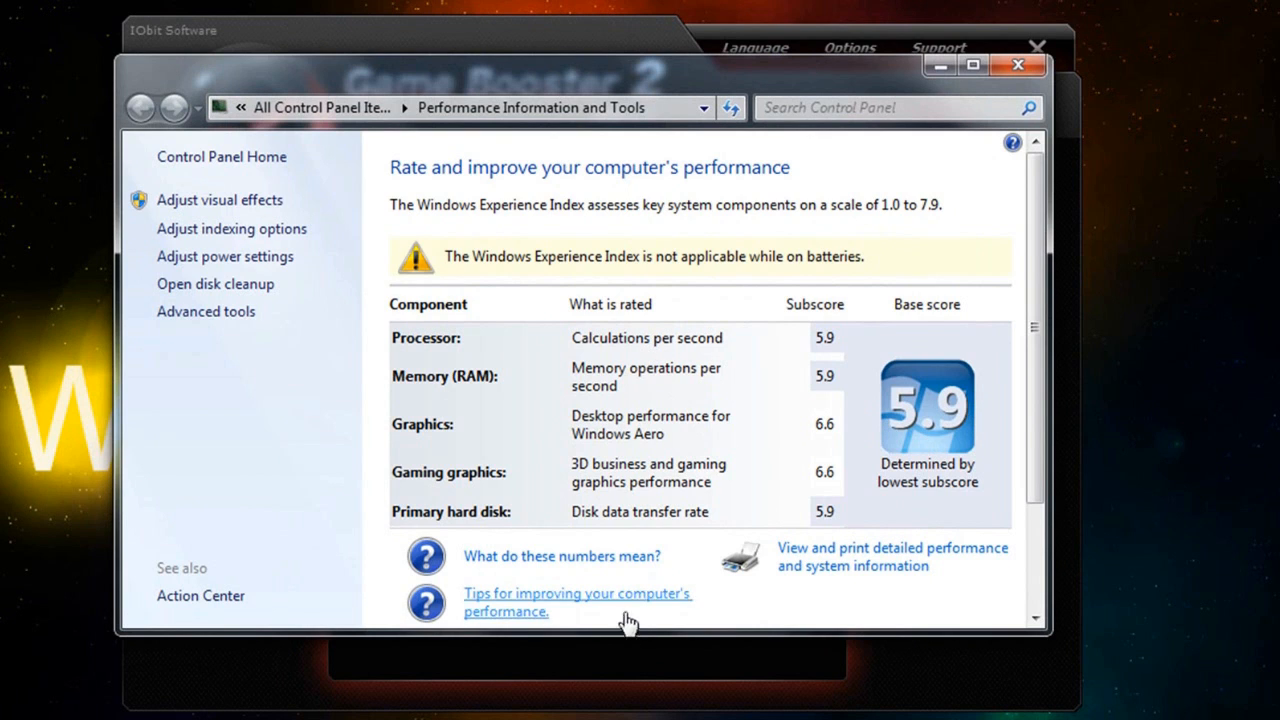
{"action": "scroll", "scroll_direction": "down", "scroll_amount": 3}
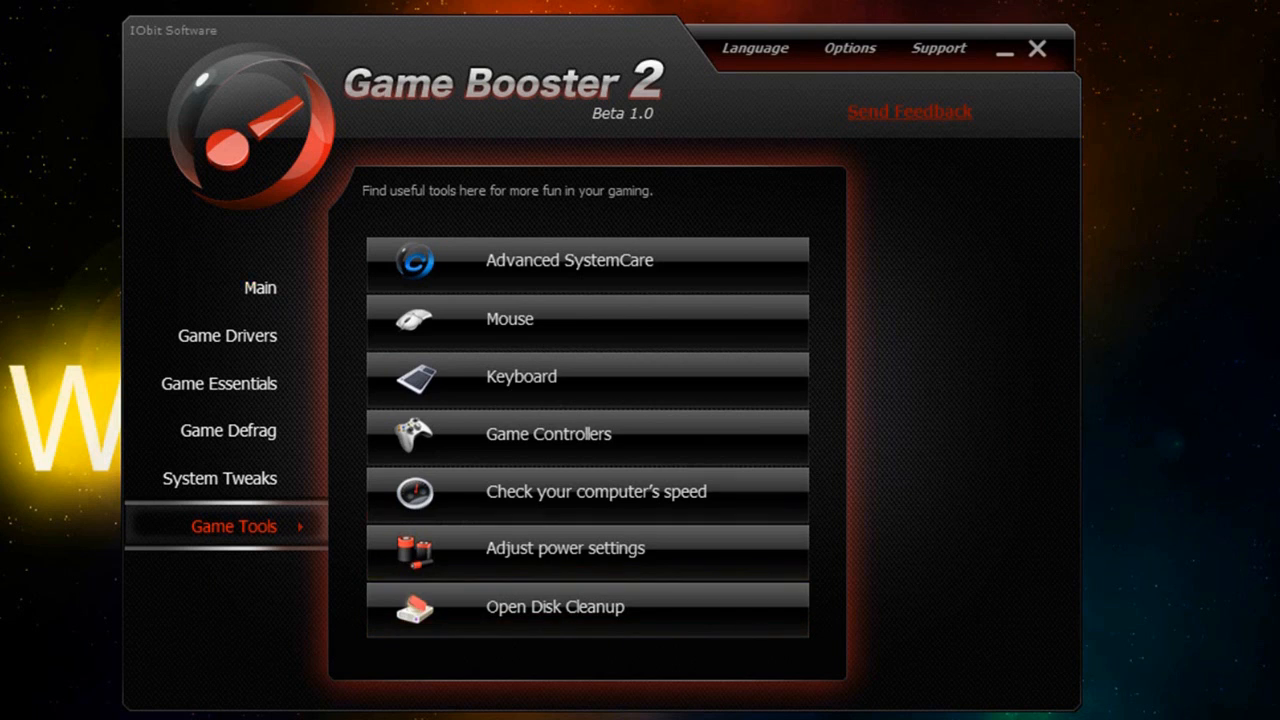
{"action": "mouse_move", "coordinate": [617, 595]}
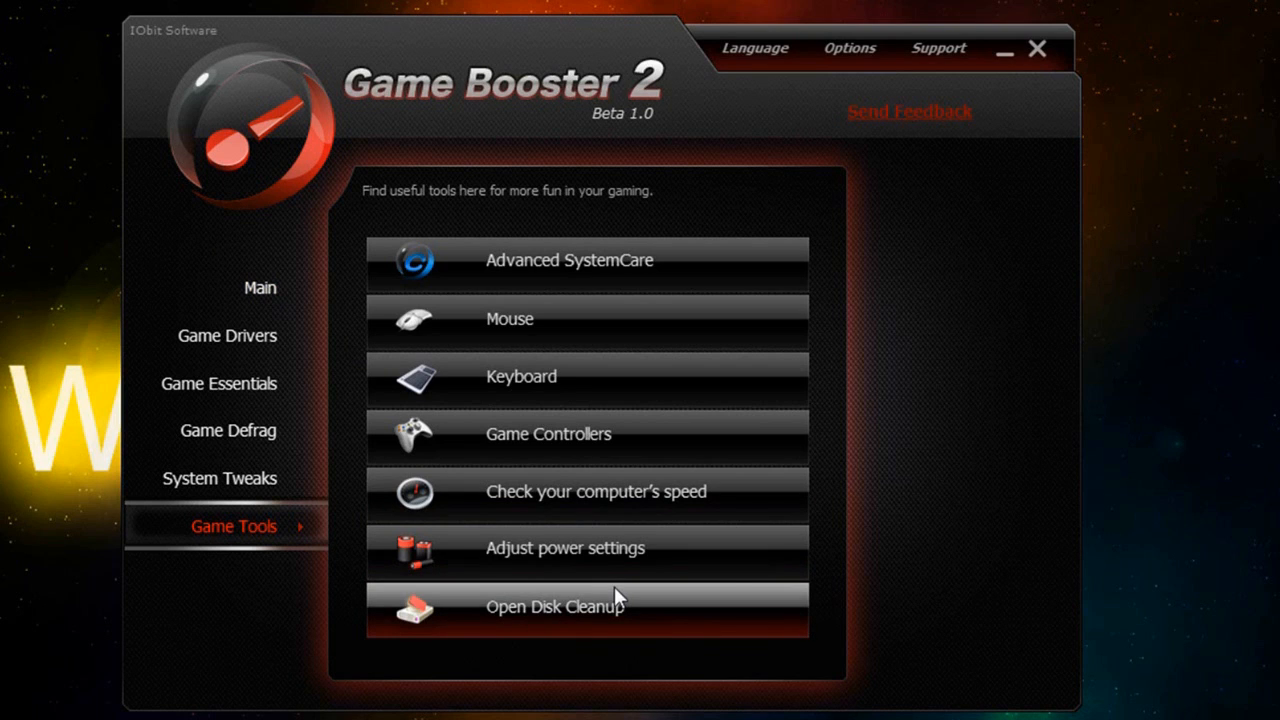
- Return to Game Booster's Main page, showing gaming mode OFF and the advice list
{"action": "left_click", "coordinate": [259, 287]}
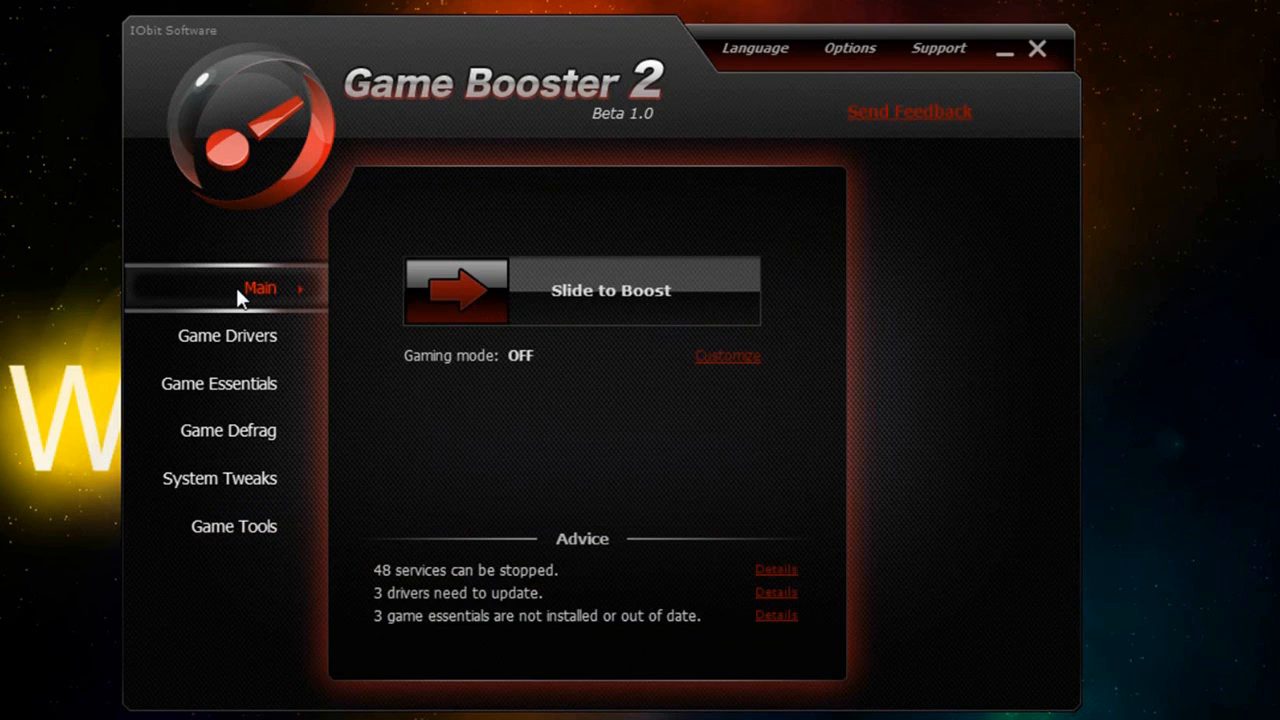